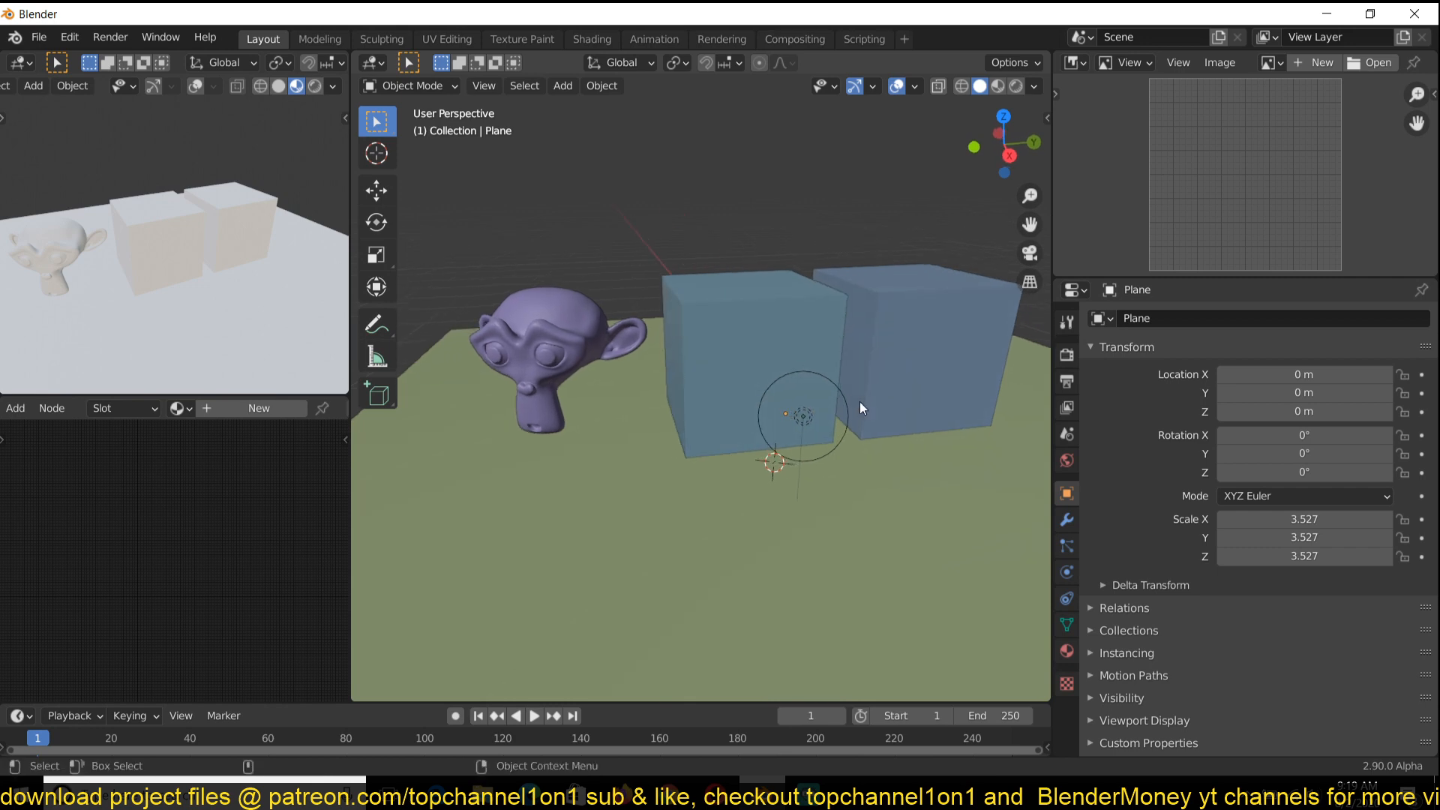
mouse_move(706, 409)
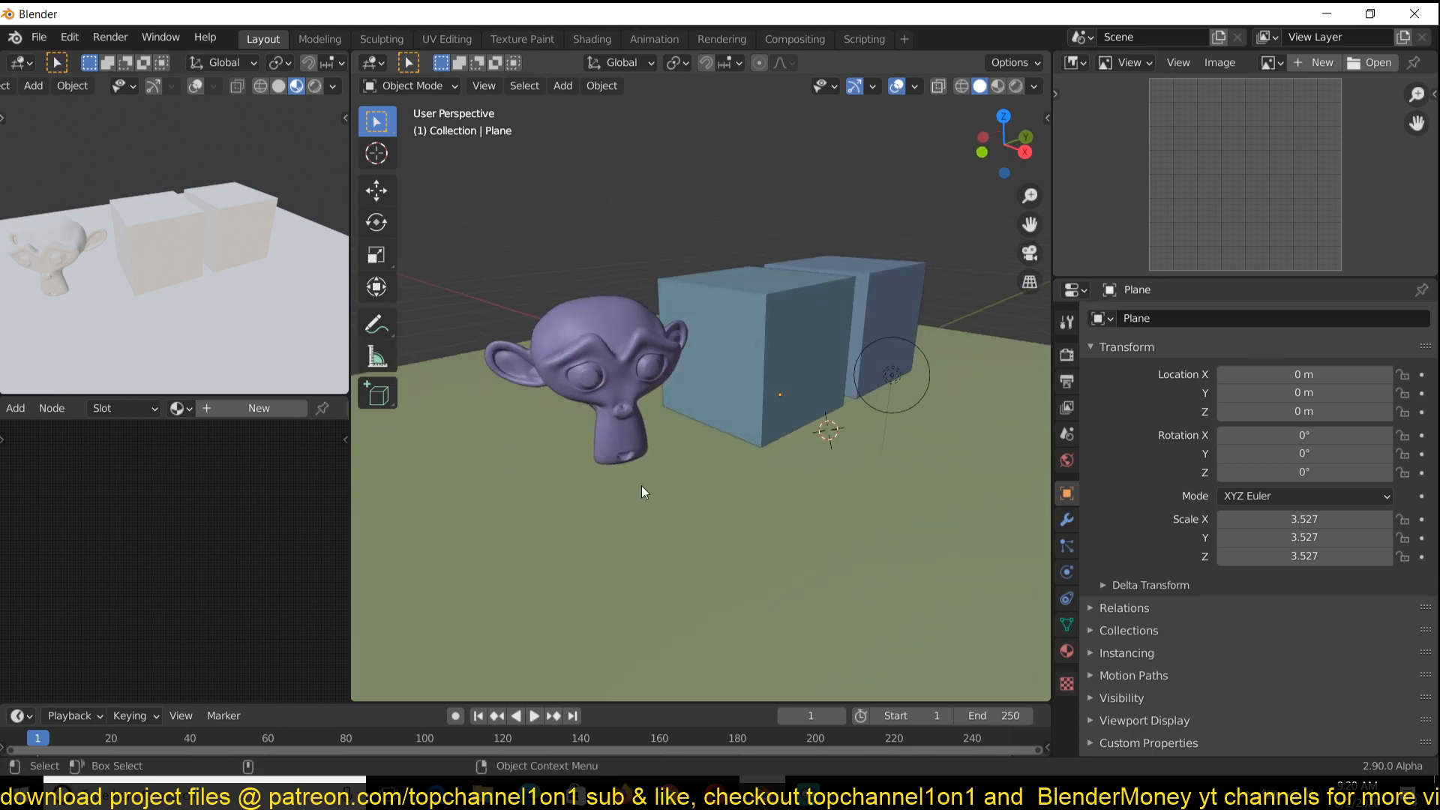
mouse_move(606, 421)
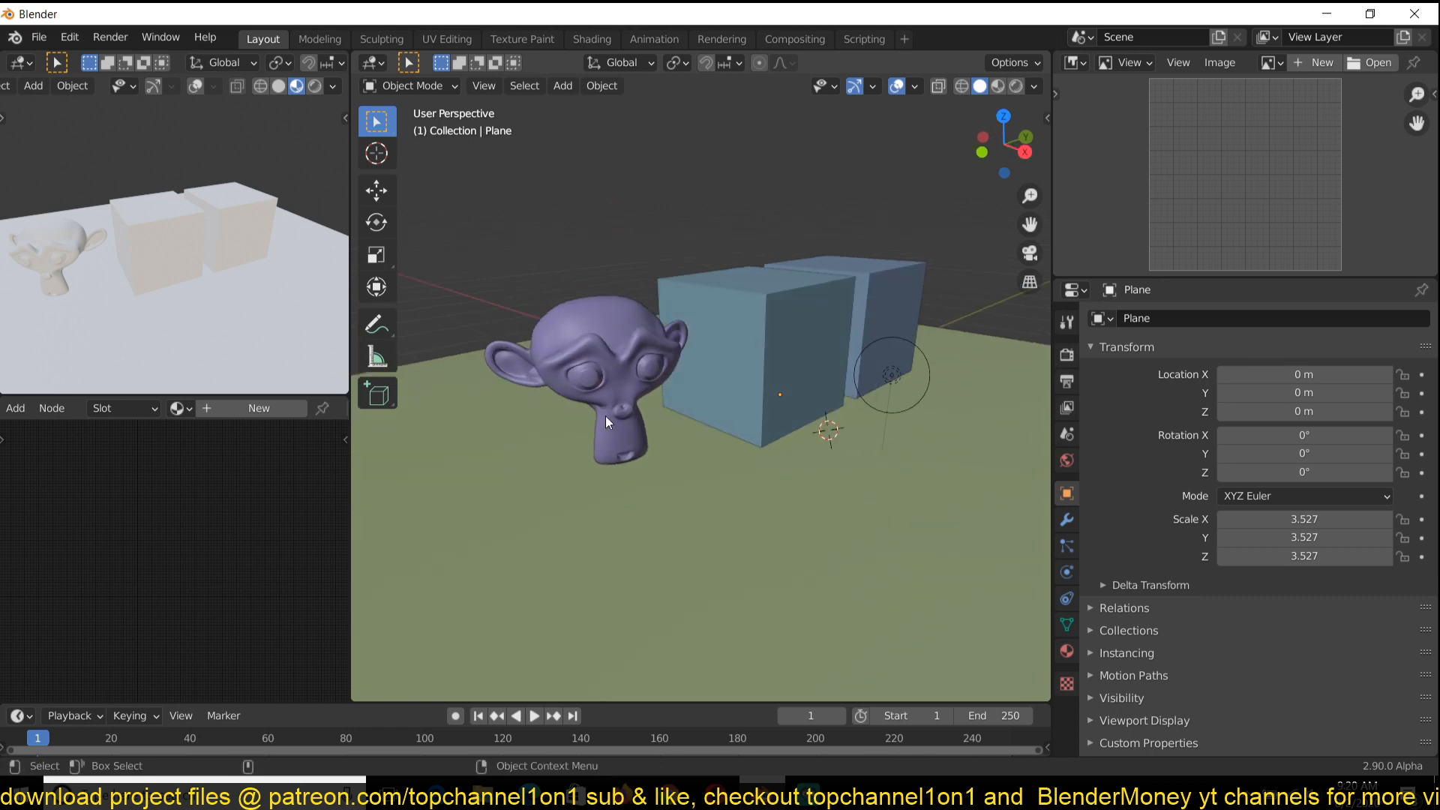
Select the Suzanne monkey head in the 3D viewport
left_click(735, 349)
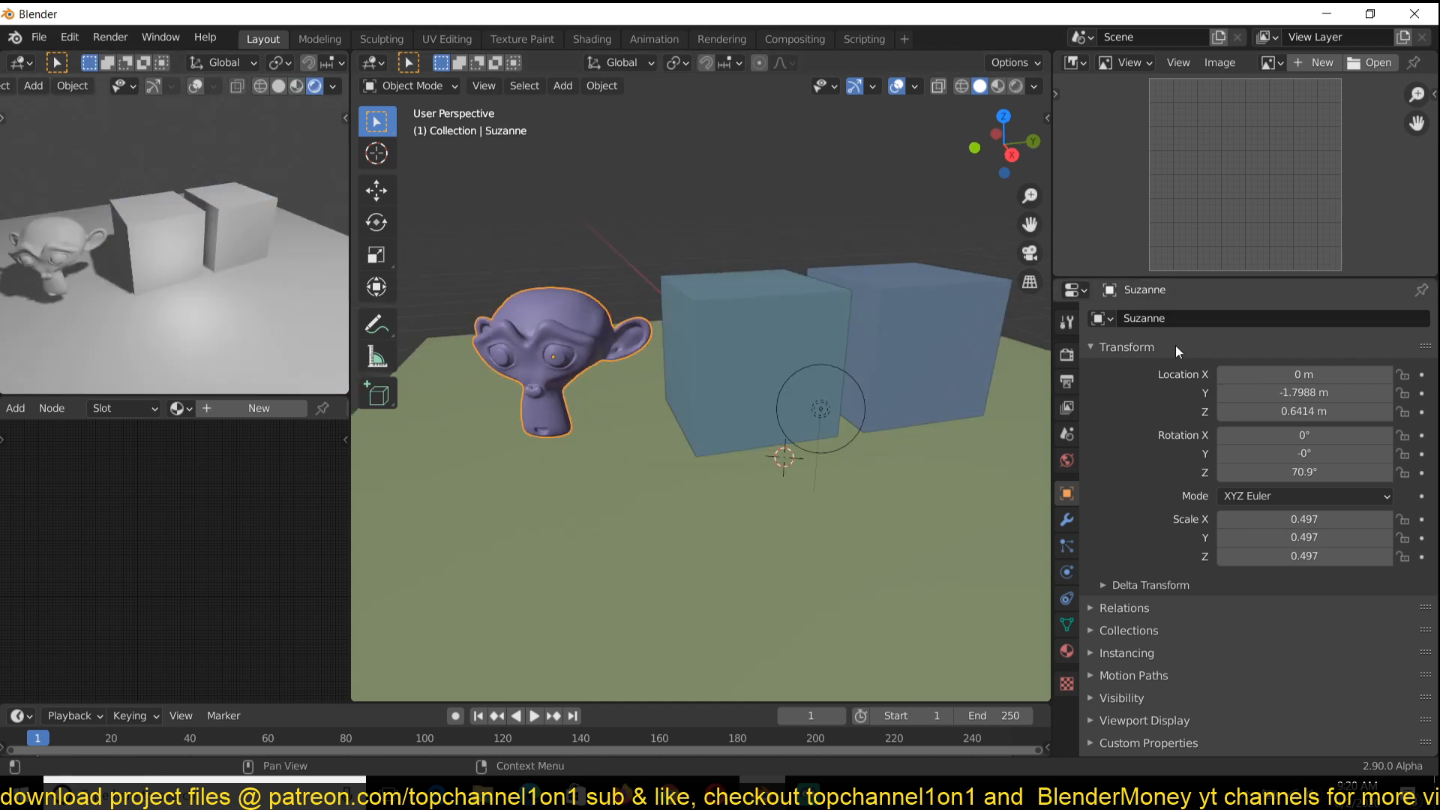
Switch to Cycles on GPU Compute with render and viewport denoising from sample 10
left_click(1066, 351)
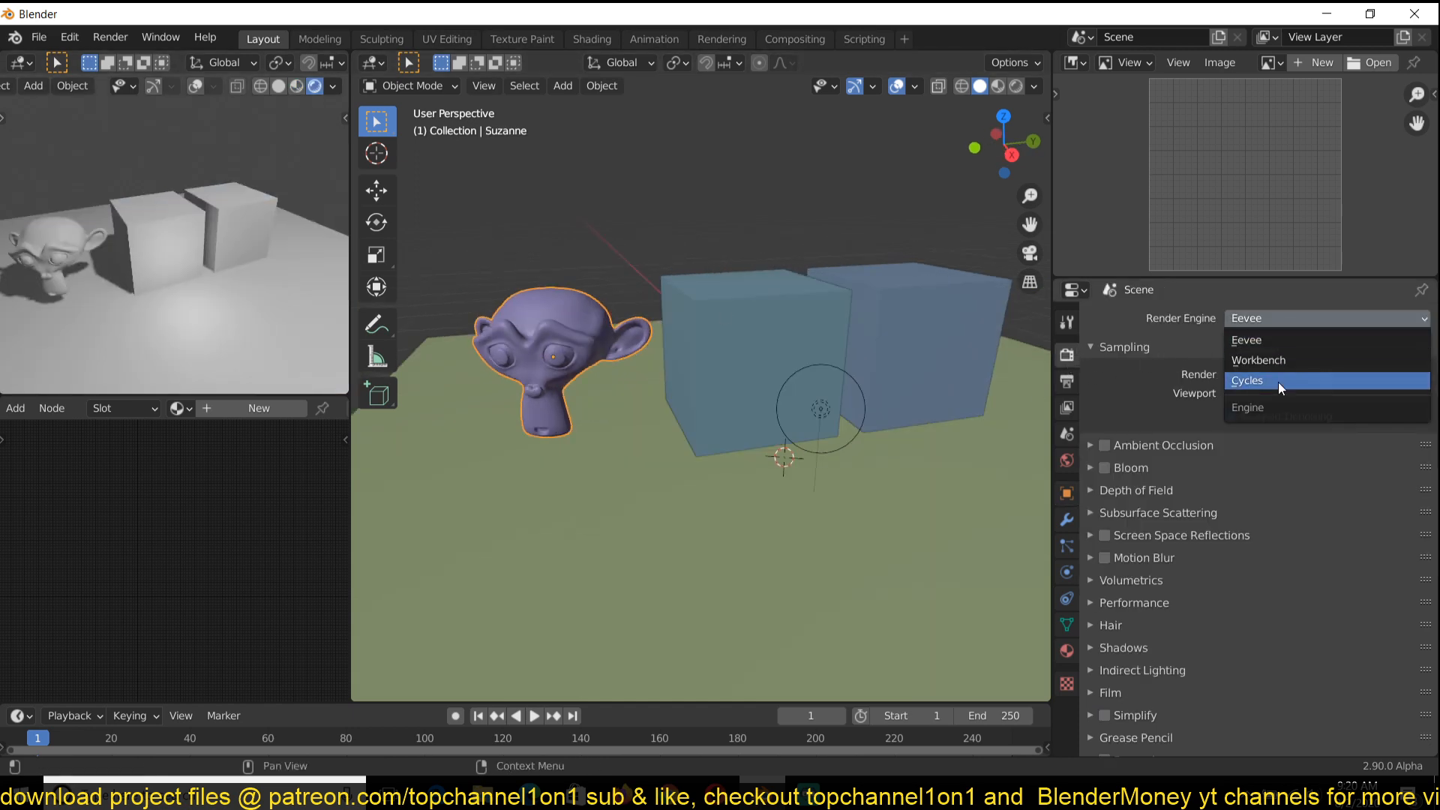
left_click(1246, 380)
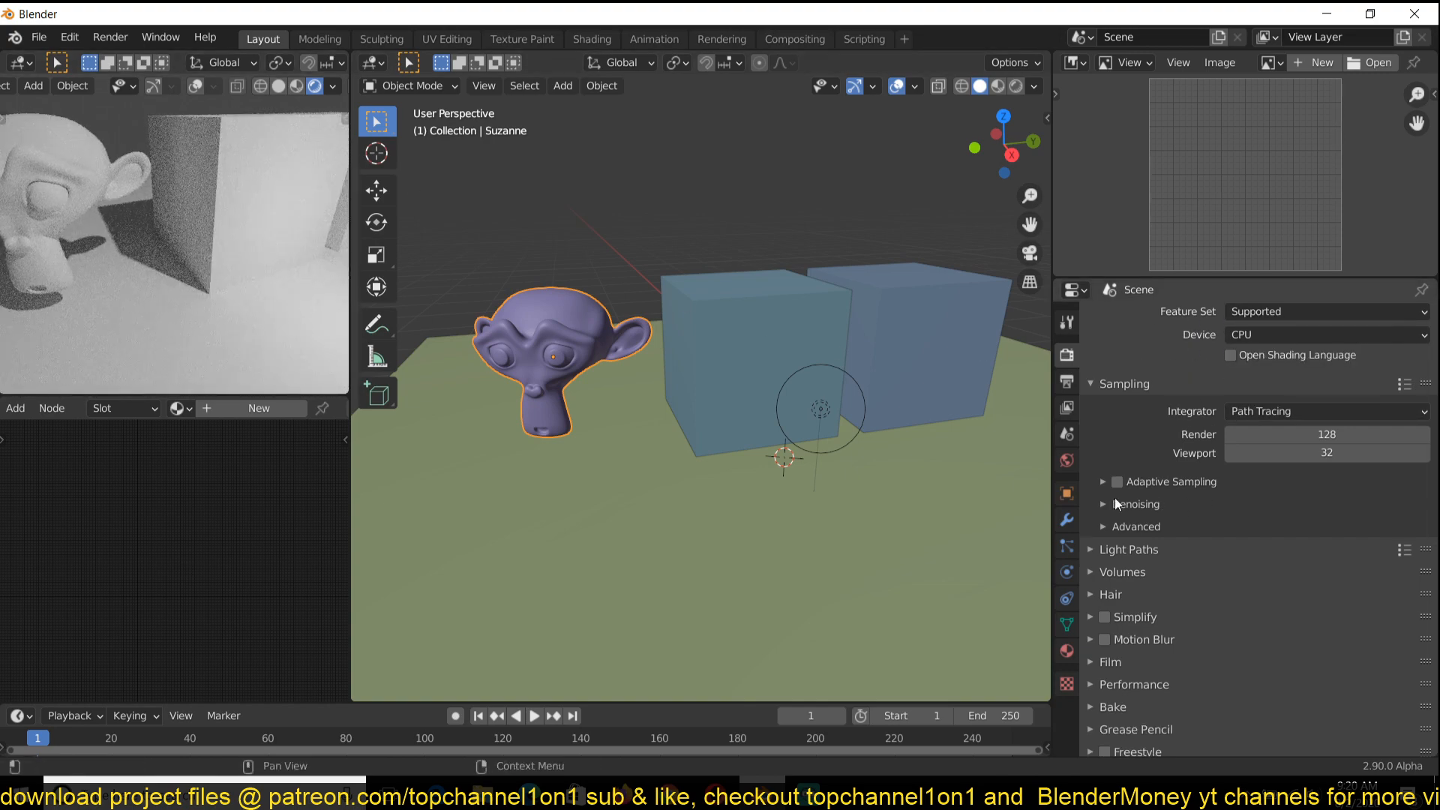
left_click(1136, 503)
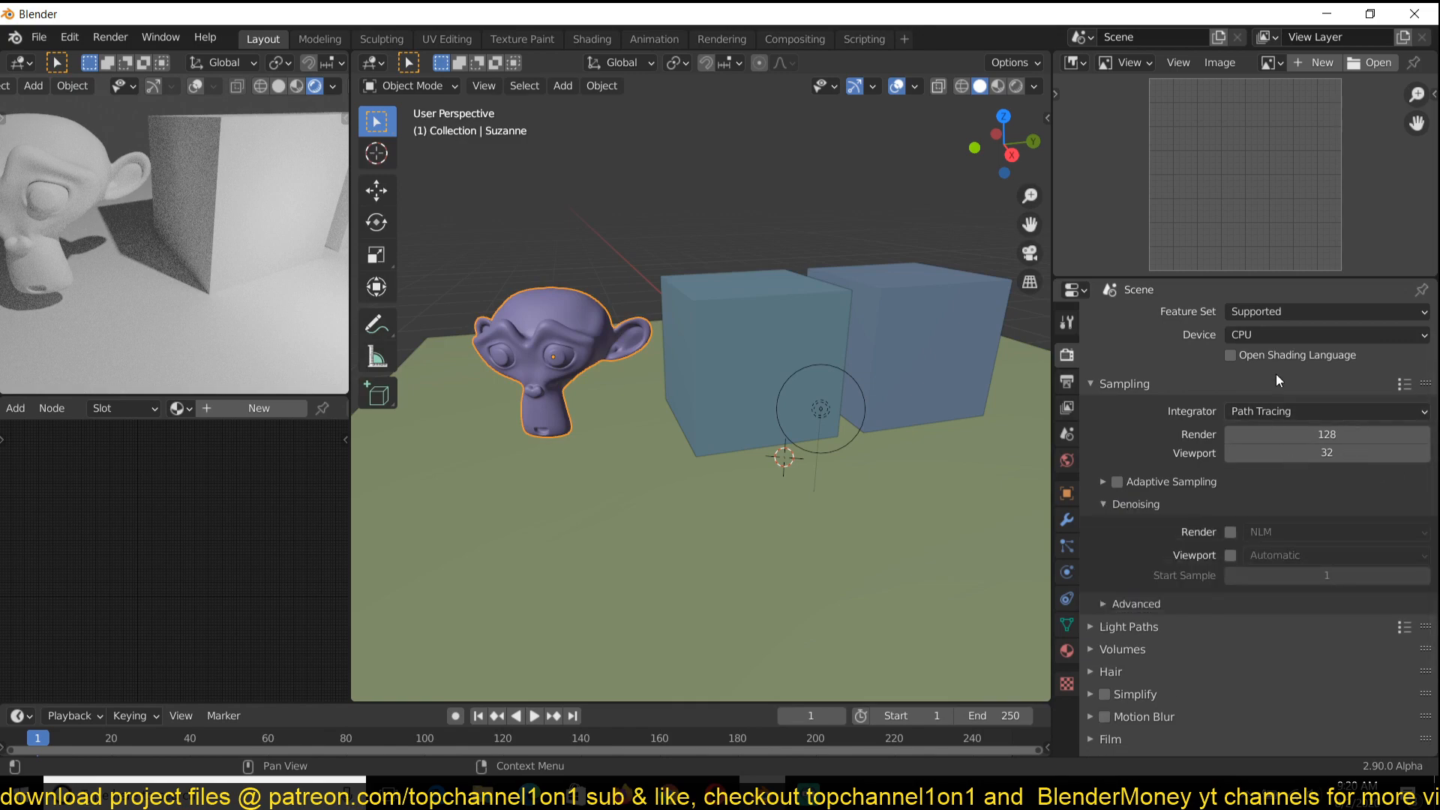
left_click(1229, 532)
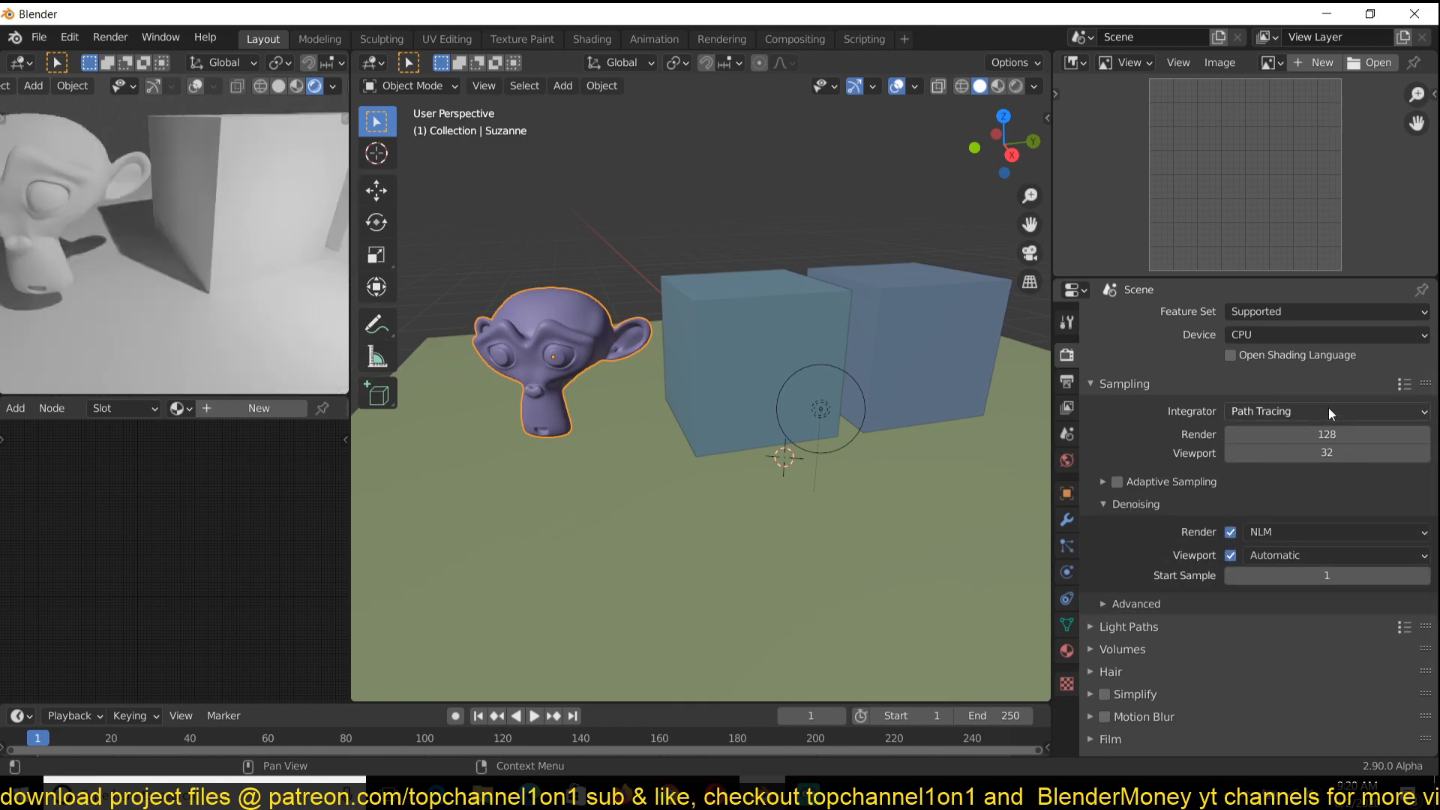
left_click(1322, 334)
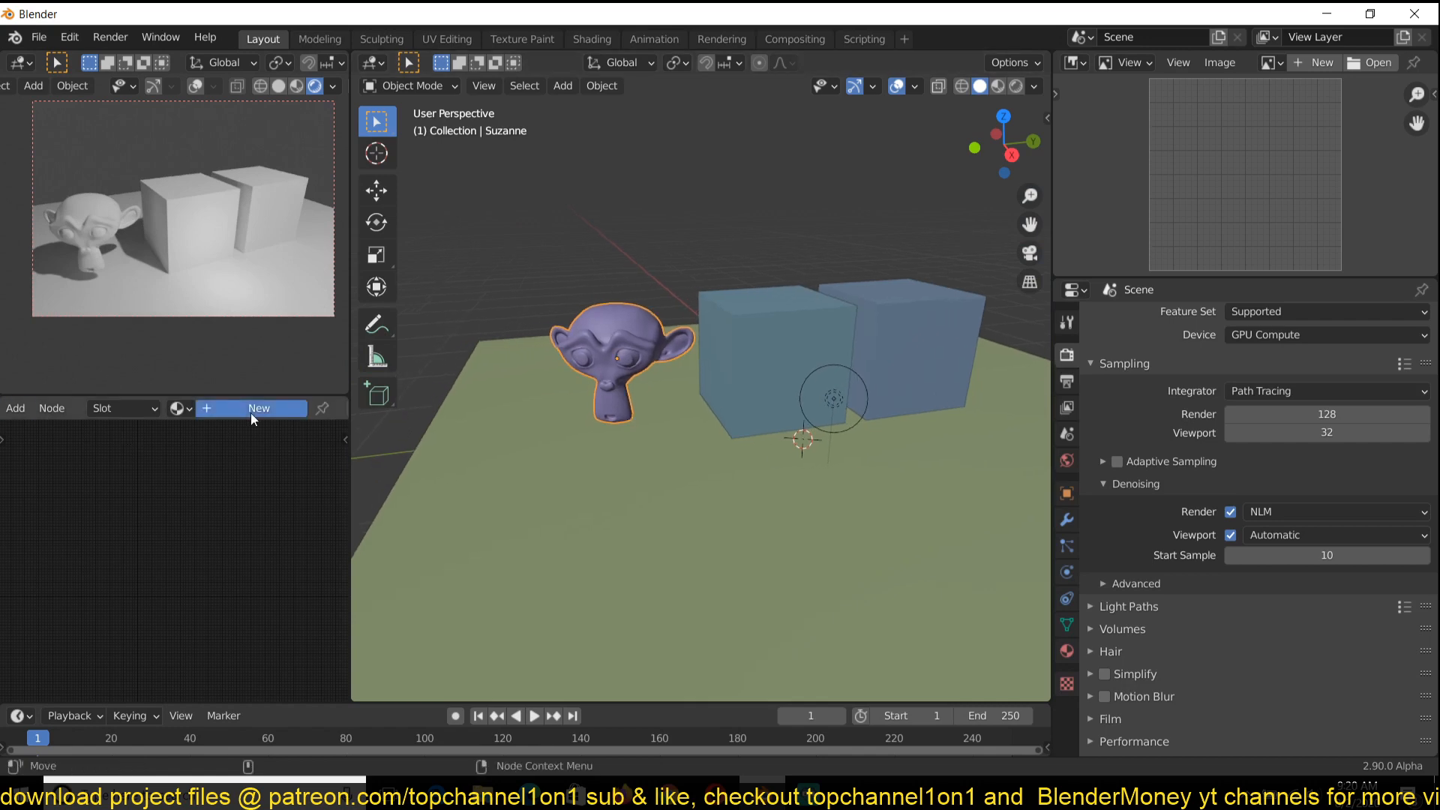
Create a new material for Suzanne and replace its Principled BSDF with a Glass BSDF
left_click(258, 408)
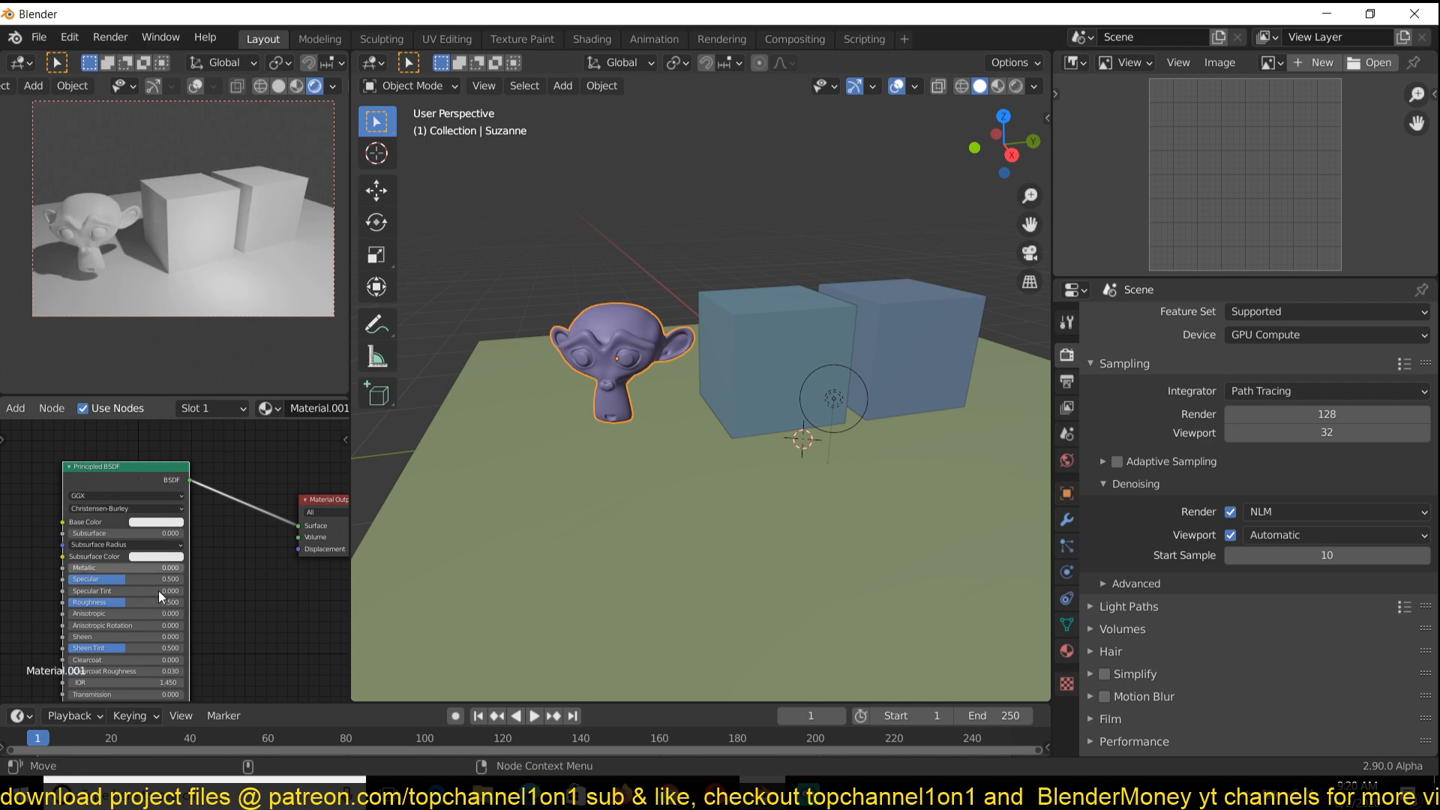
scroll("down", 3)
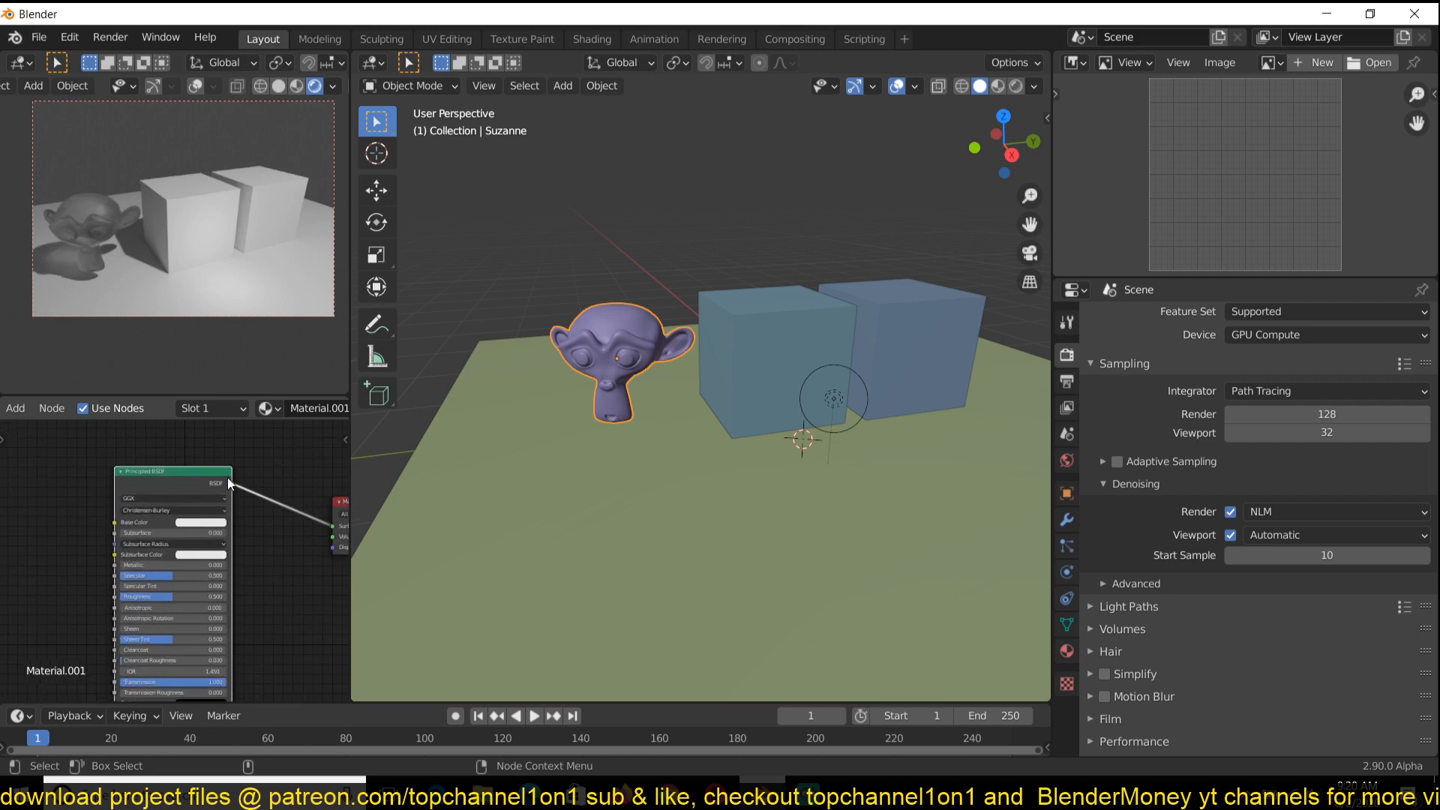
mouse_move(200, 497)
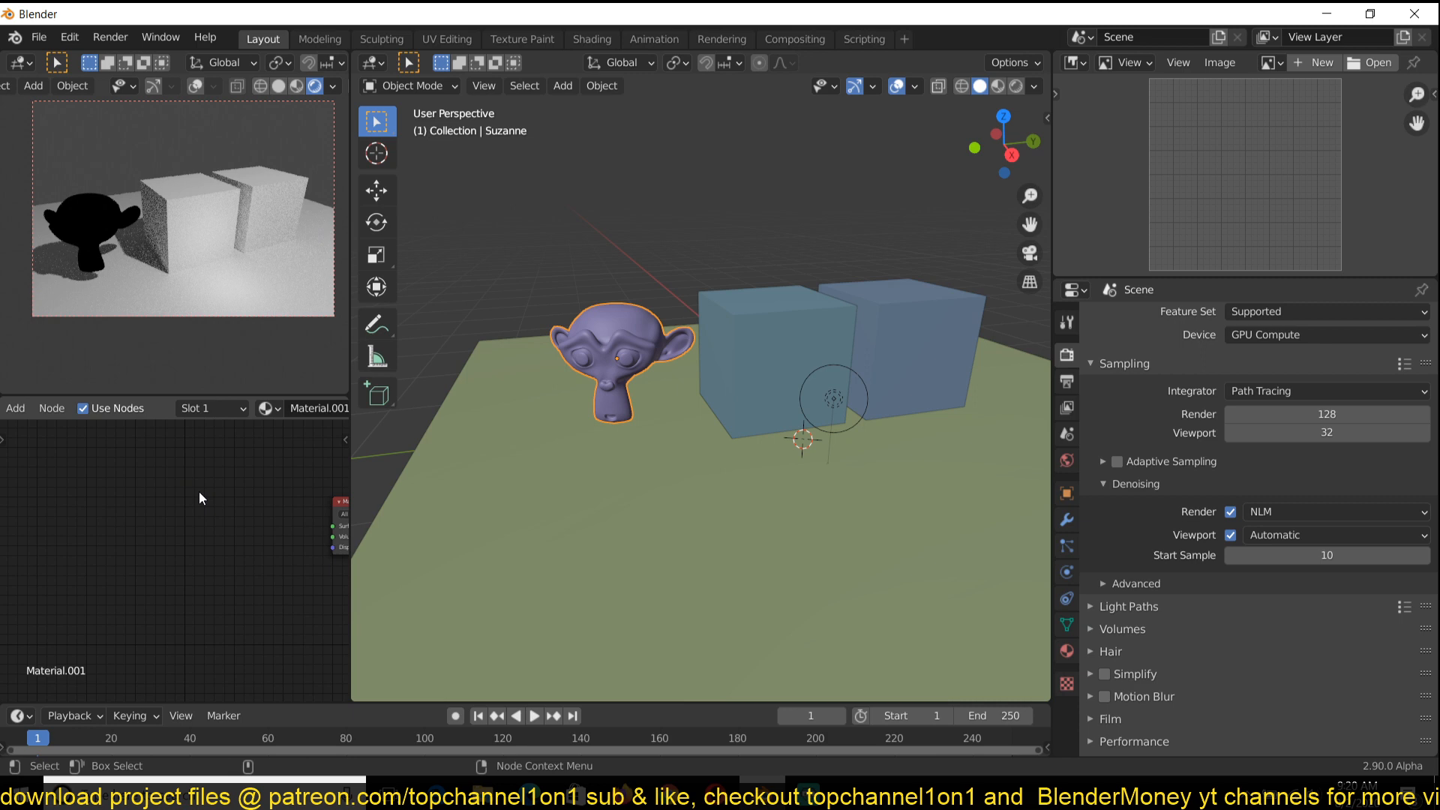
left_click(15, 408)
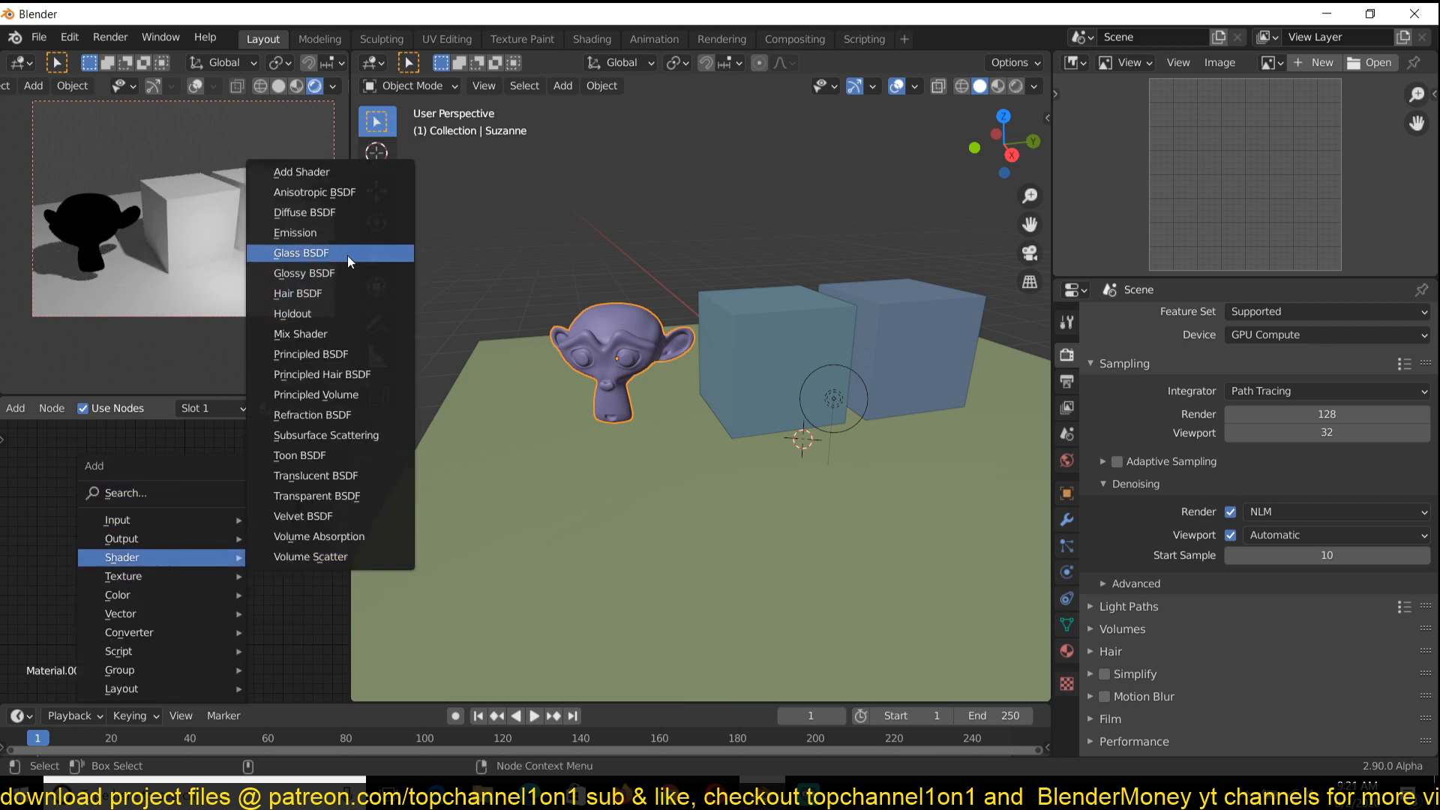
left_click(300, 252)
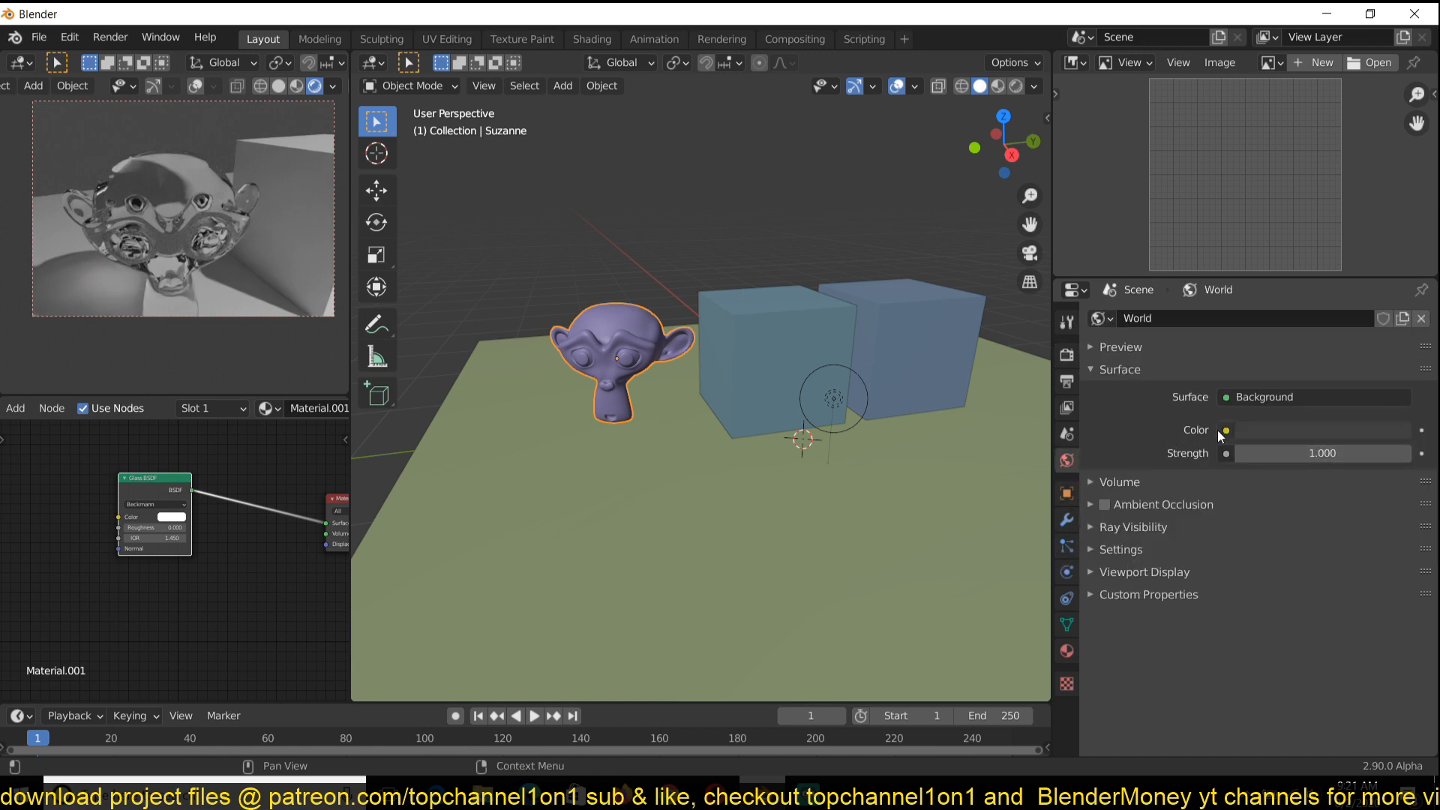
Set the world to the entrance_hall_4k.hdr environment texture and color the Glass BSDF blue
left_click(1225, 429)
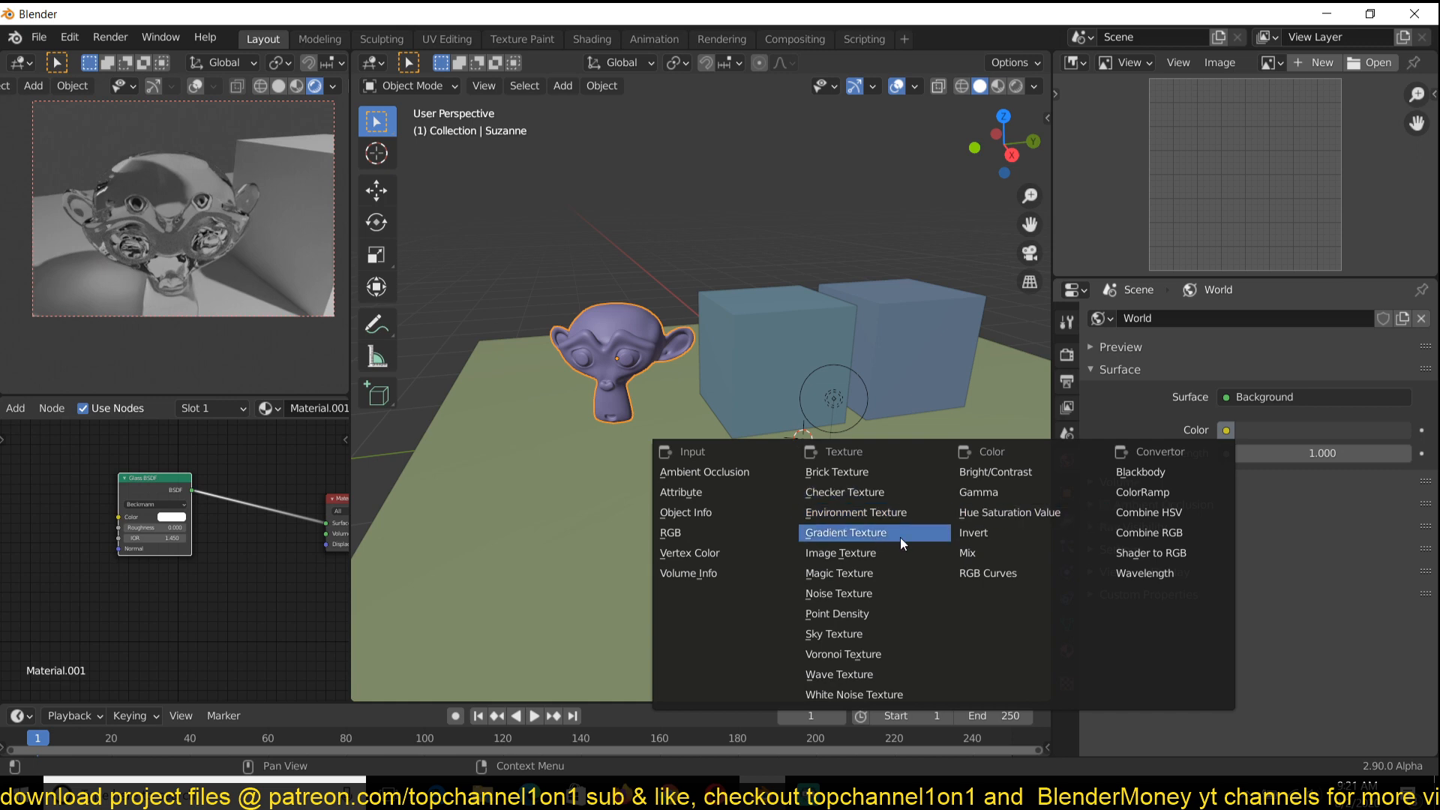
left_click(855, 512)
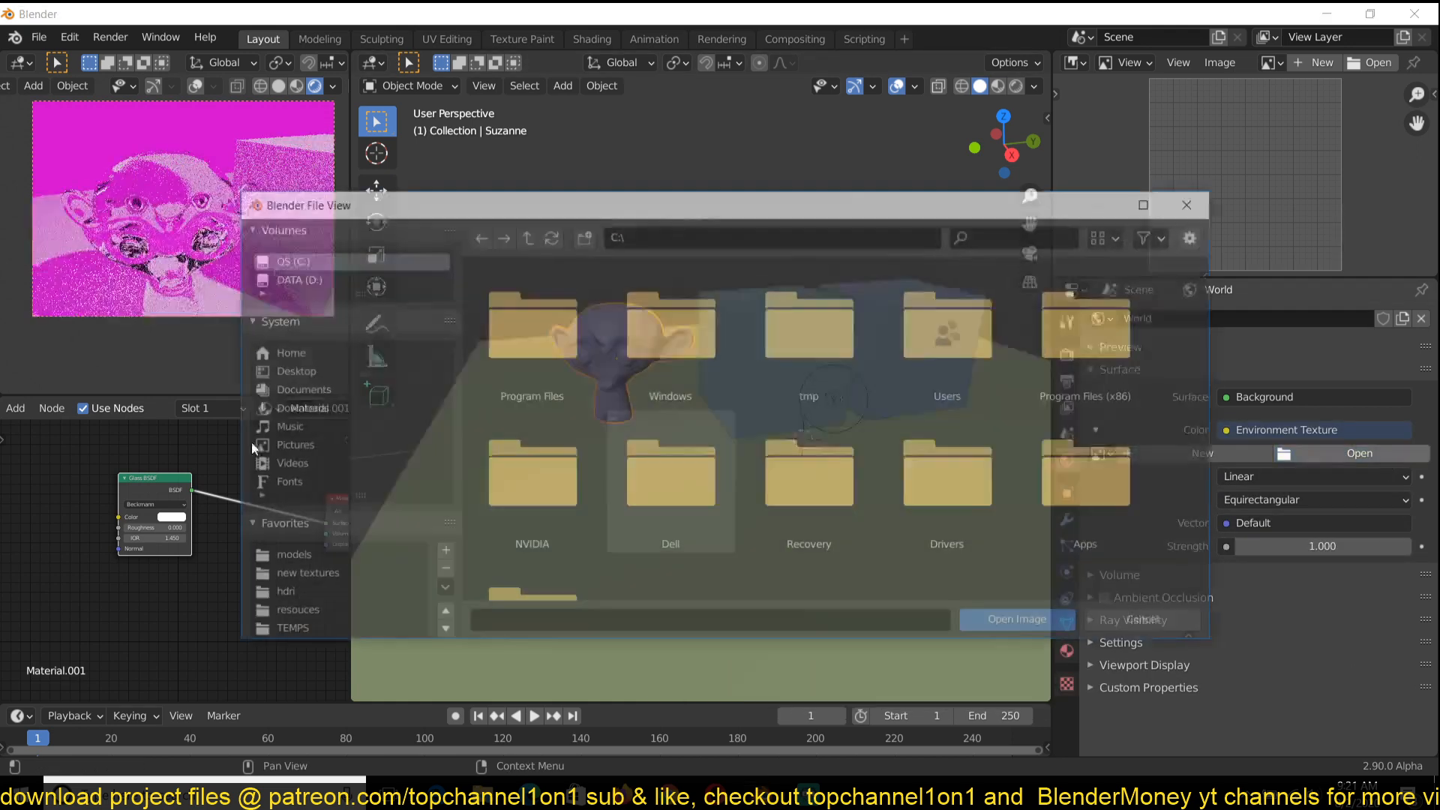
left_click(277, 594)
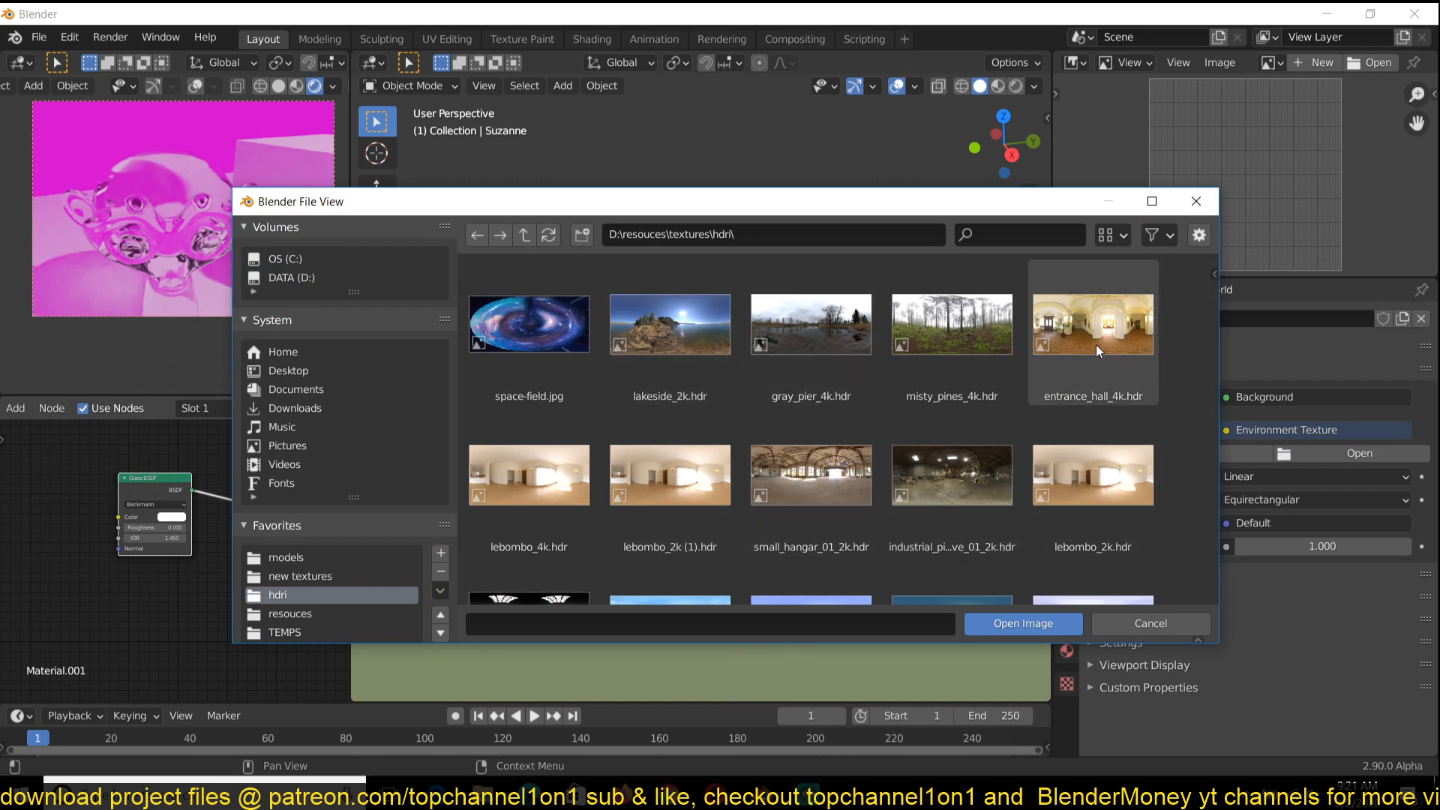
left_click(1022, 623)
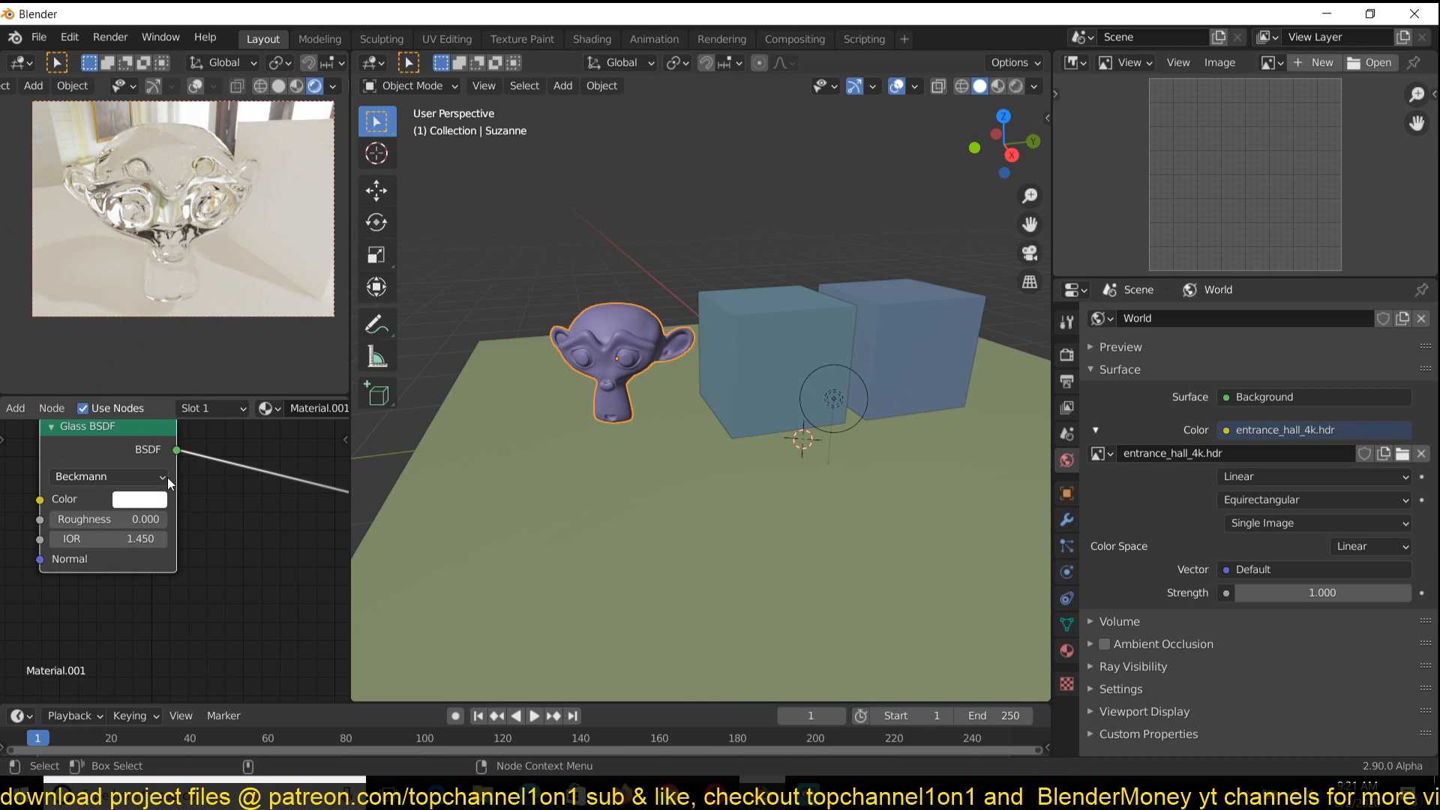
left_click(138, 499)
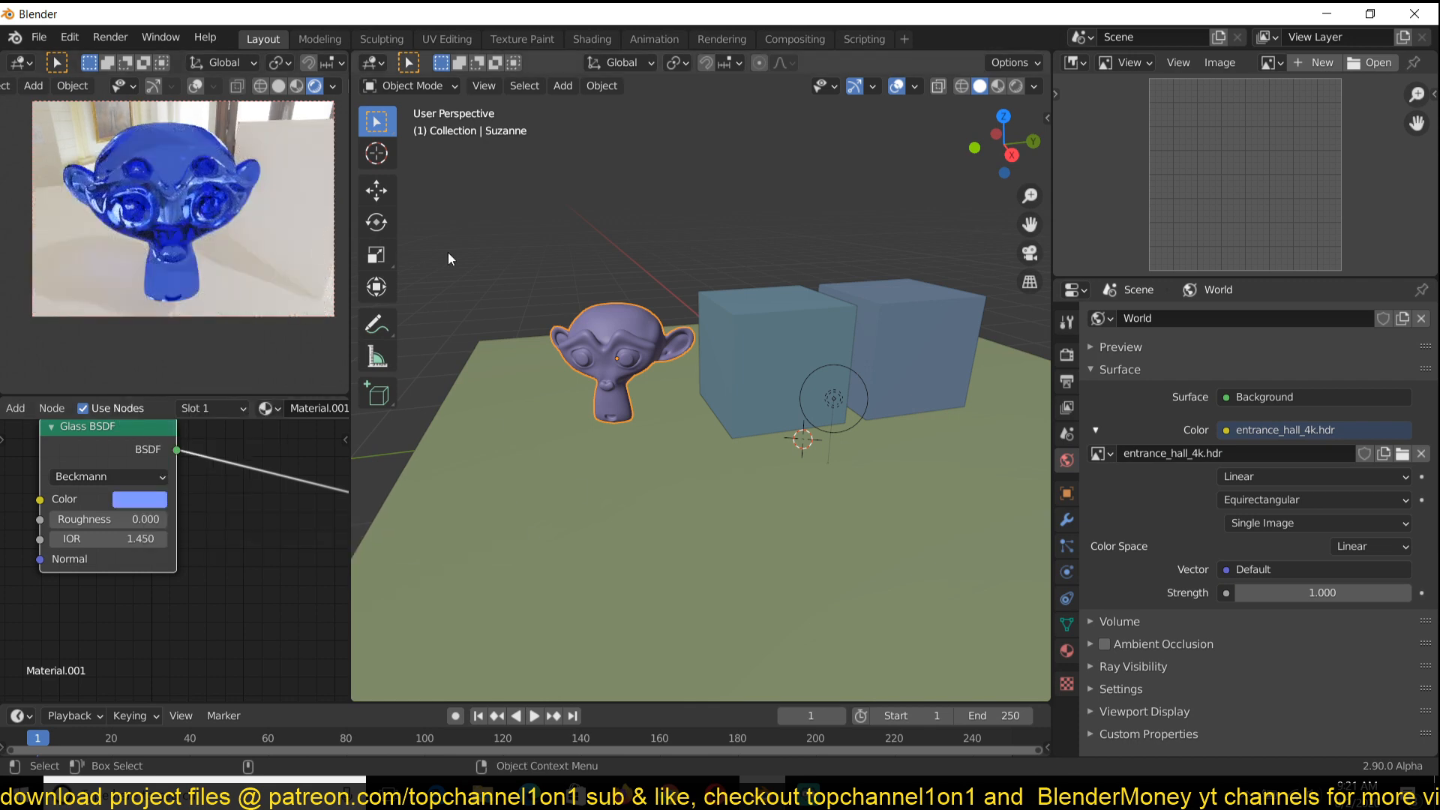
Duplicate the glass Suzanne, select the copy, and make its material single-user
key("x")
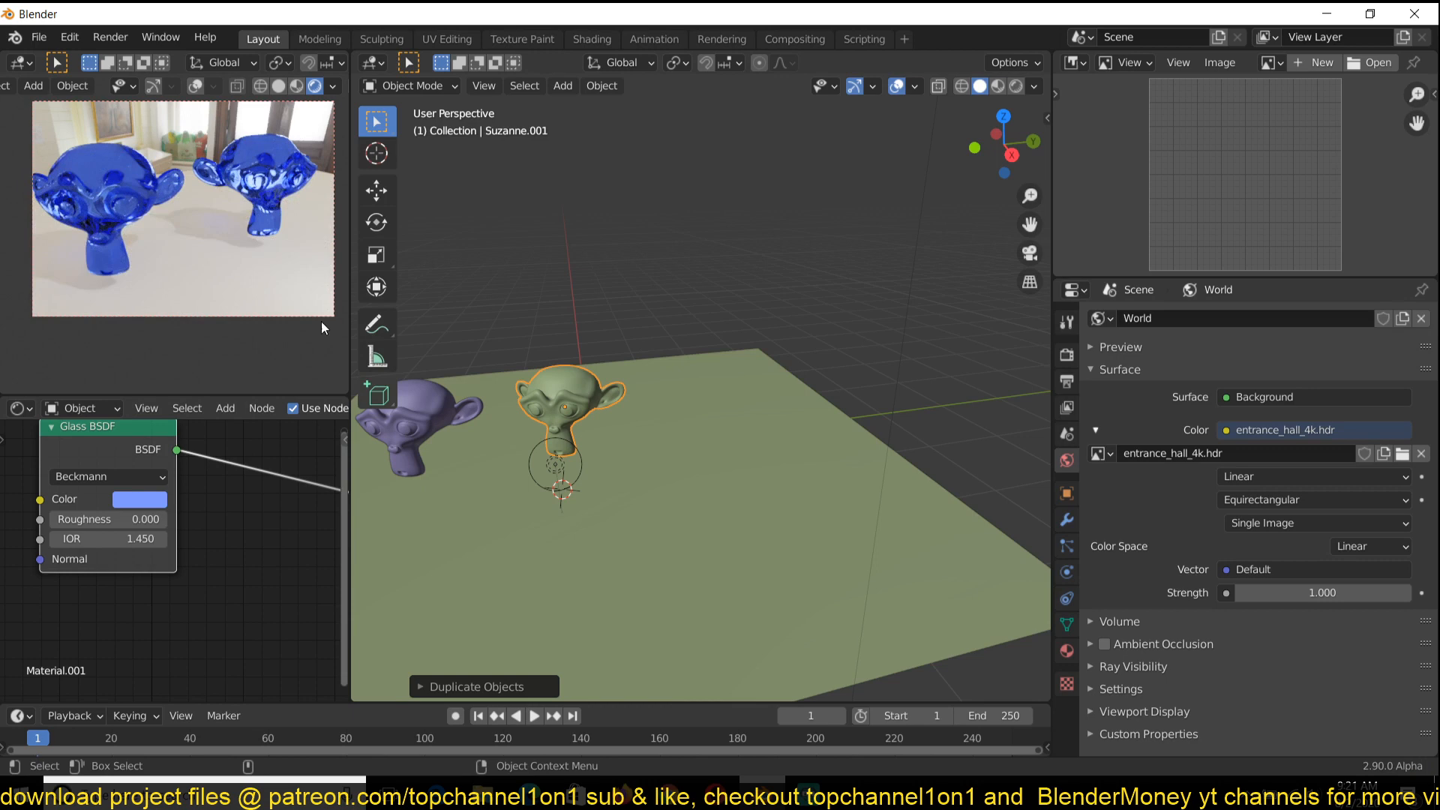
left_click(418, 432)
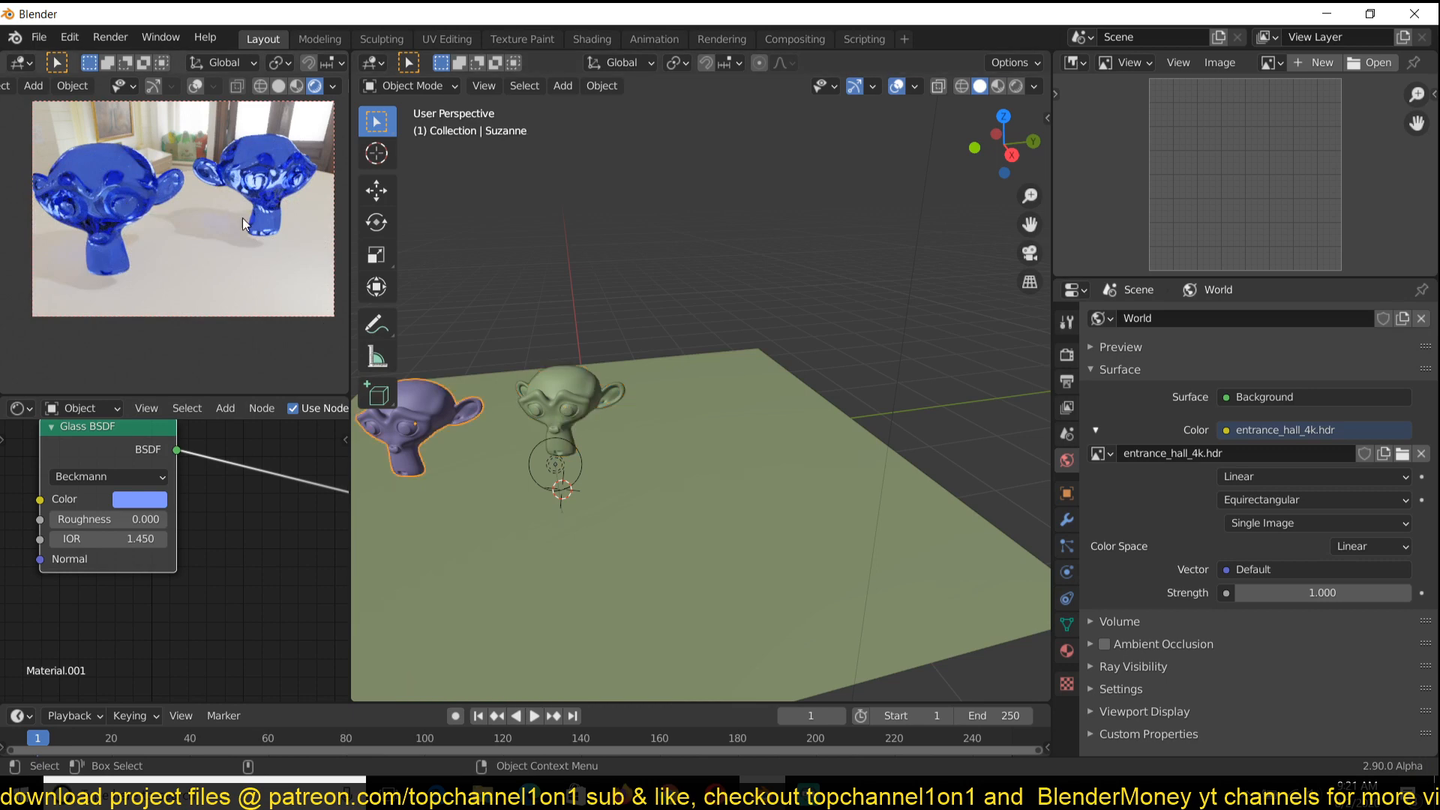
mouse_move(549, 397)
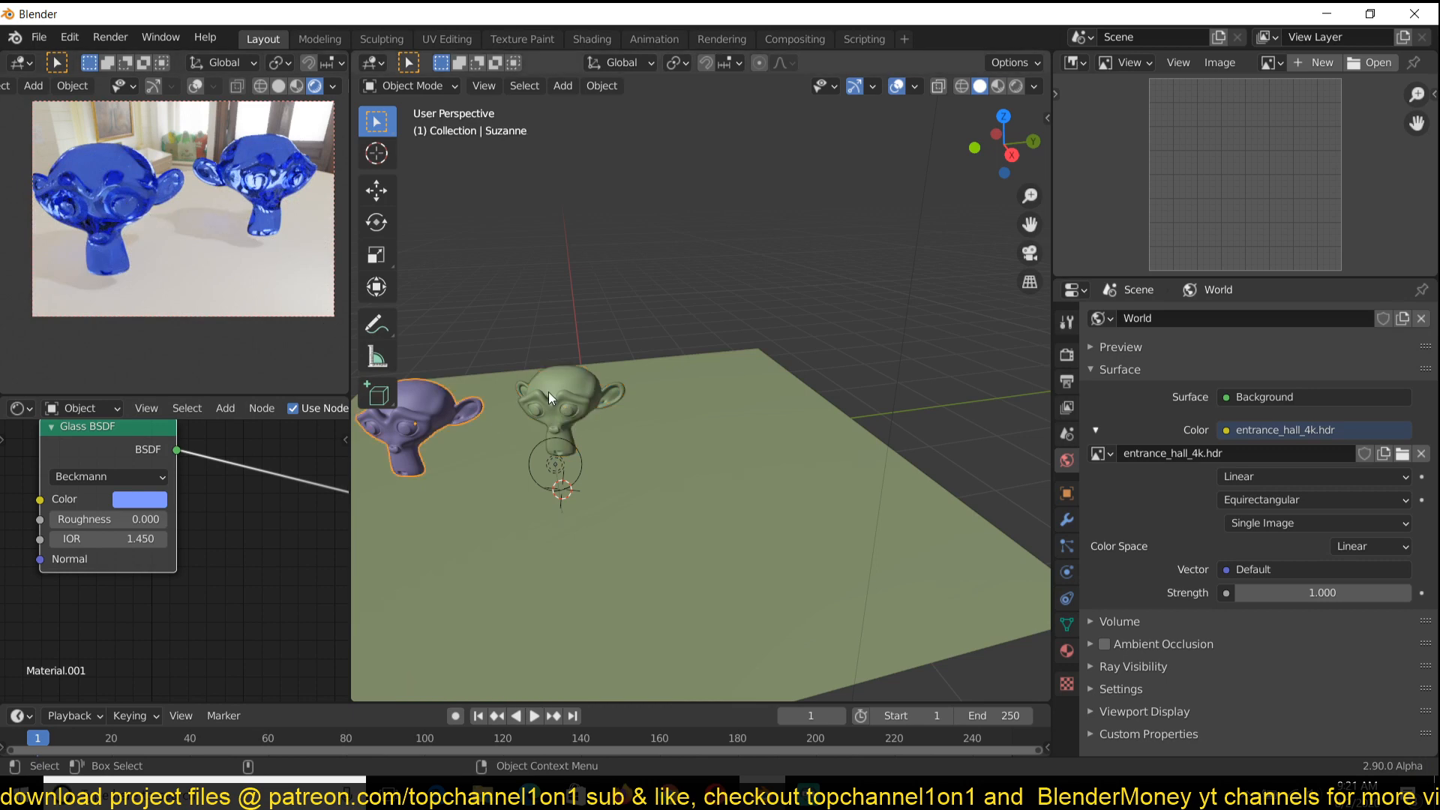
left_click(564, 405)
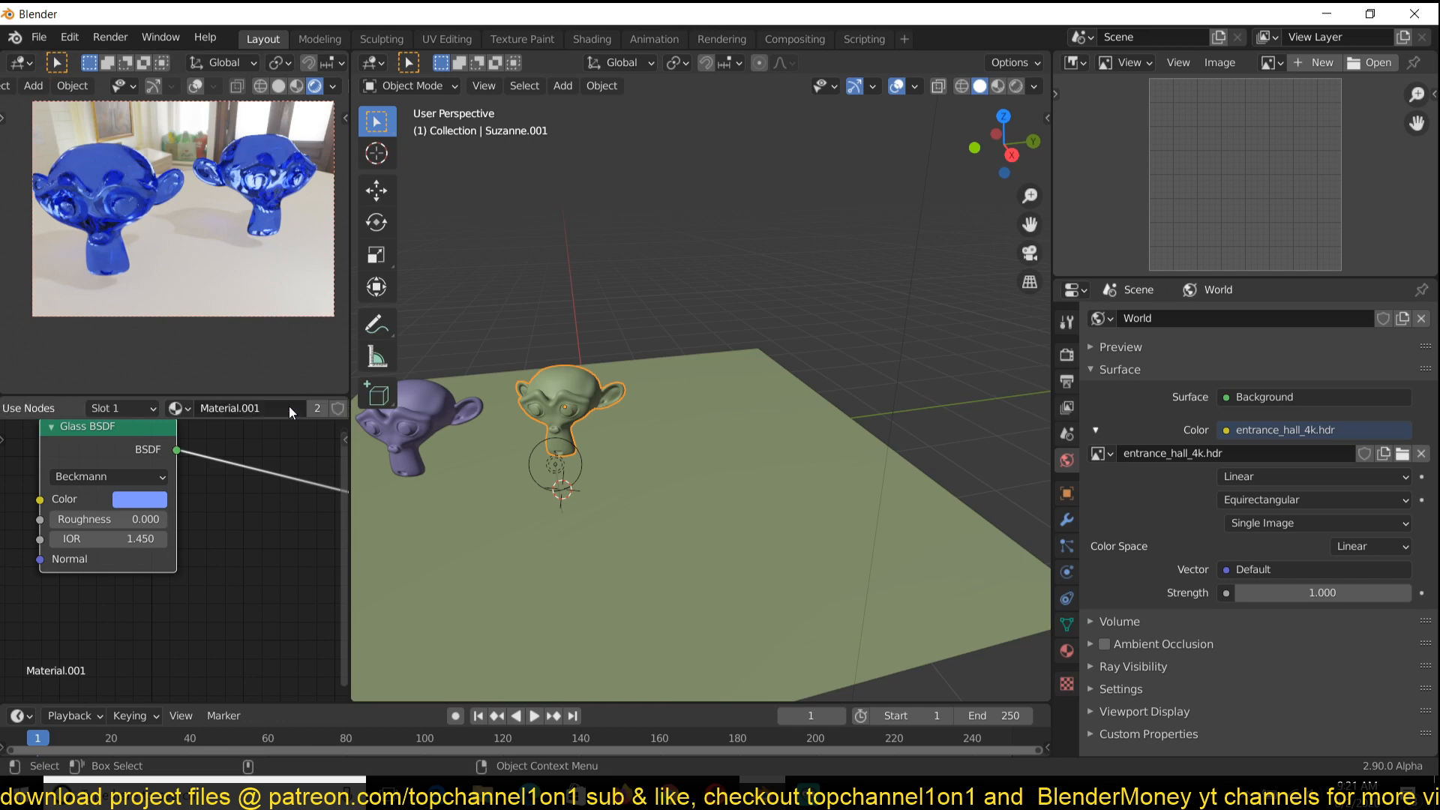
left_click(316, 408)
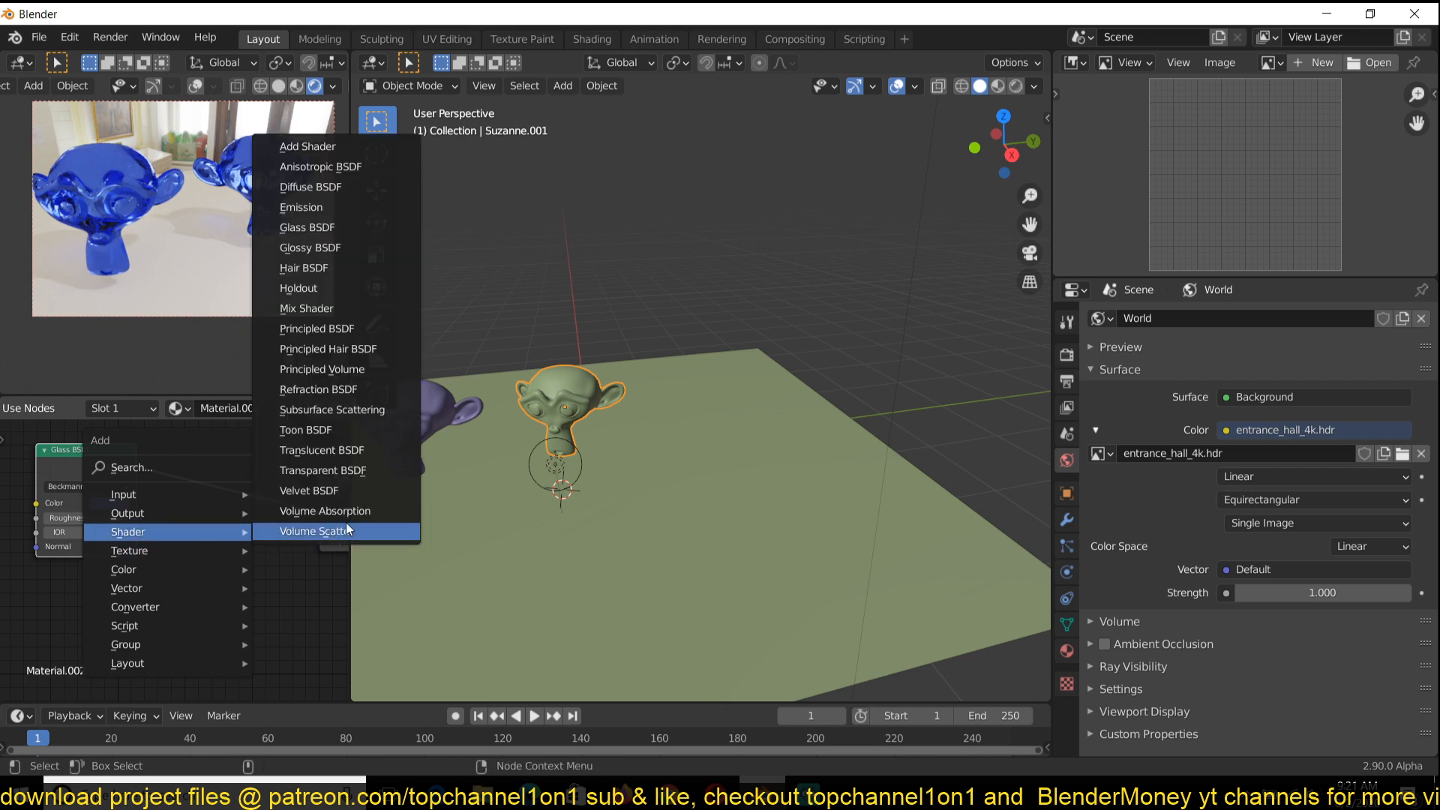
Add a Volume Absorption node to the copy with a light blue color and density 11.6
left_click(323, 511)
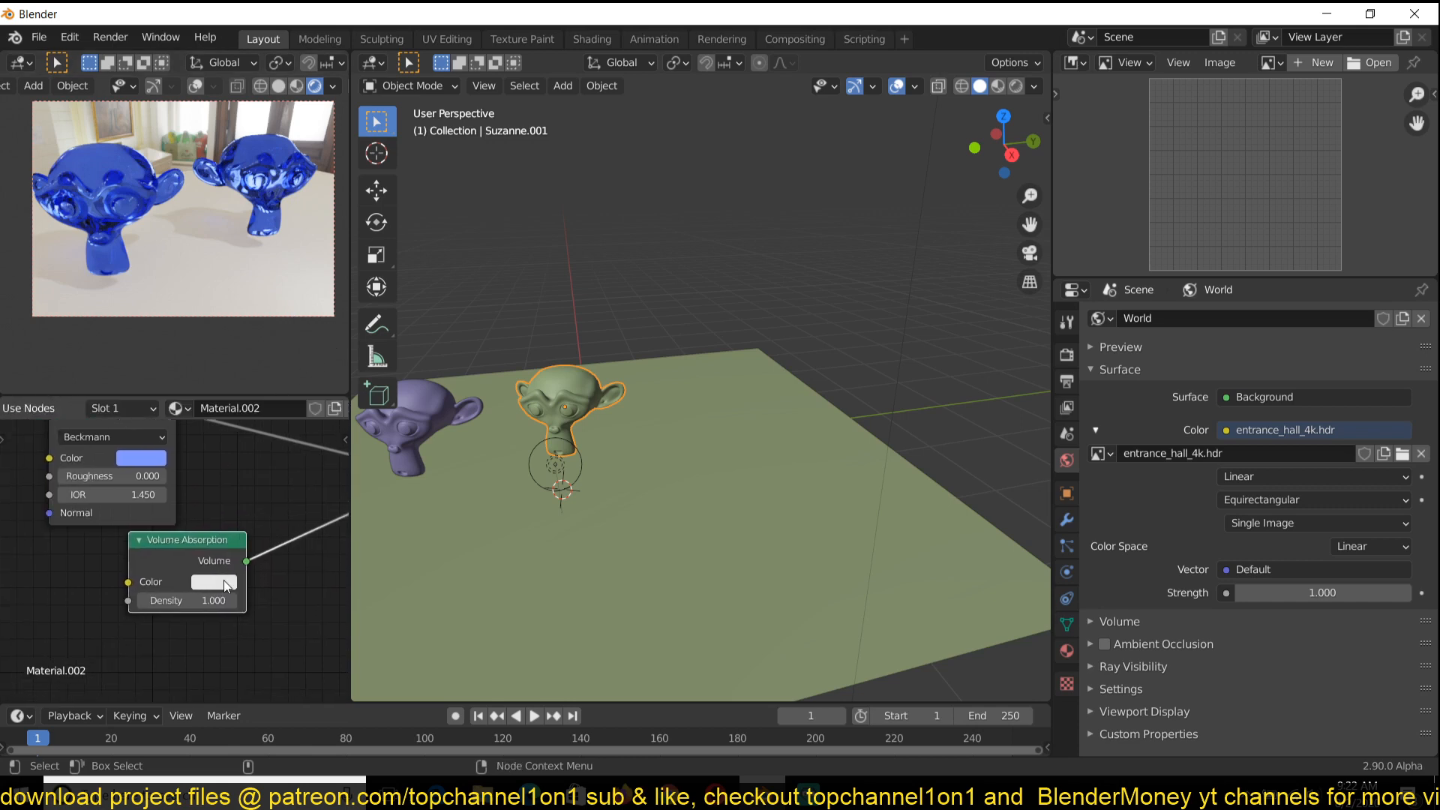
left_click(214, 581)
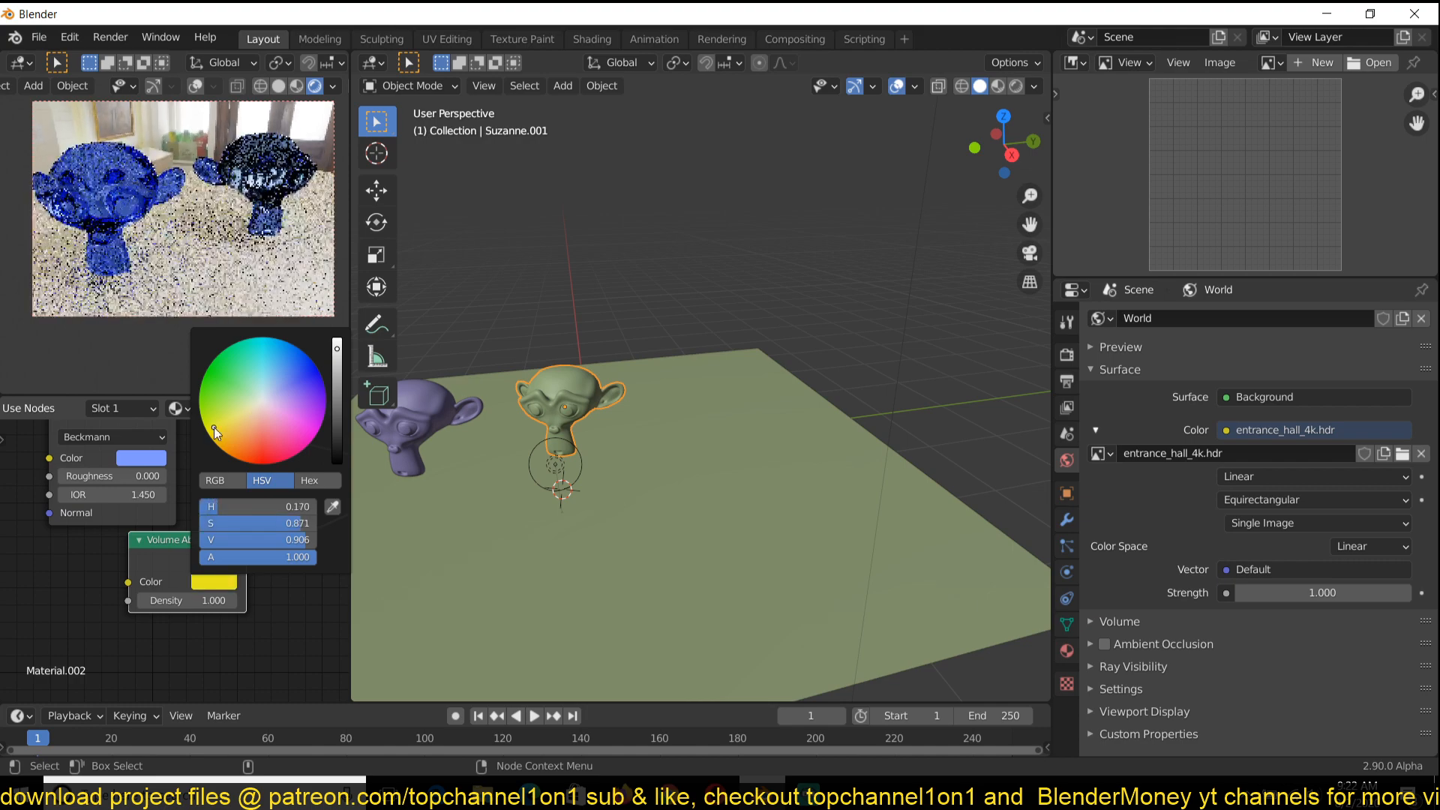
left_click(262, 374)
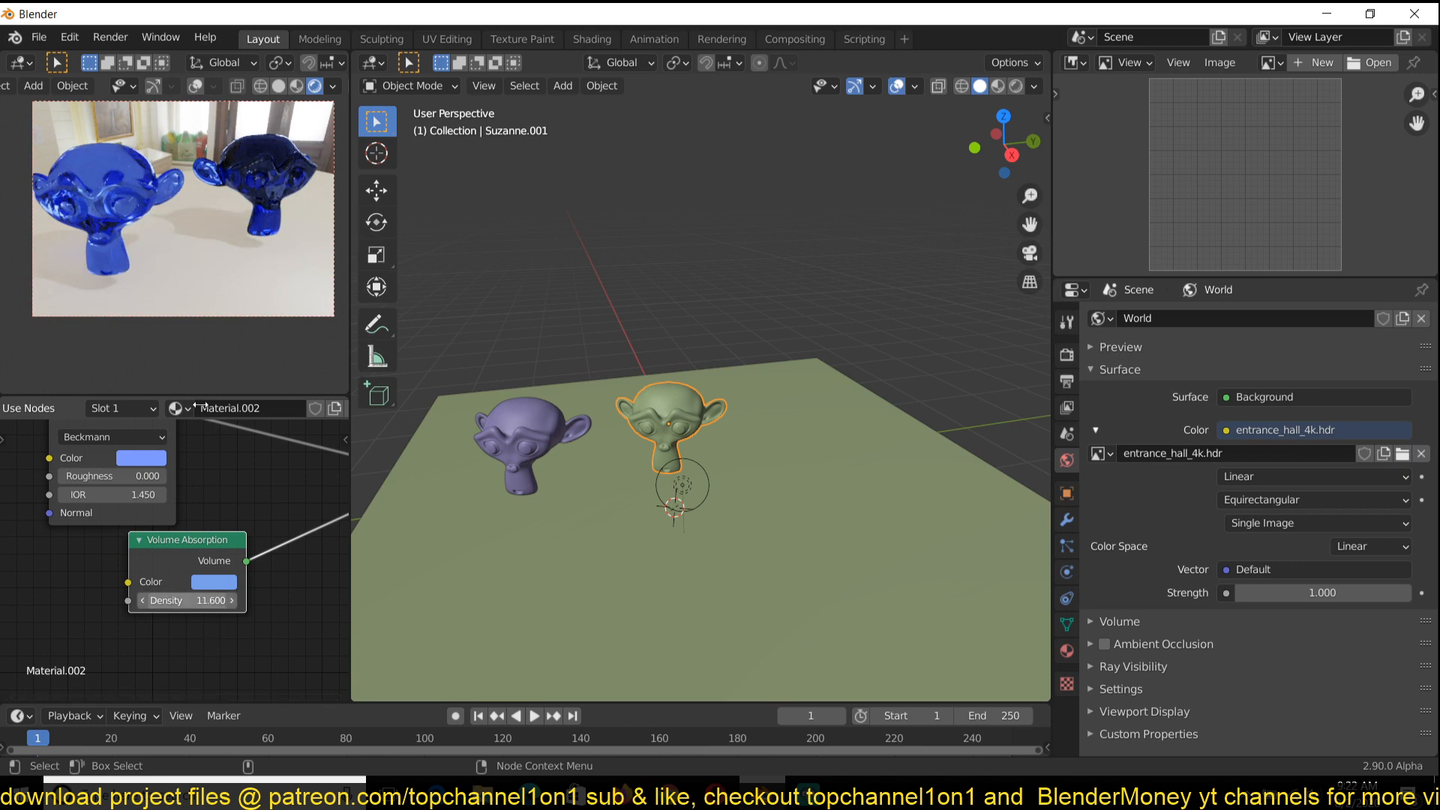
mouse_move(215, 615)
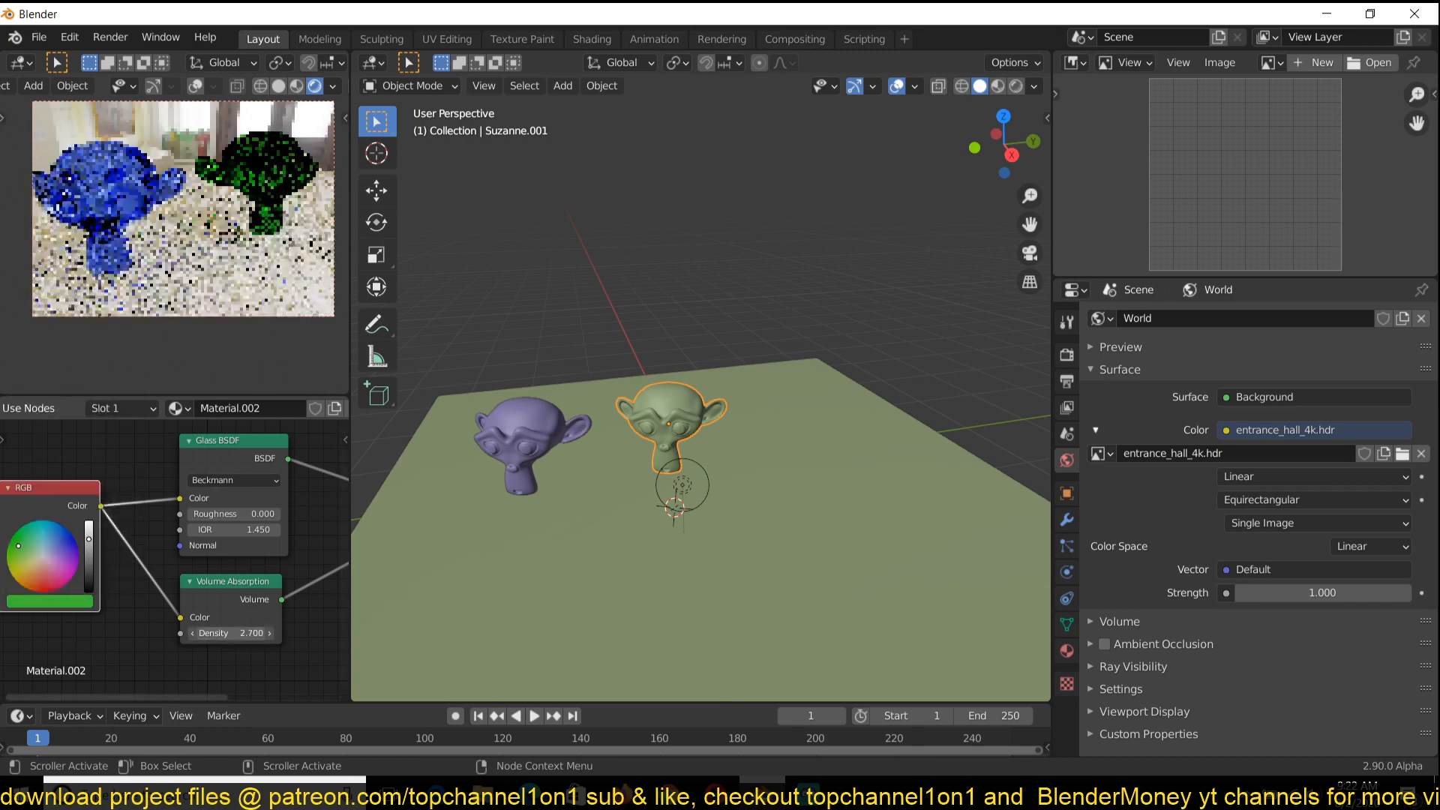
Adjust the second head's absorption density, then select the blue Suzanne
left_click(232, 632)
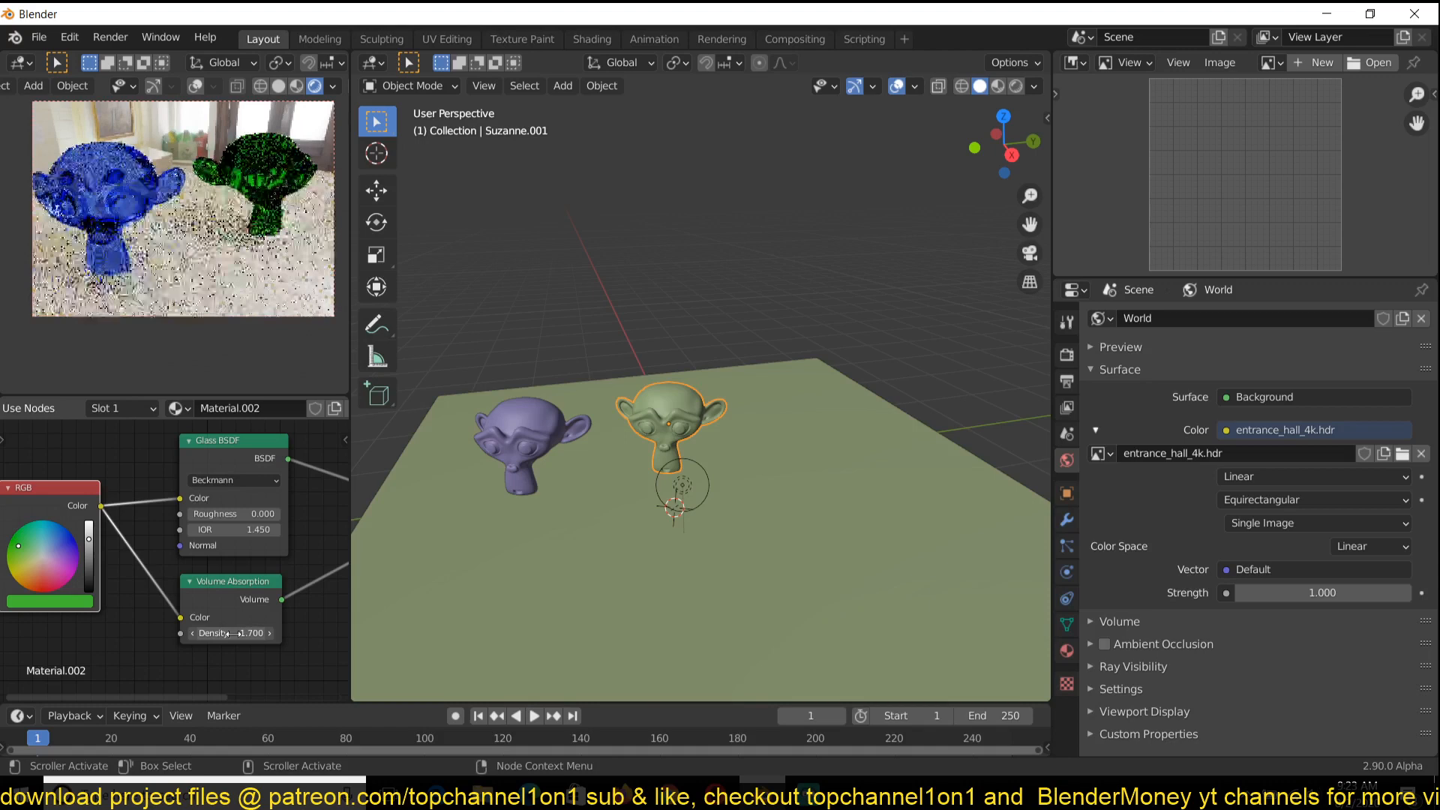
left_click(528, 446)
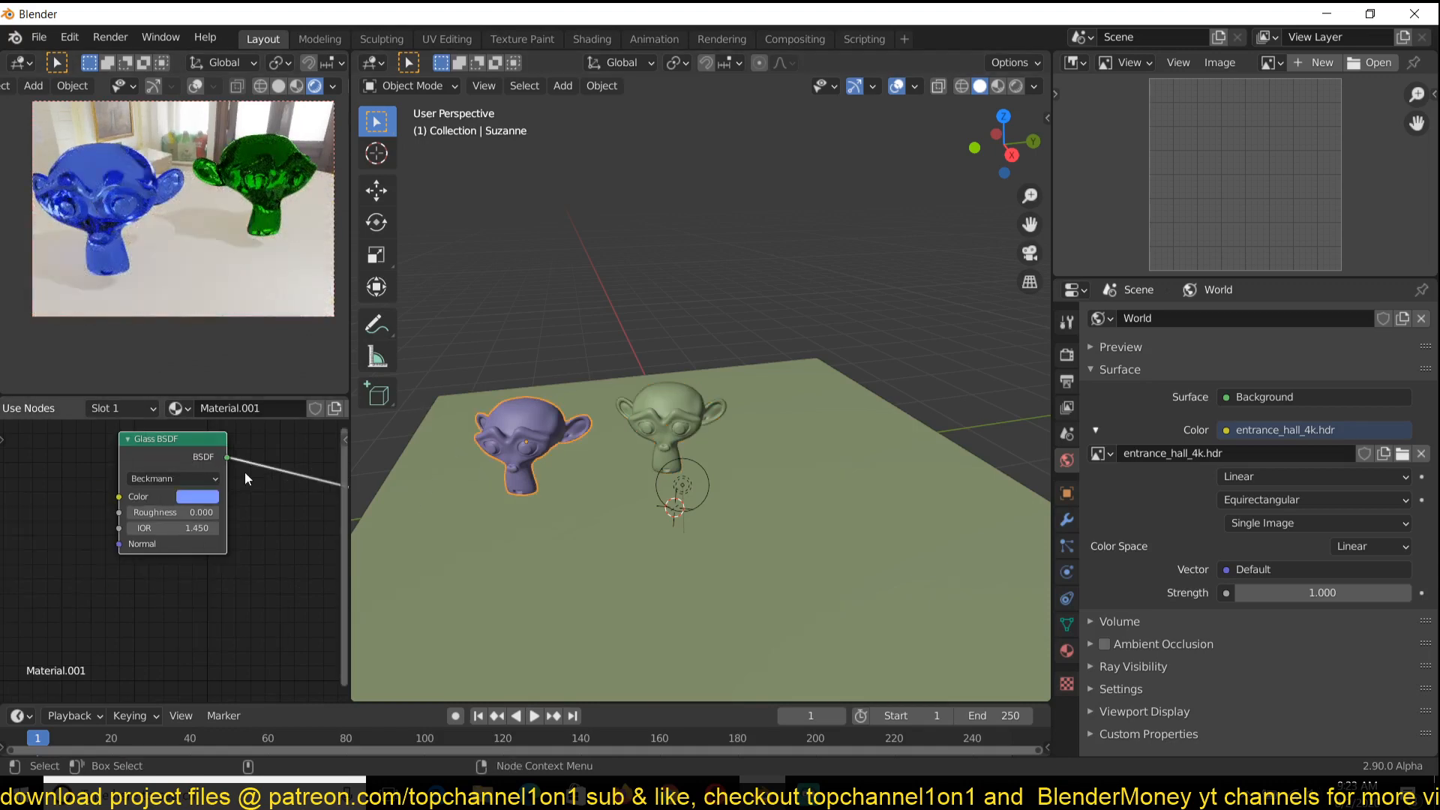
mouse_move(221, 205)
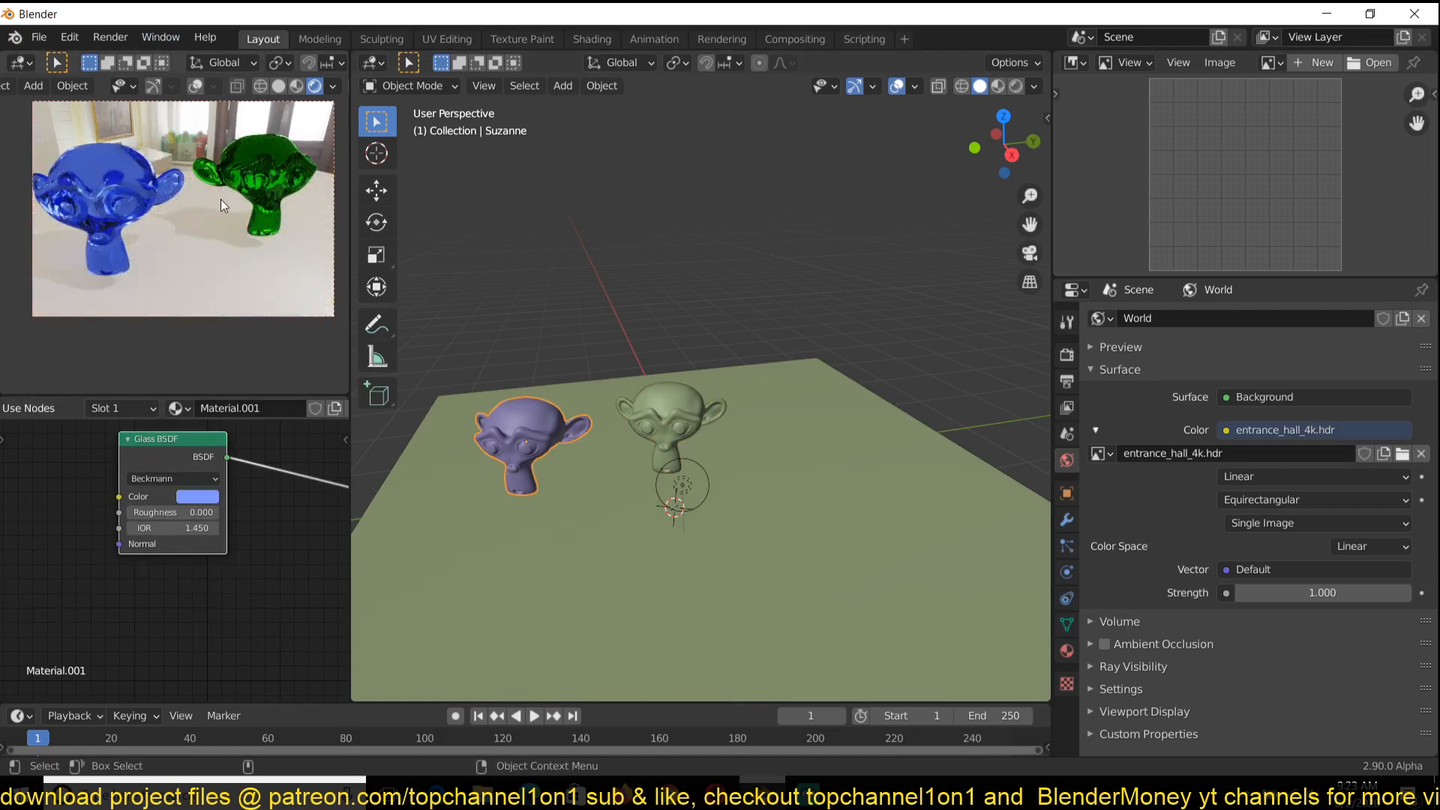
Set absorption density to 2.5, then move the blue and green heads, green in front
left_click(670, 422)
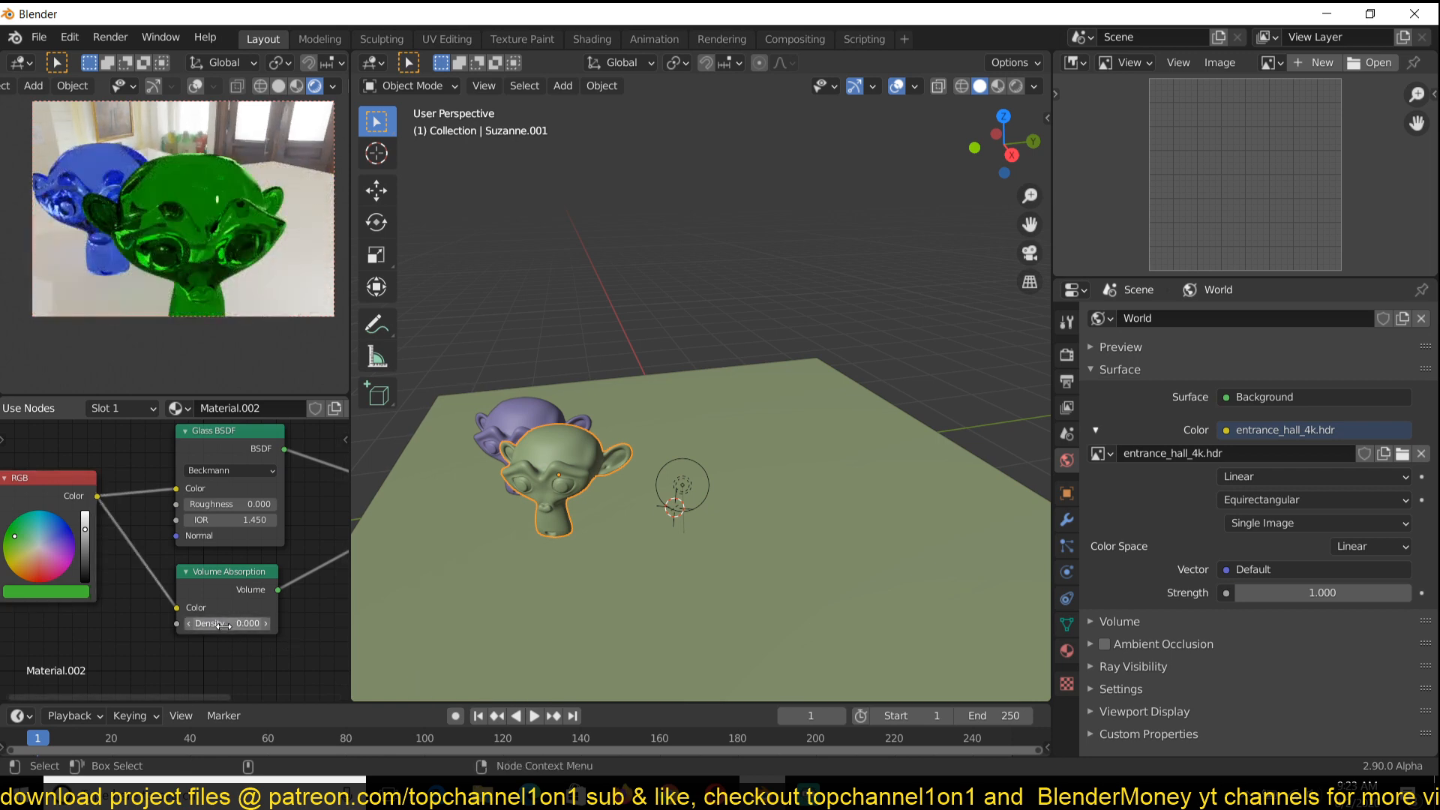
left_click(226, 623)
type("2.500")
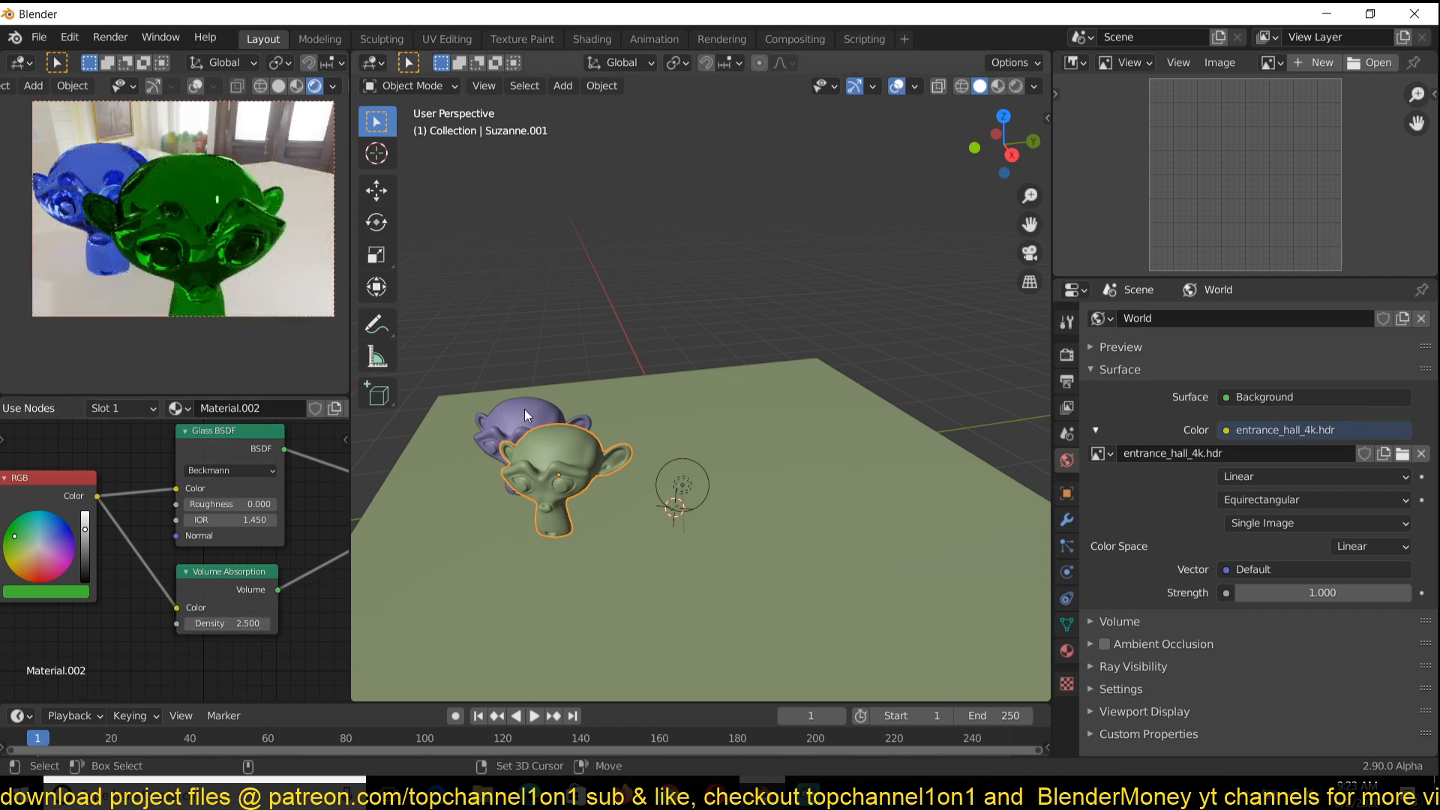
left_click(524, 432)
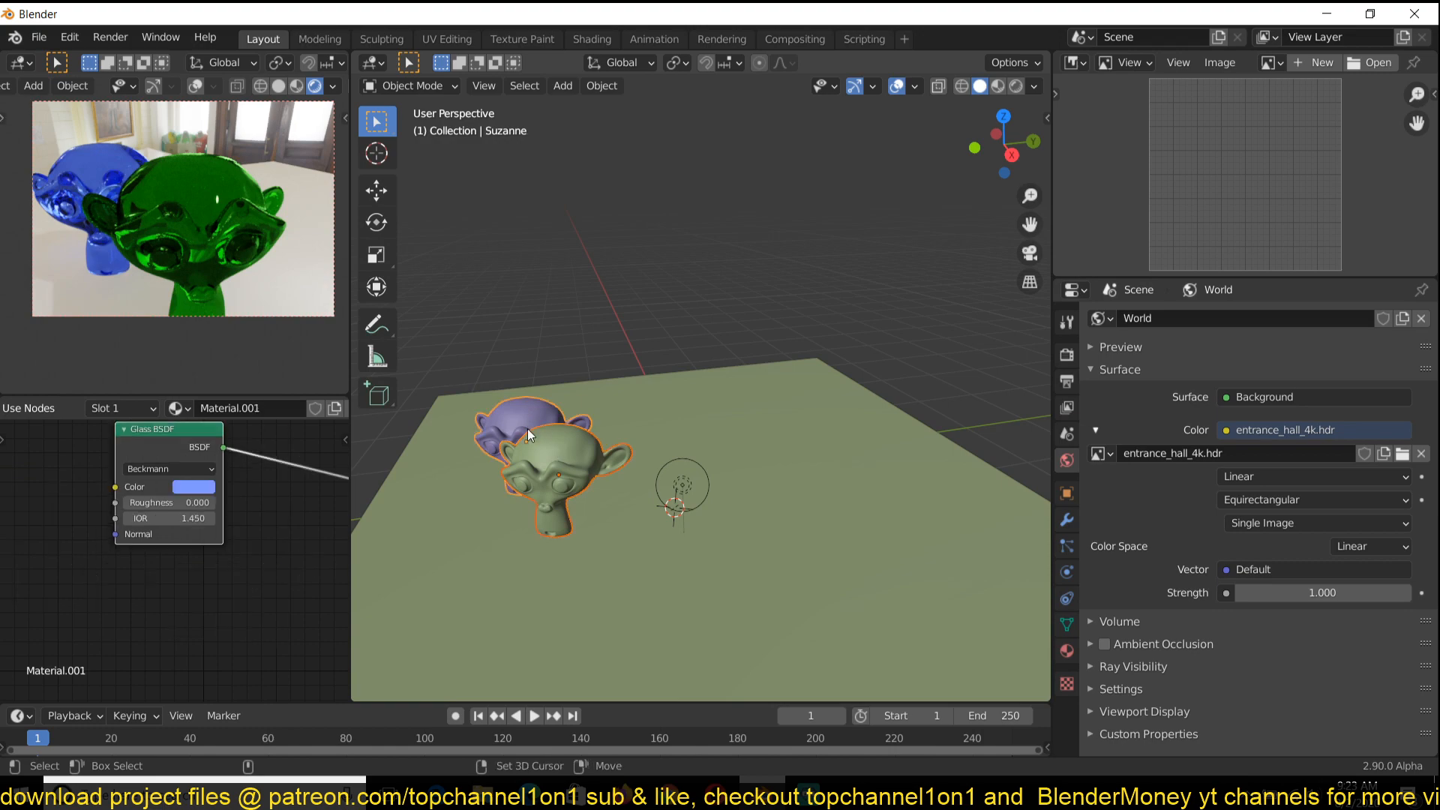
key("g")
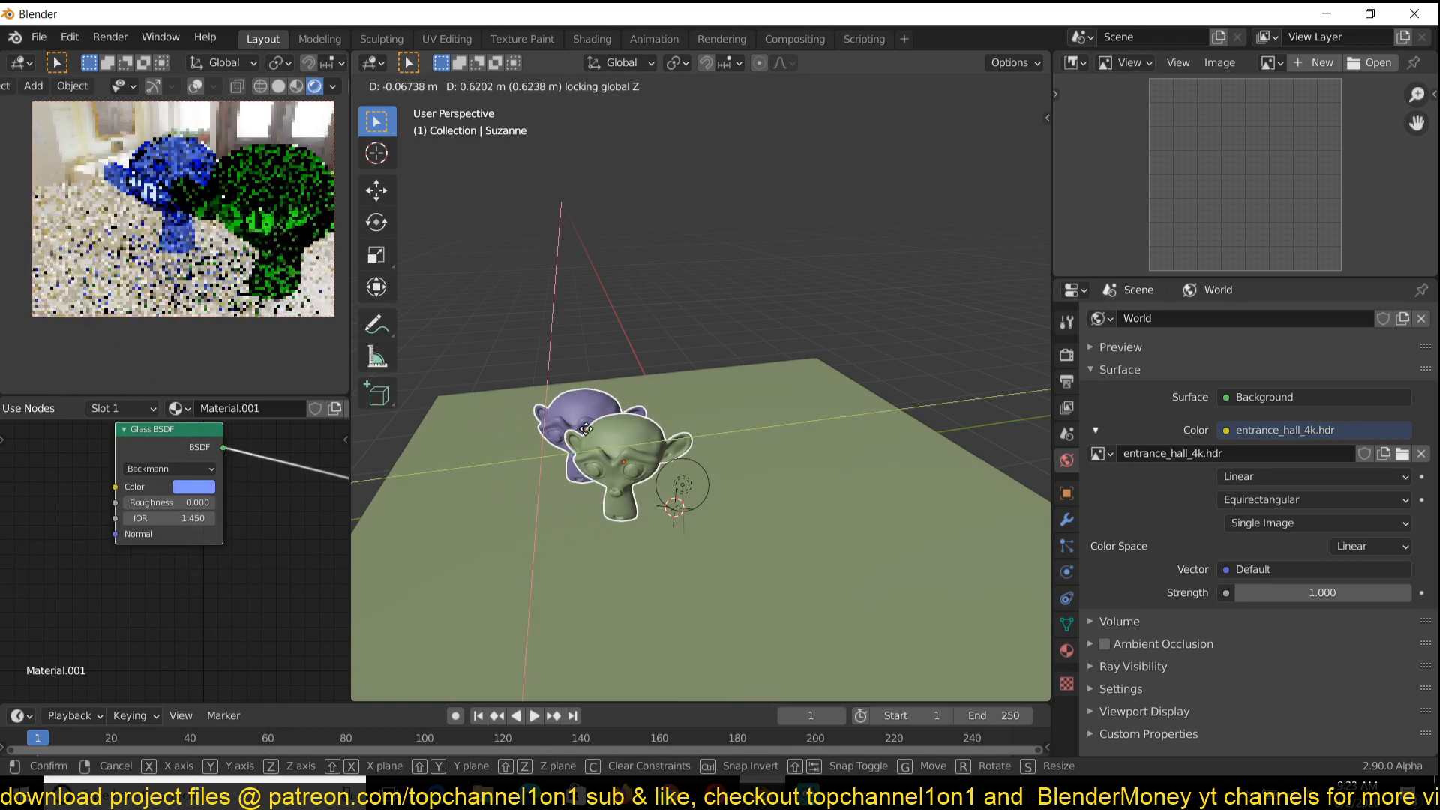
left_click(606, 441)
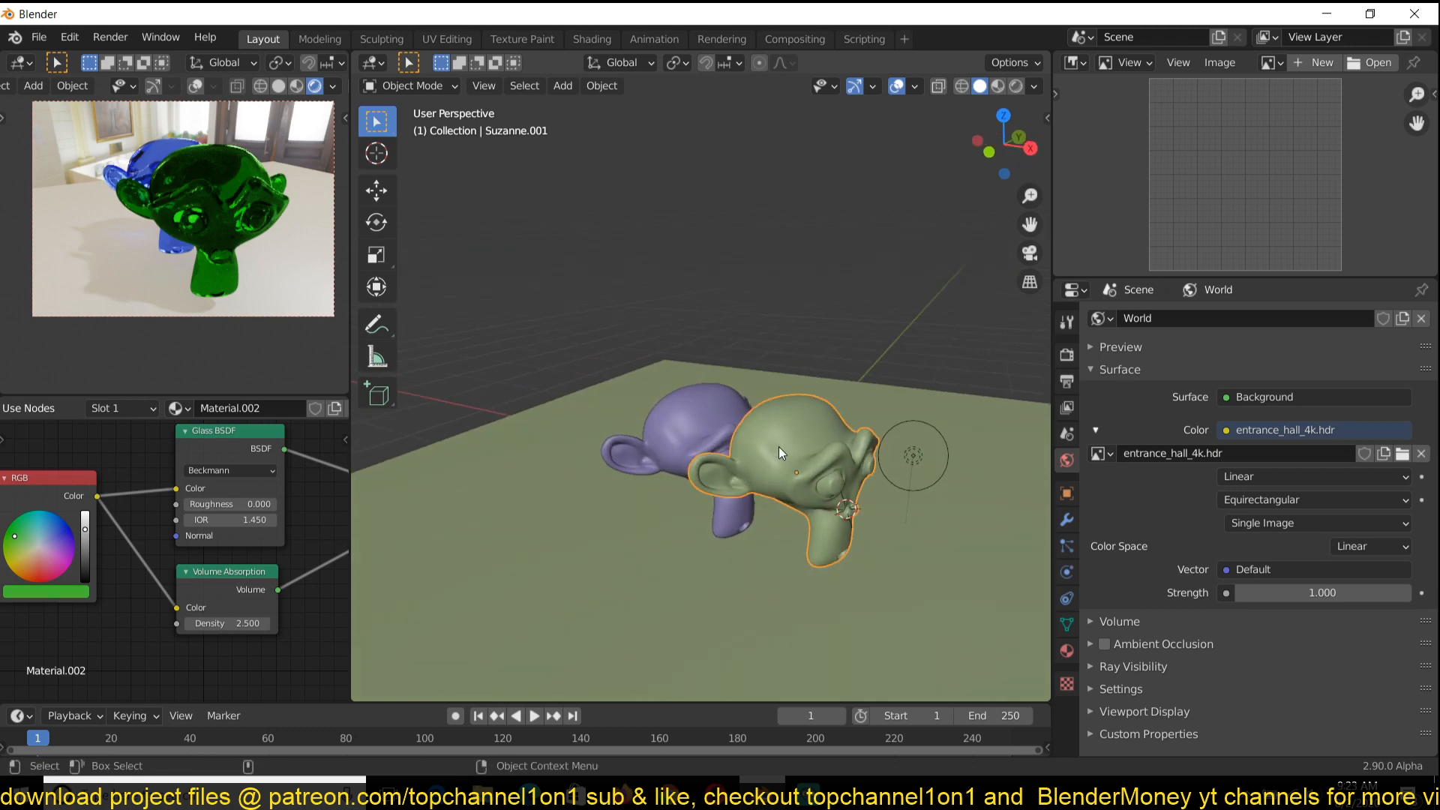
mouse_move(798, 470)
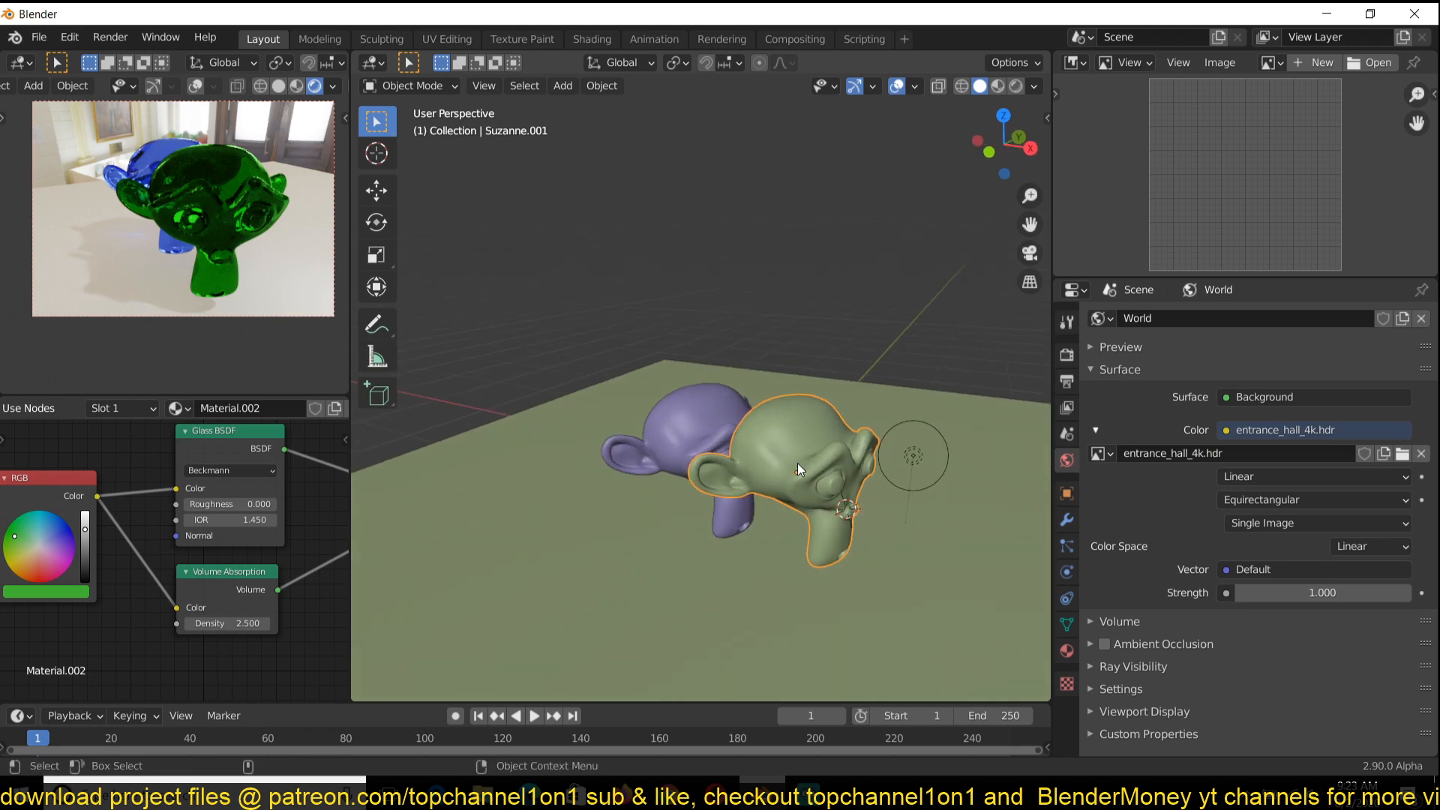
key("g")
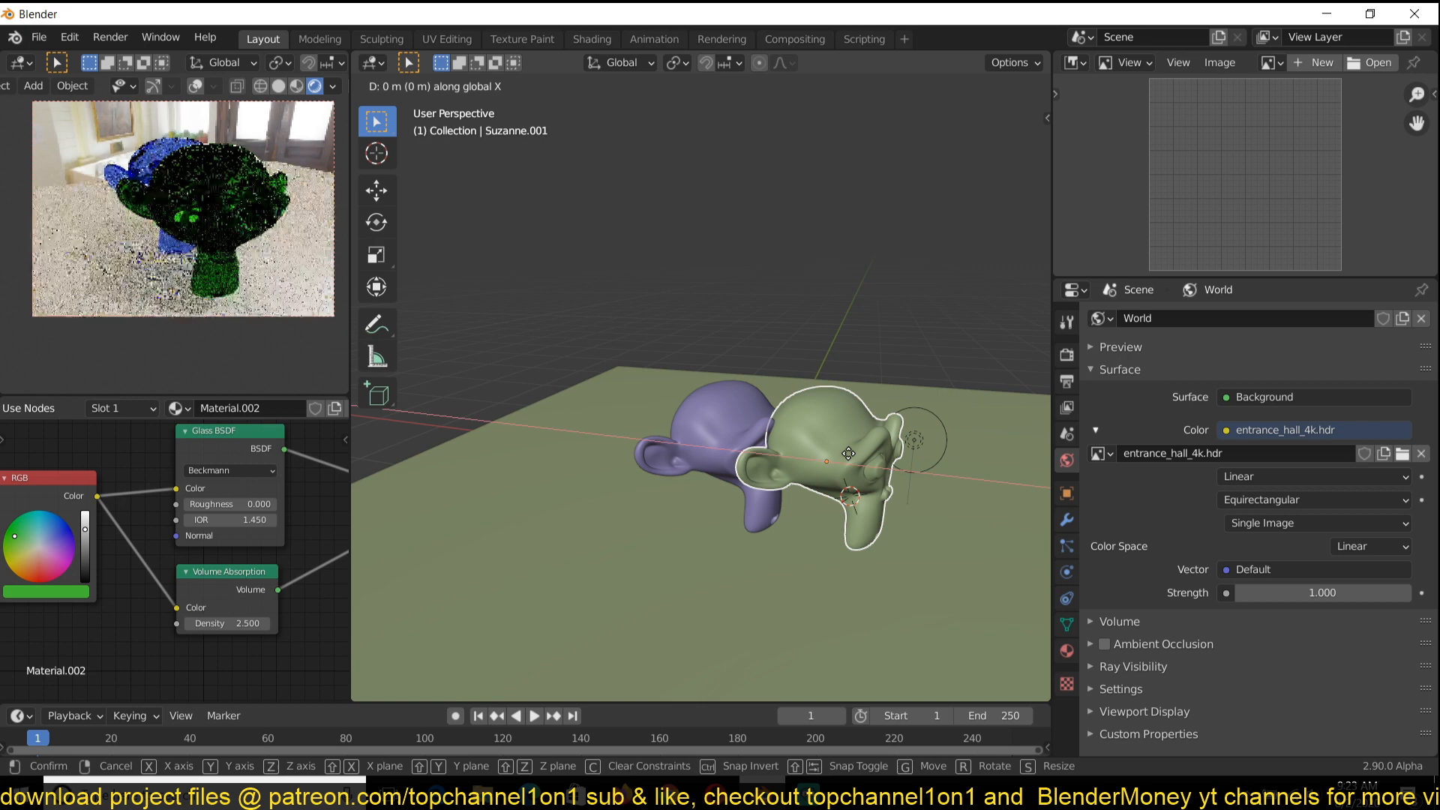
left_click(808, 435)
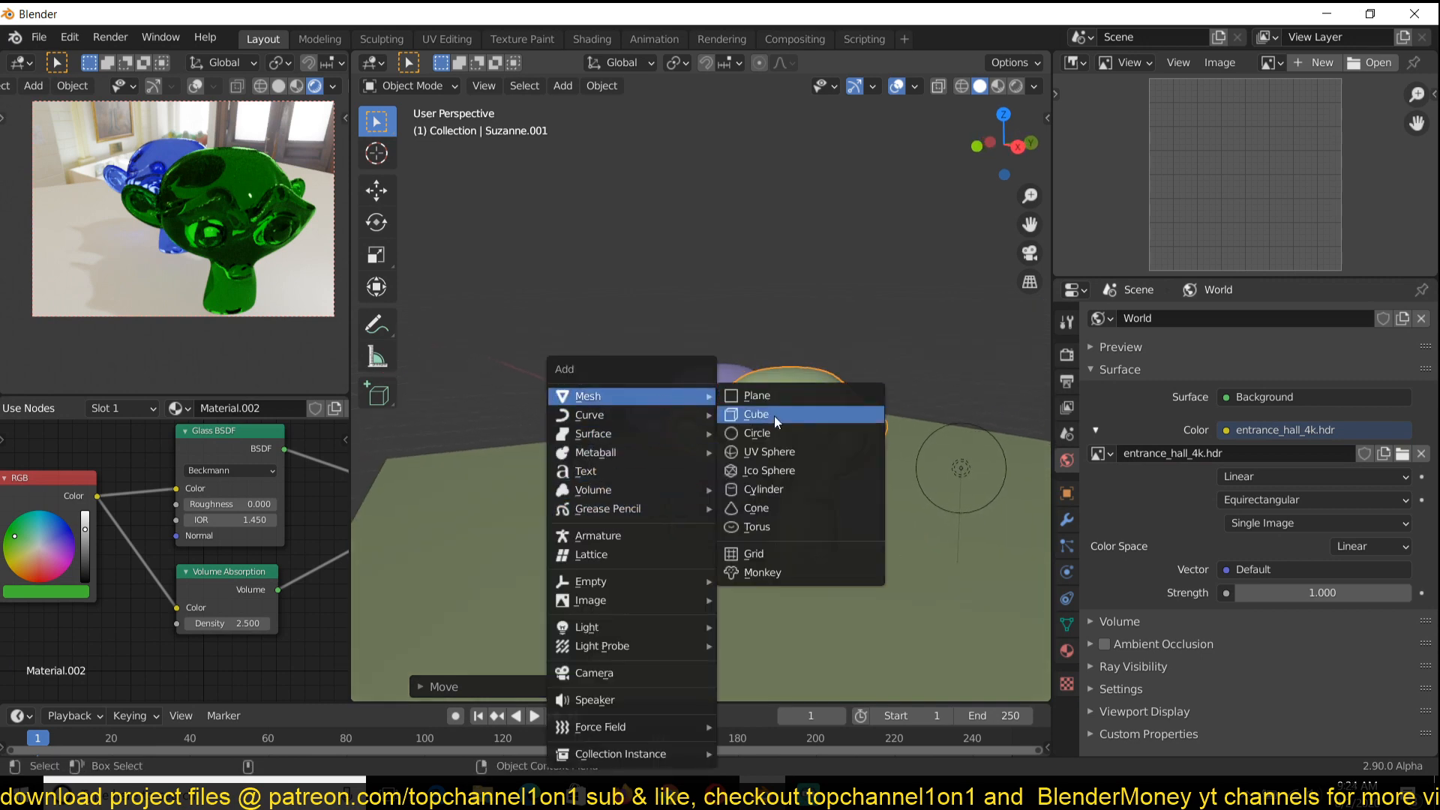
Add a UV sphere, move the green head aside, and position the sphere along X and Z
left_click(769, 450)
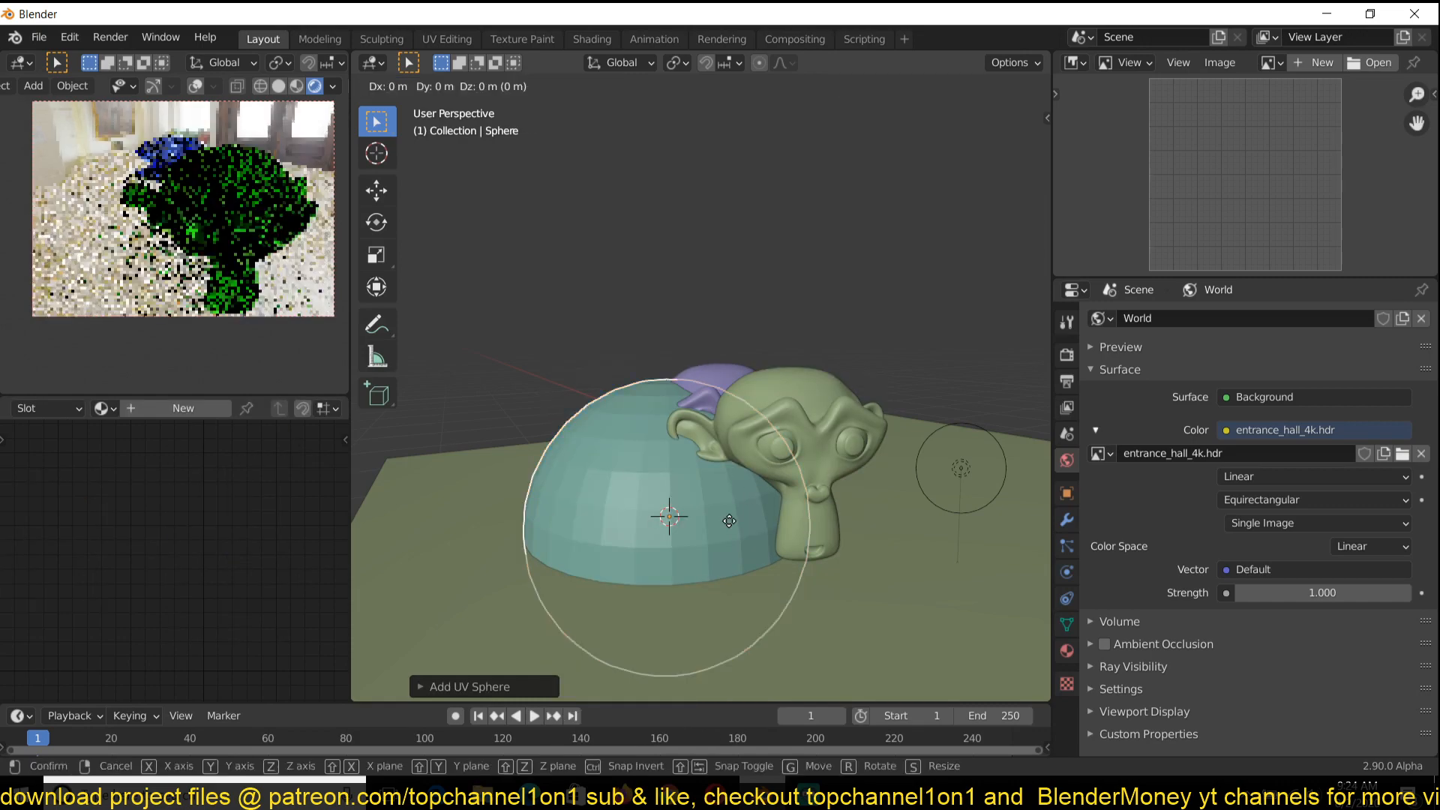
left_click(762, 418)
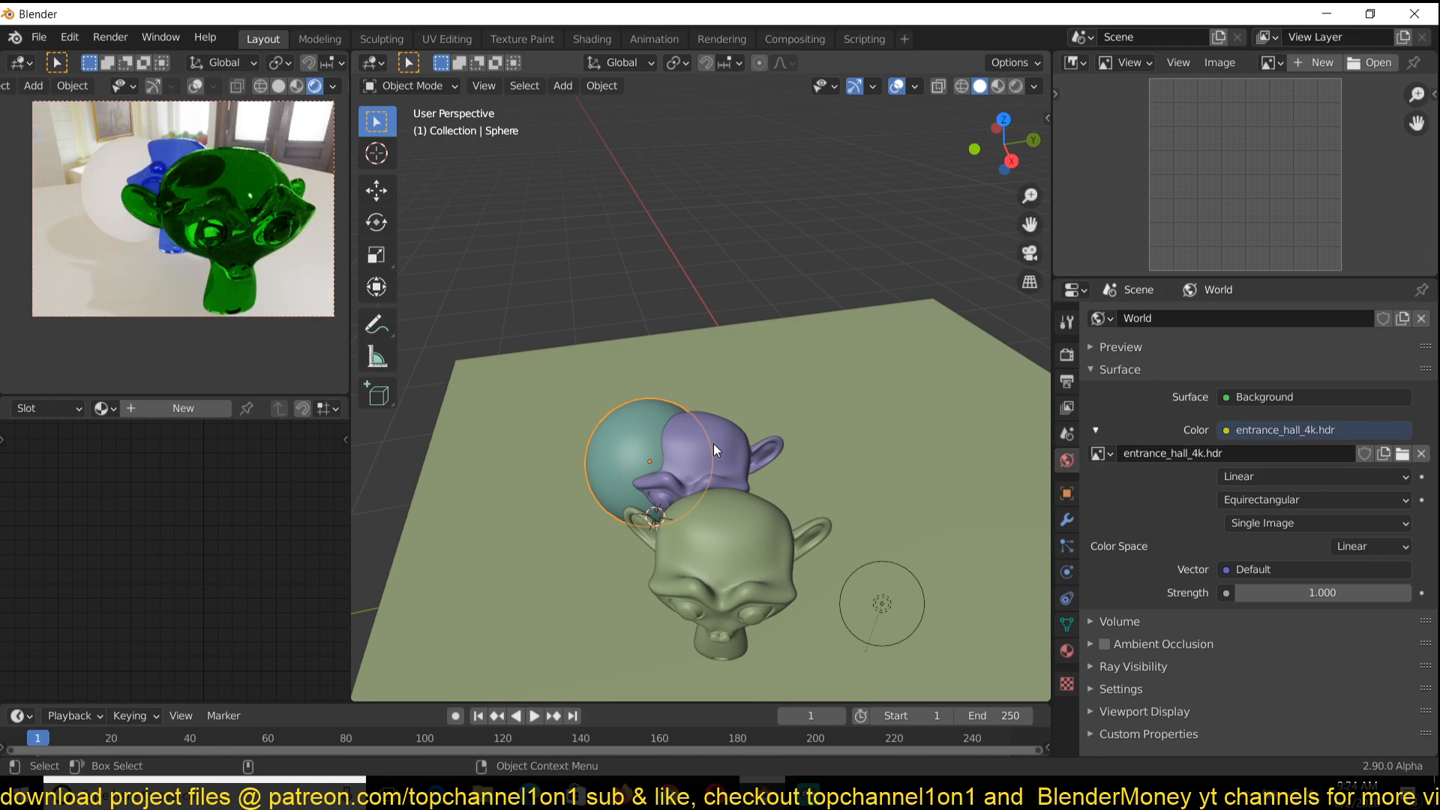
key("g")
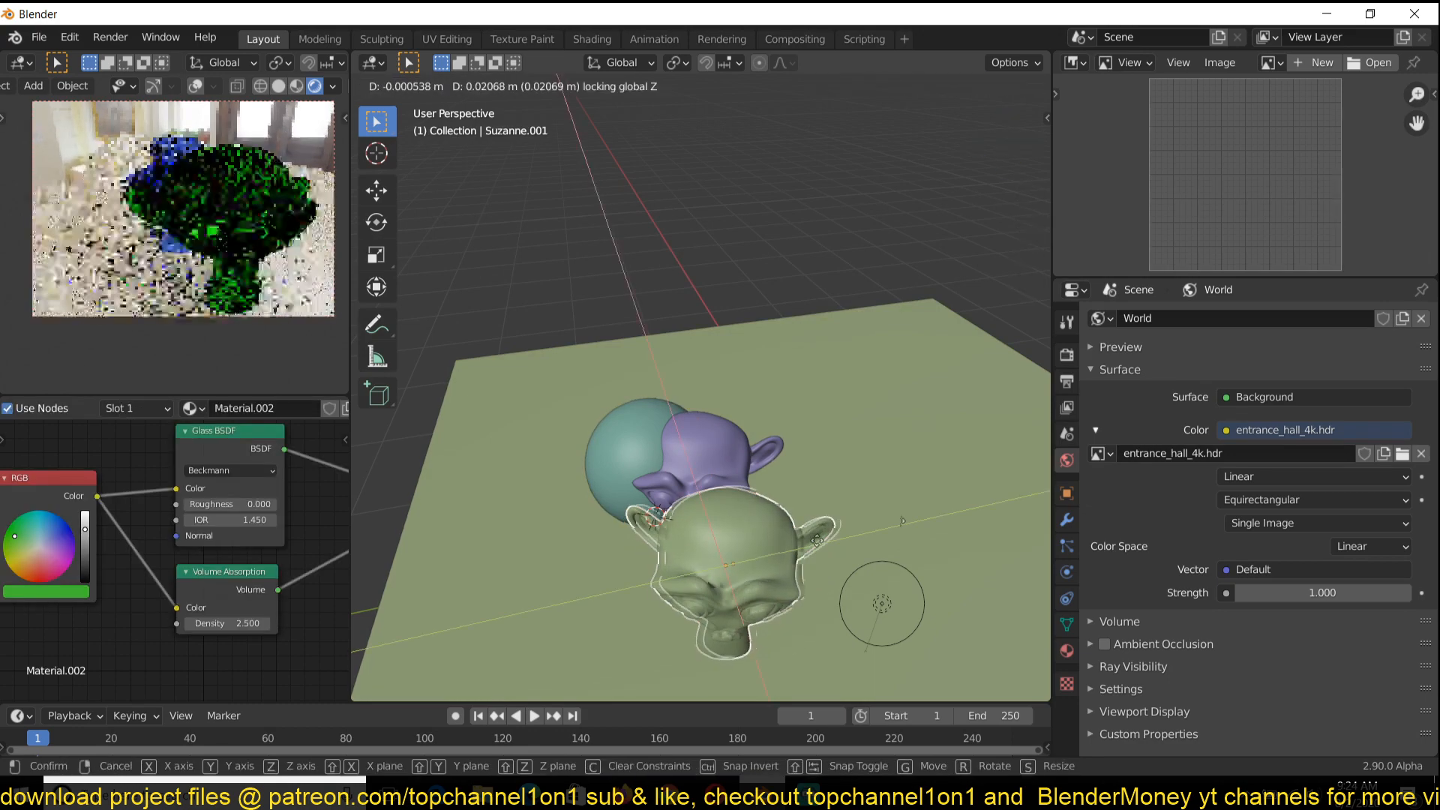
left_click(639, 450)
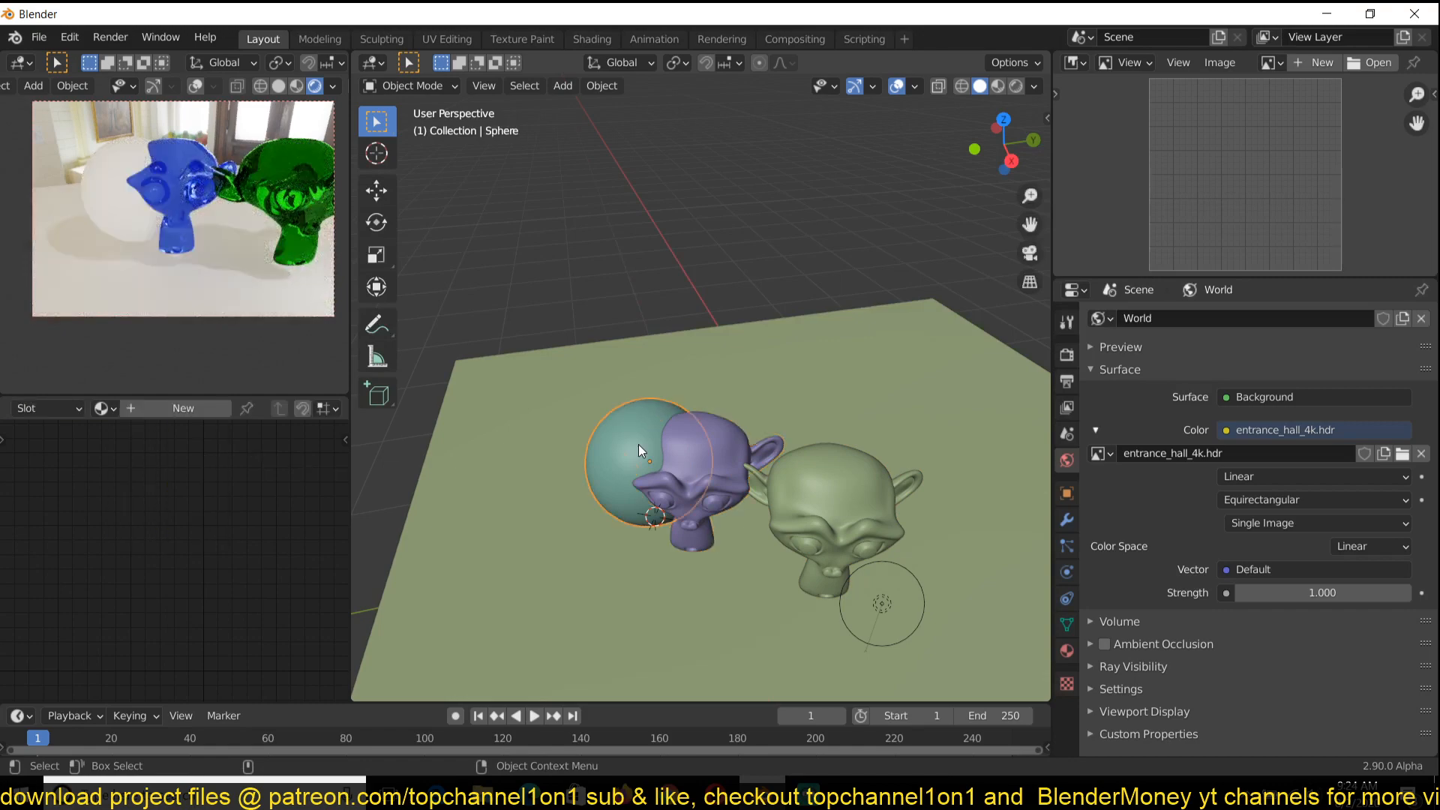
key("g")
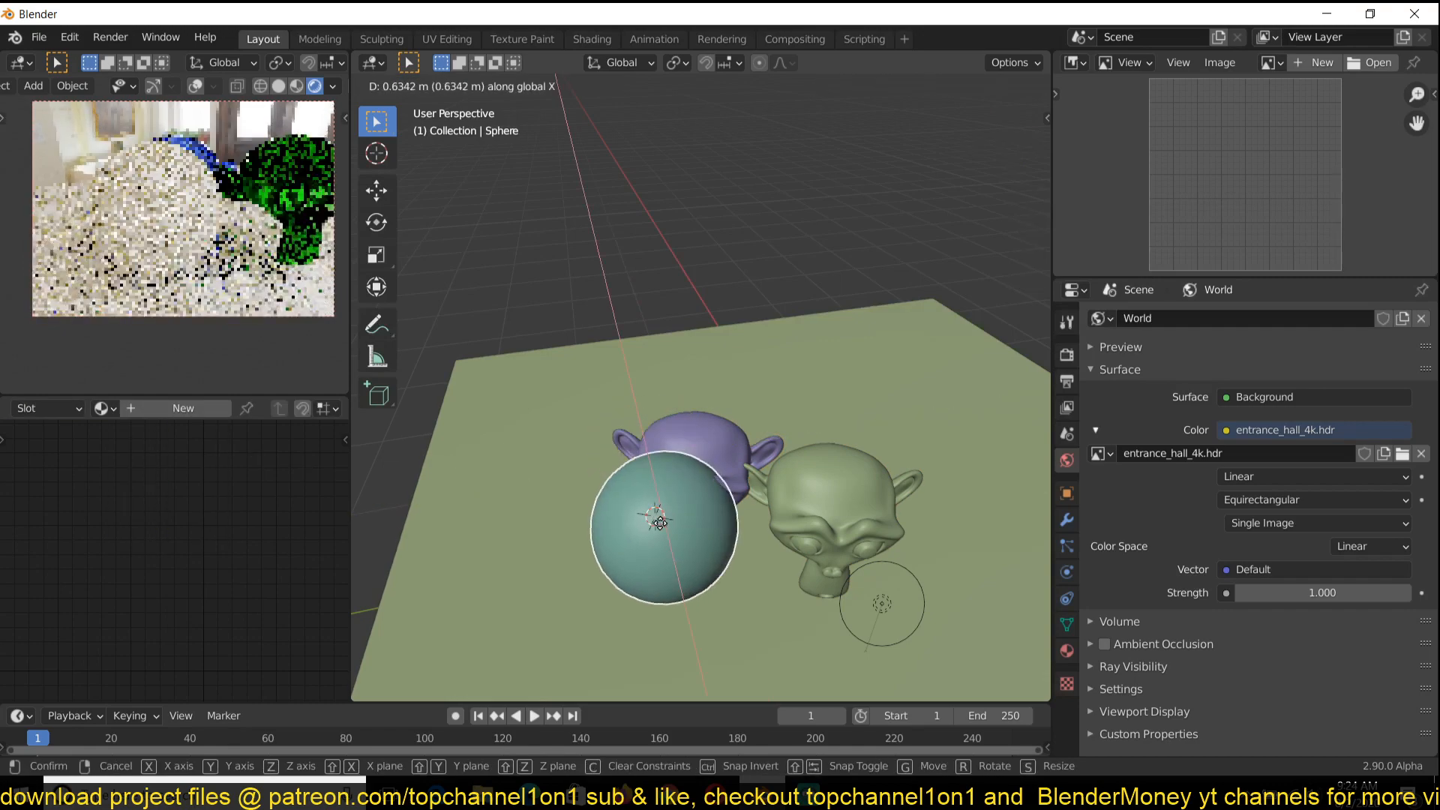
key("z")
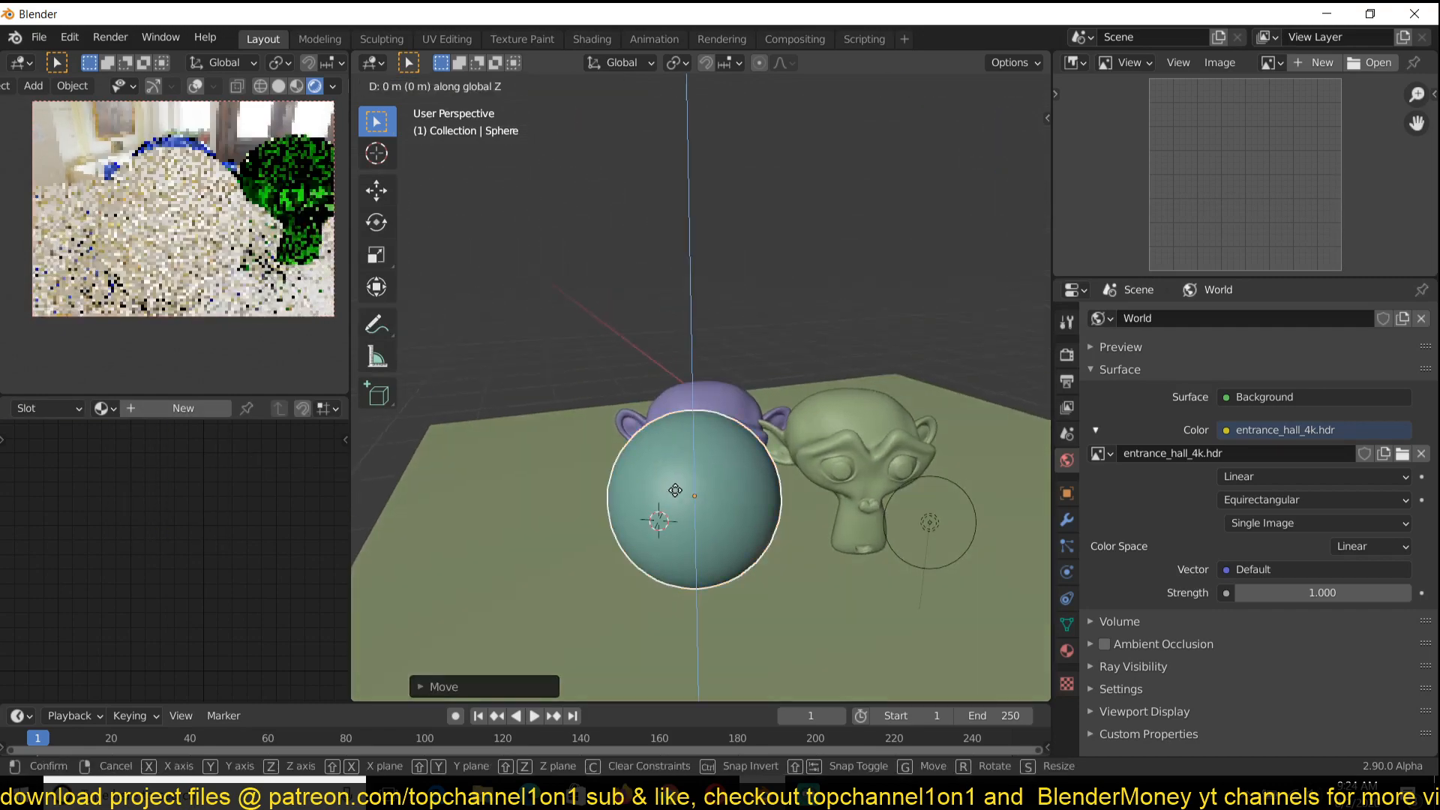
left_click(707, 447)
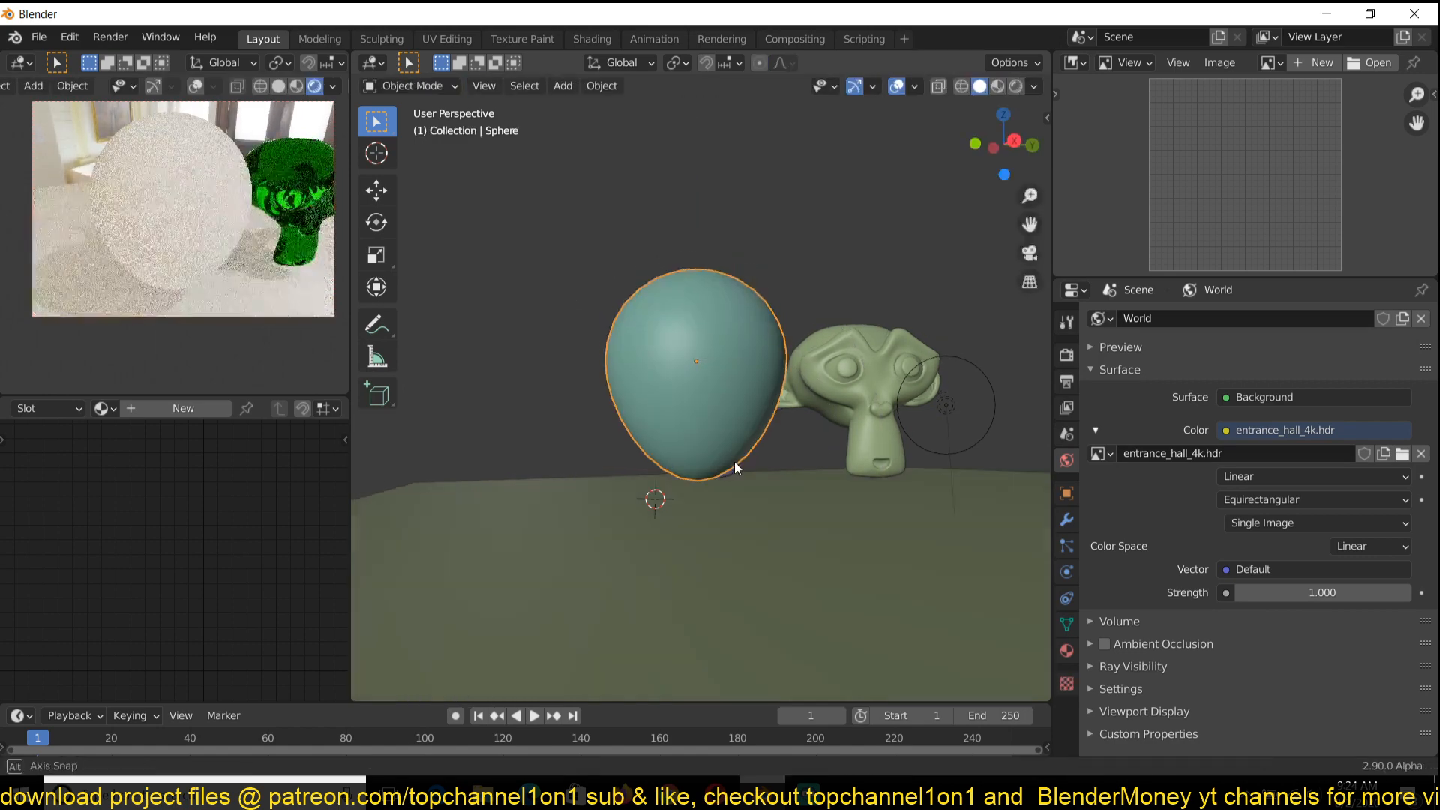
Select the glass UV sphere and start moving it with G
left_click(868, 395)
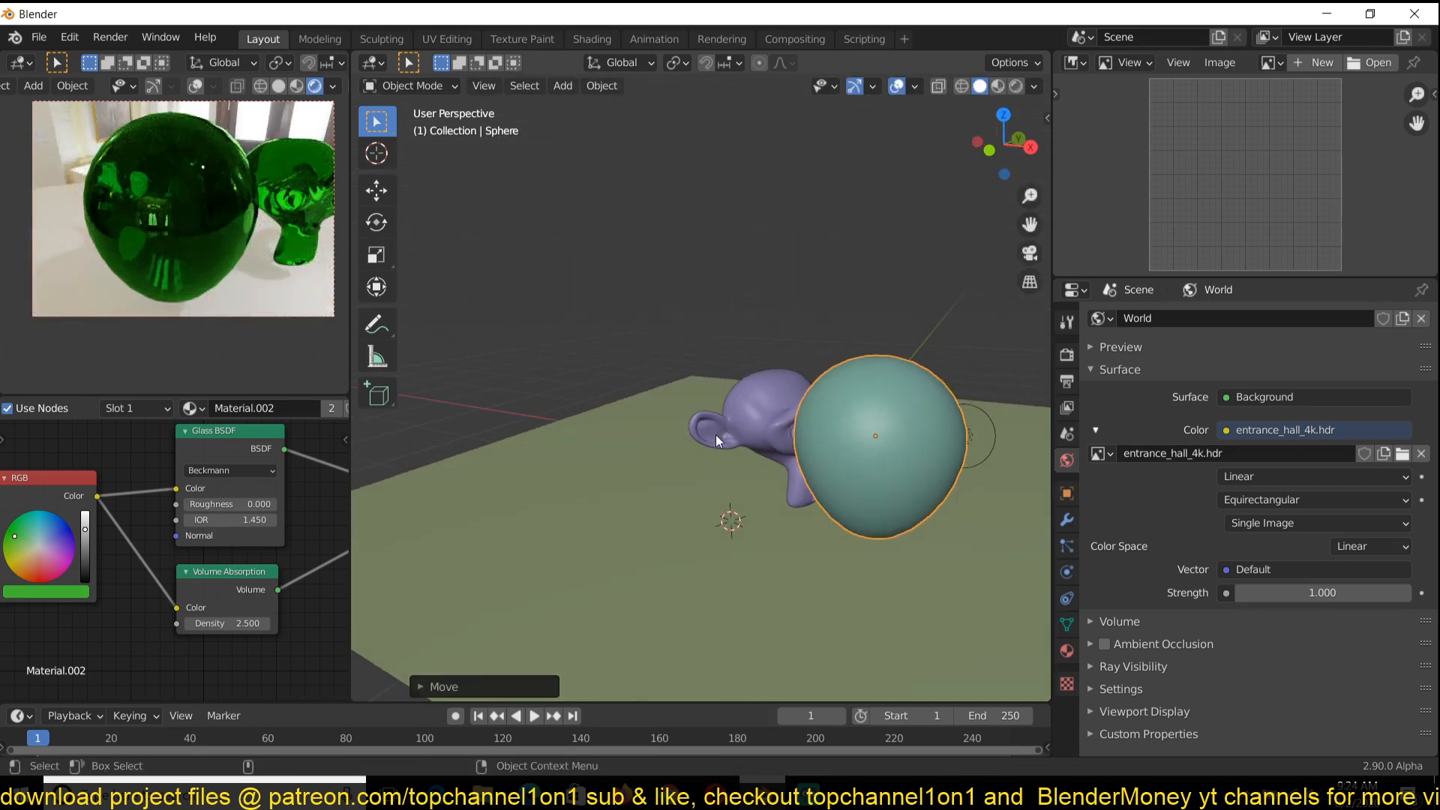
mouse_move(803, 457)
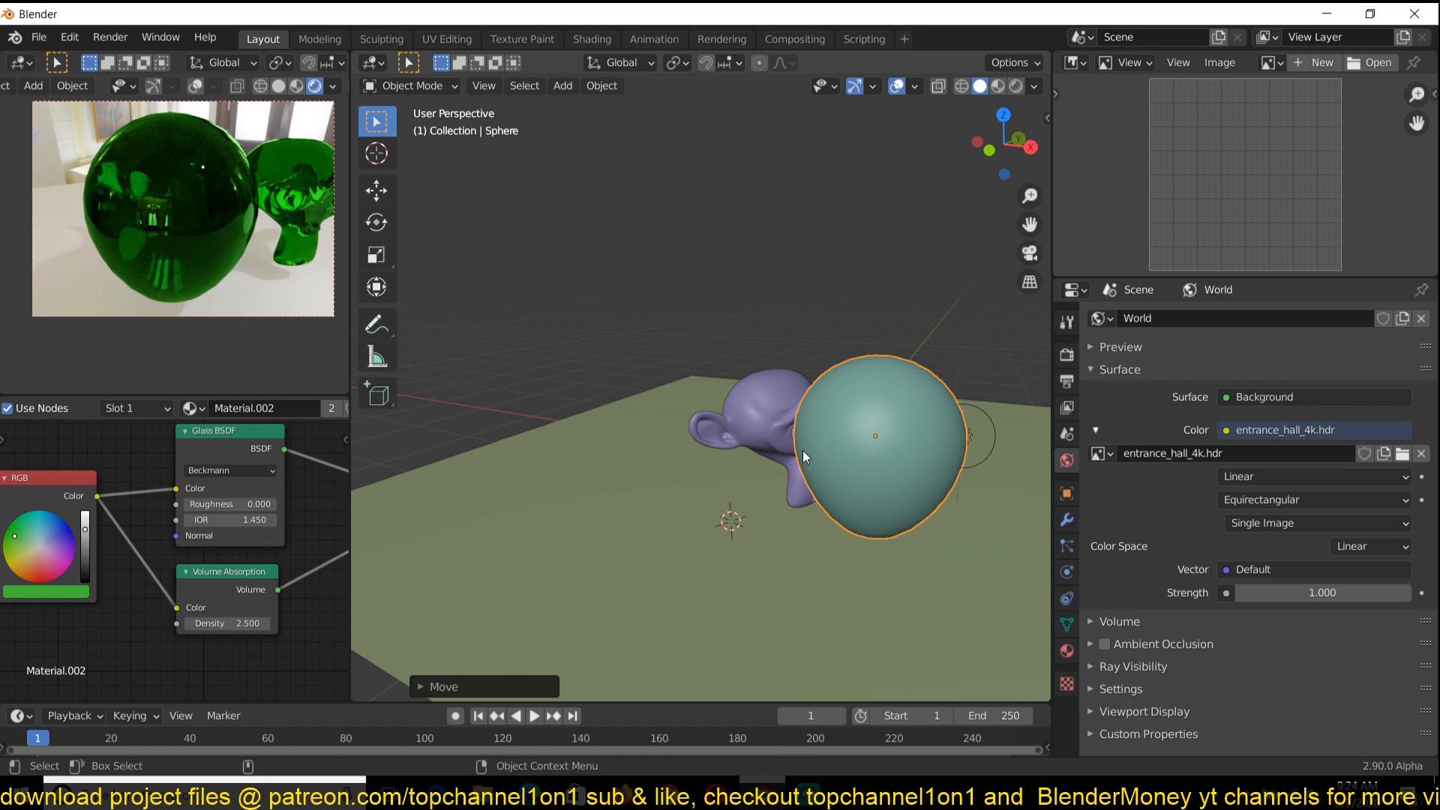
key("g")
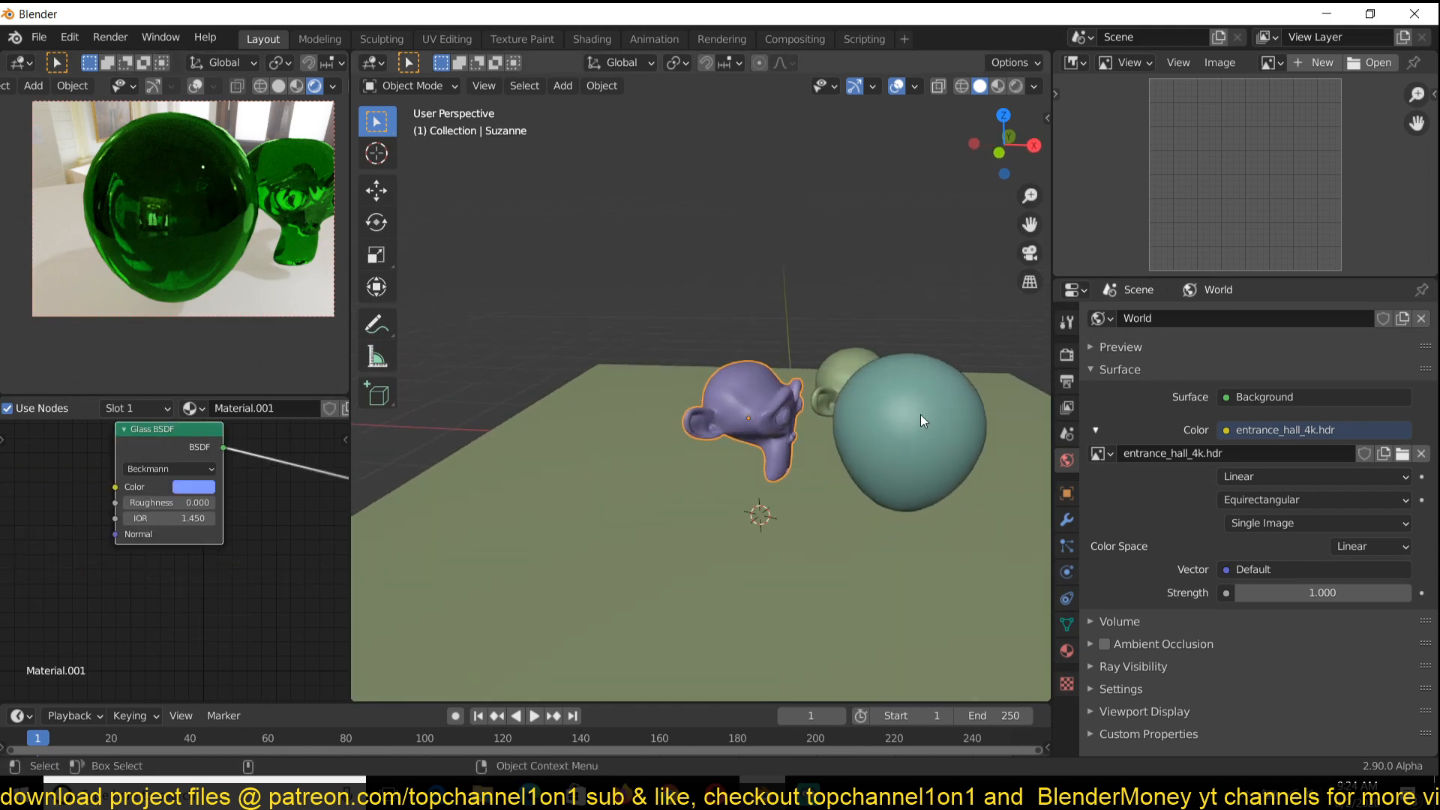
mouse_move(904, 430)
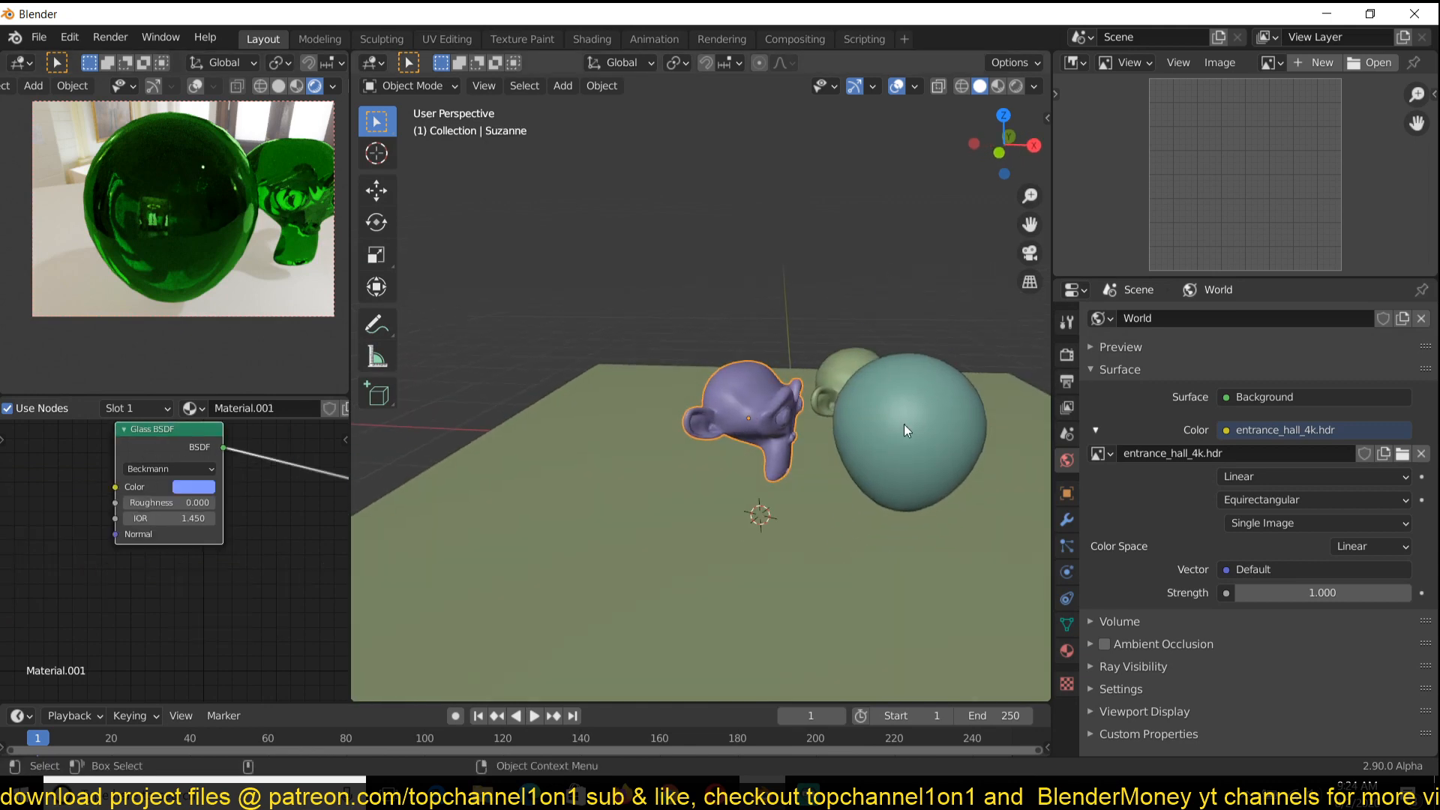
mouse_move(918, 441)
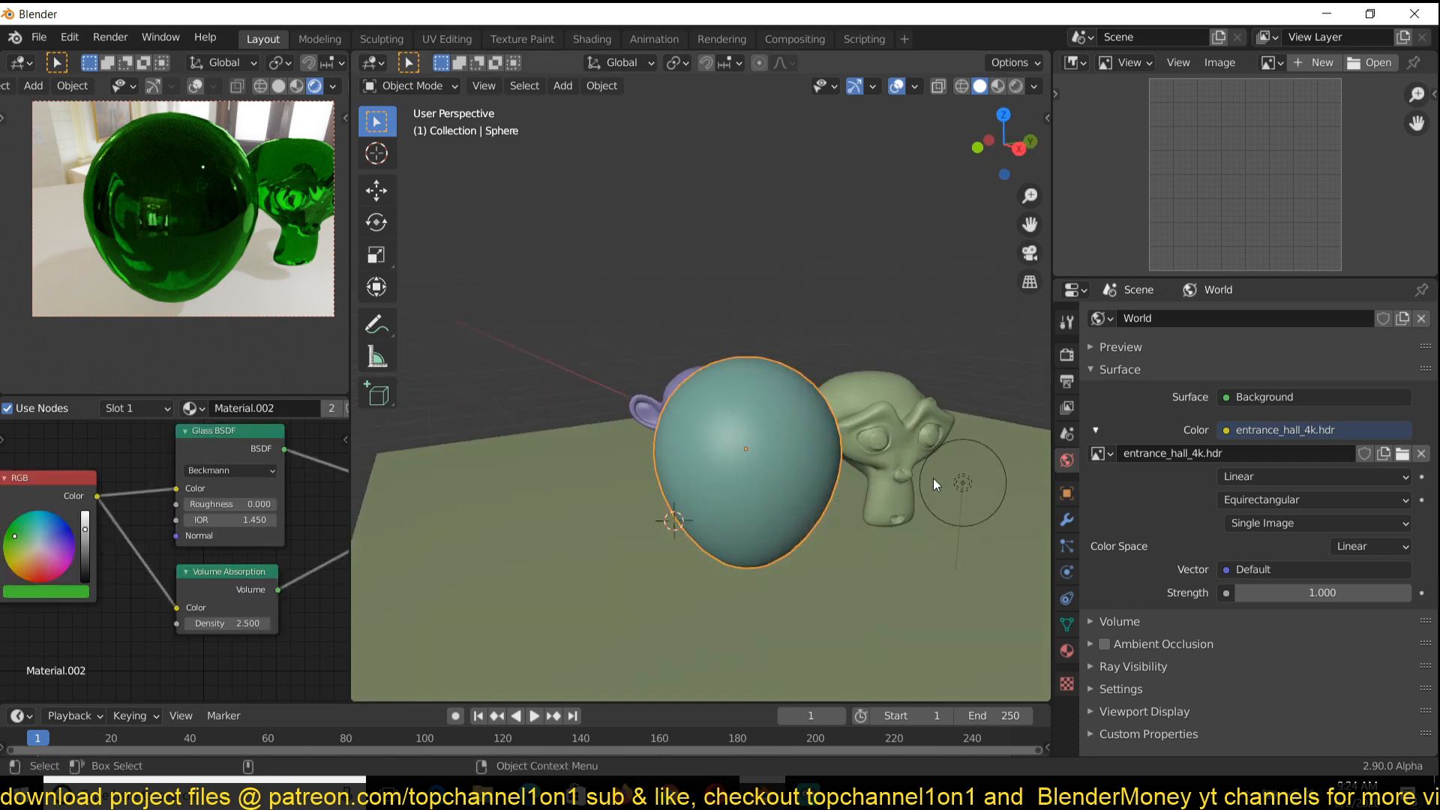
mouse_move(928, 480)
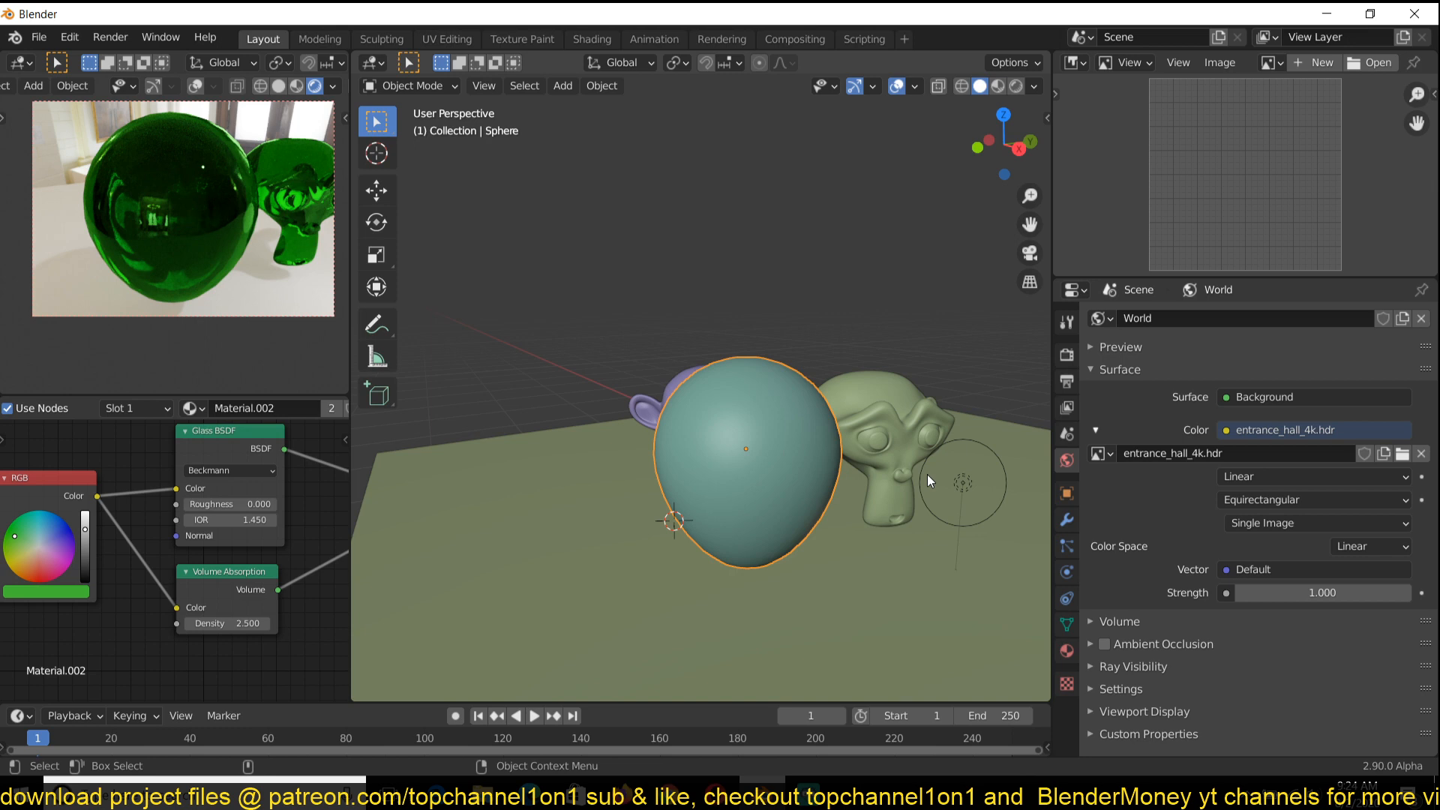
mouse_move(1075, 487)
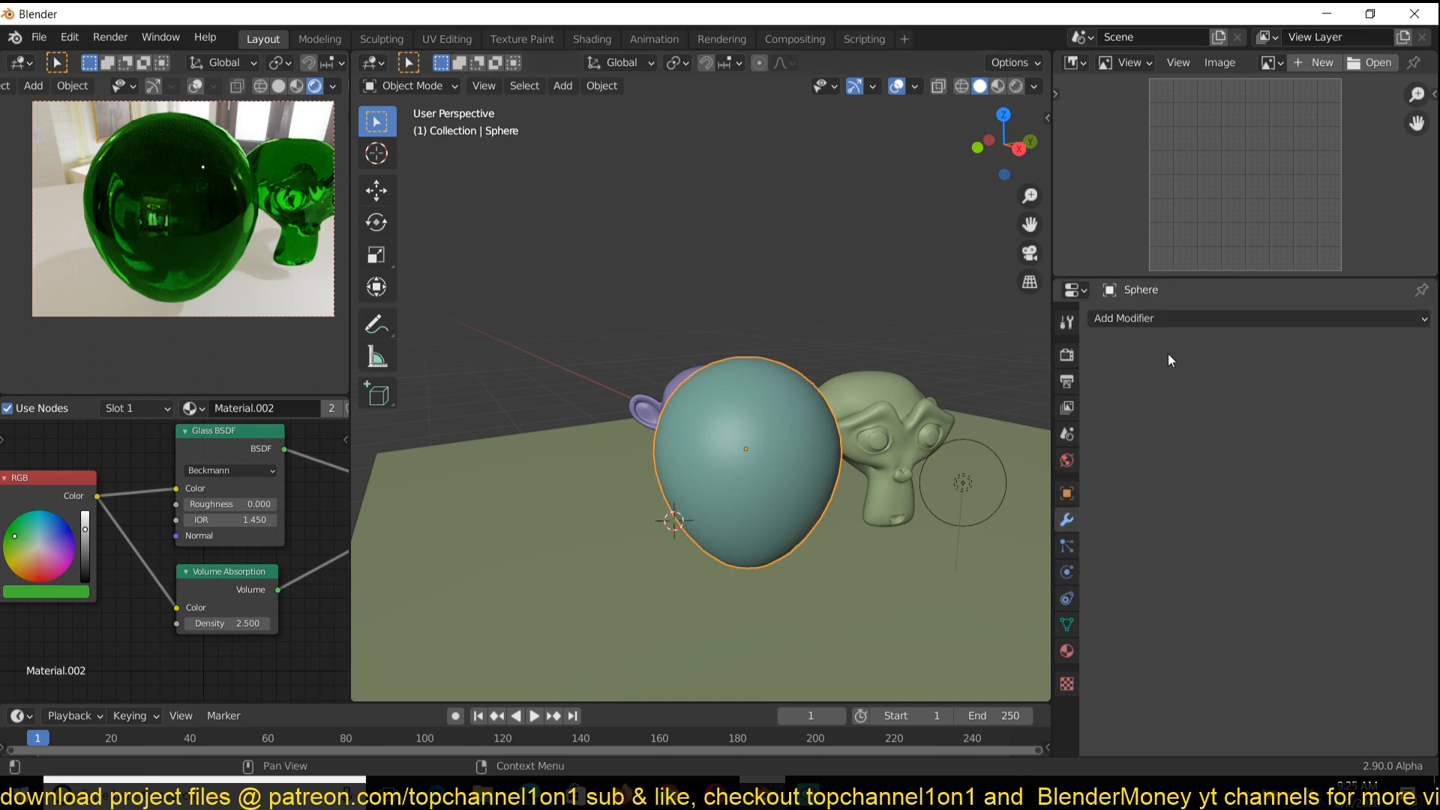
Add a Solidify modifier (0.01 m thickness, rim fill) to the glass sphere
left_click(1258, 318)
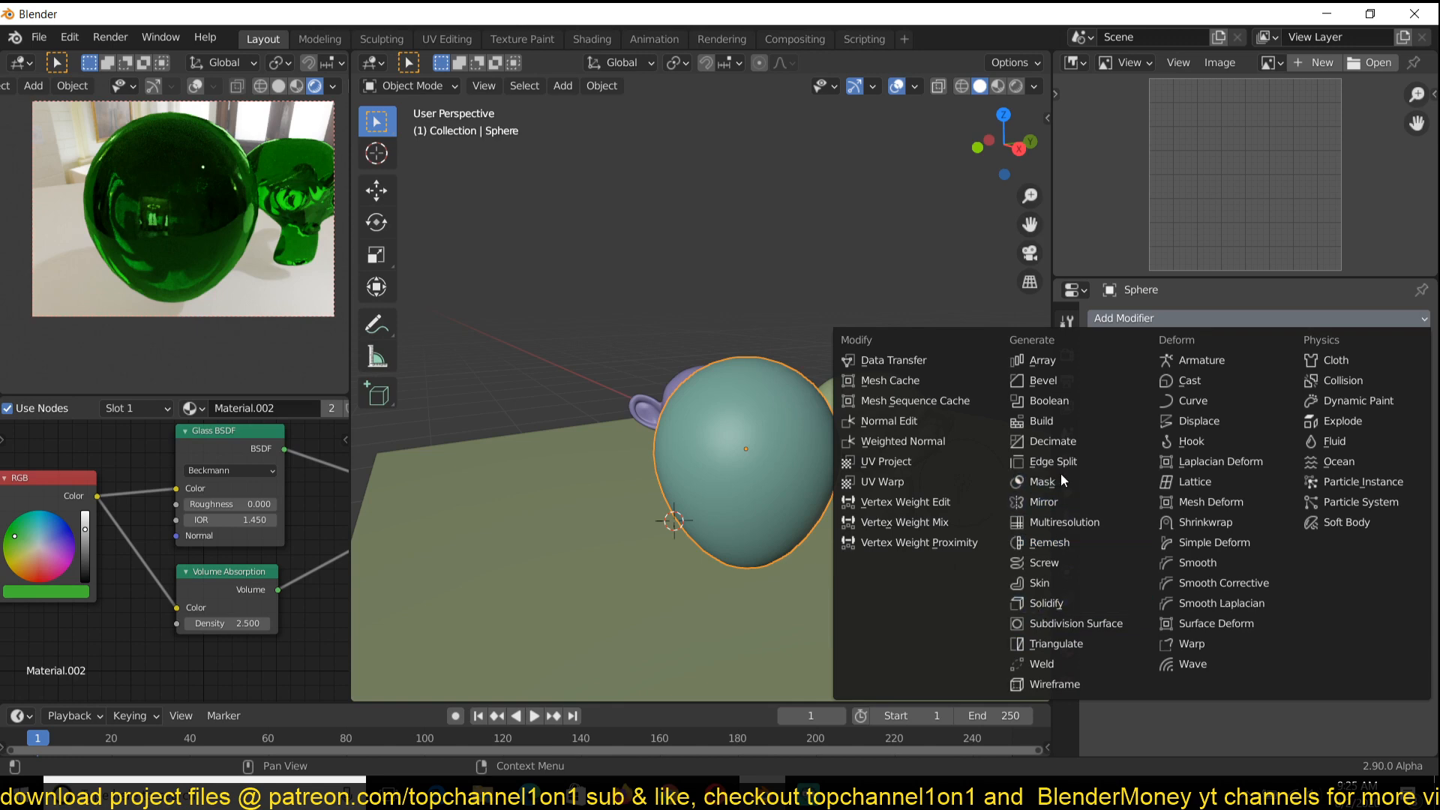
mouse_move(1067, 400)
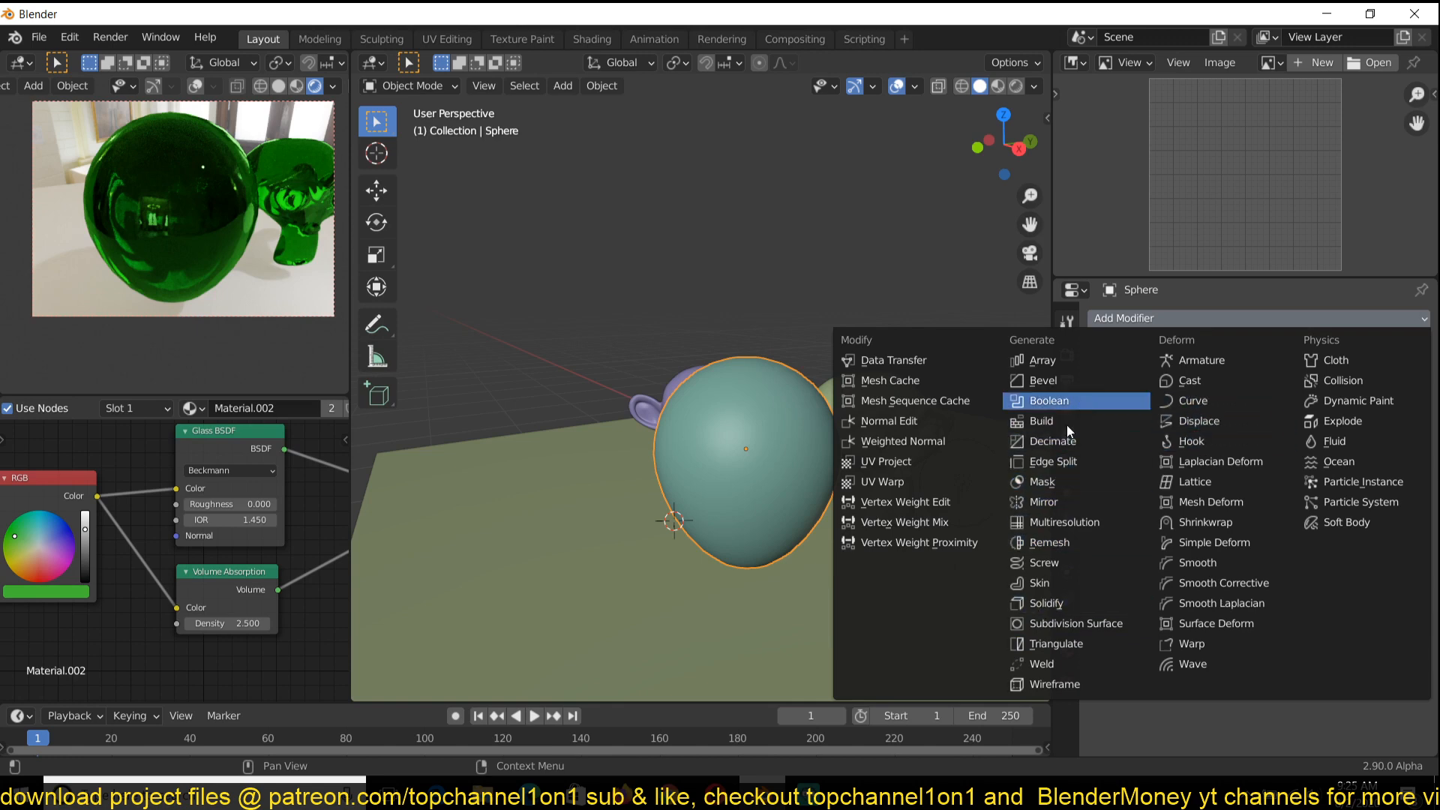
left_click(1044, 602)
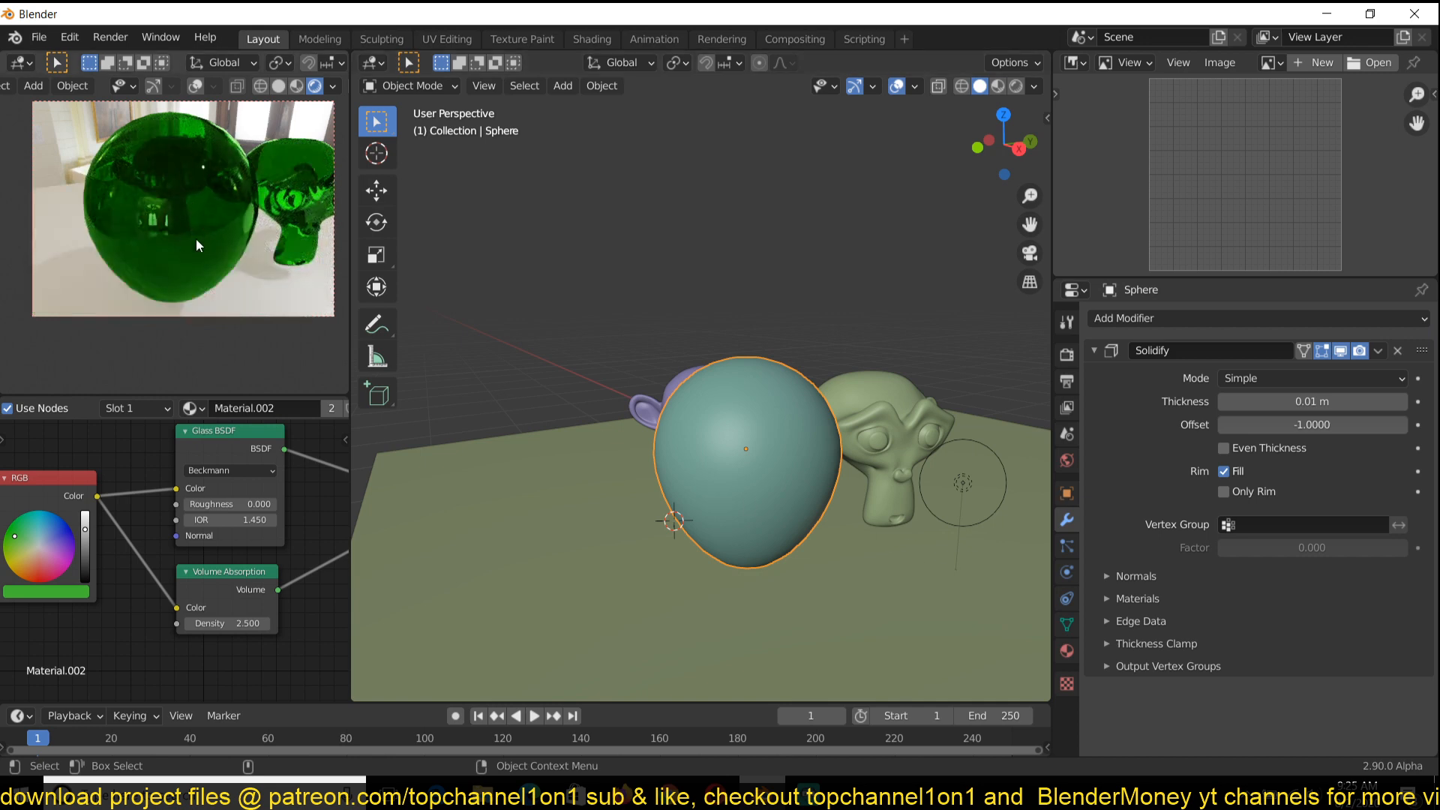
mouse_move(181, 198)
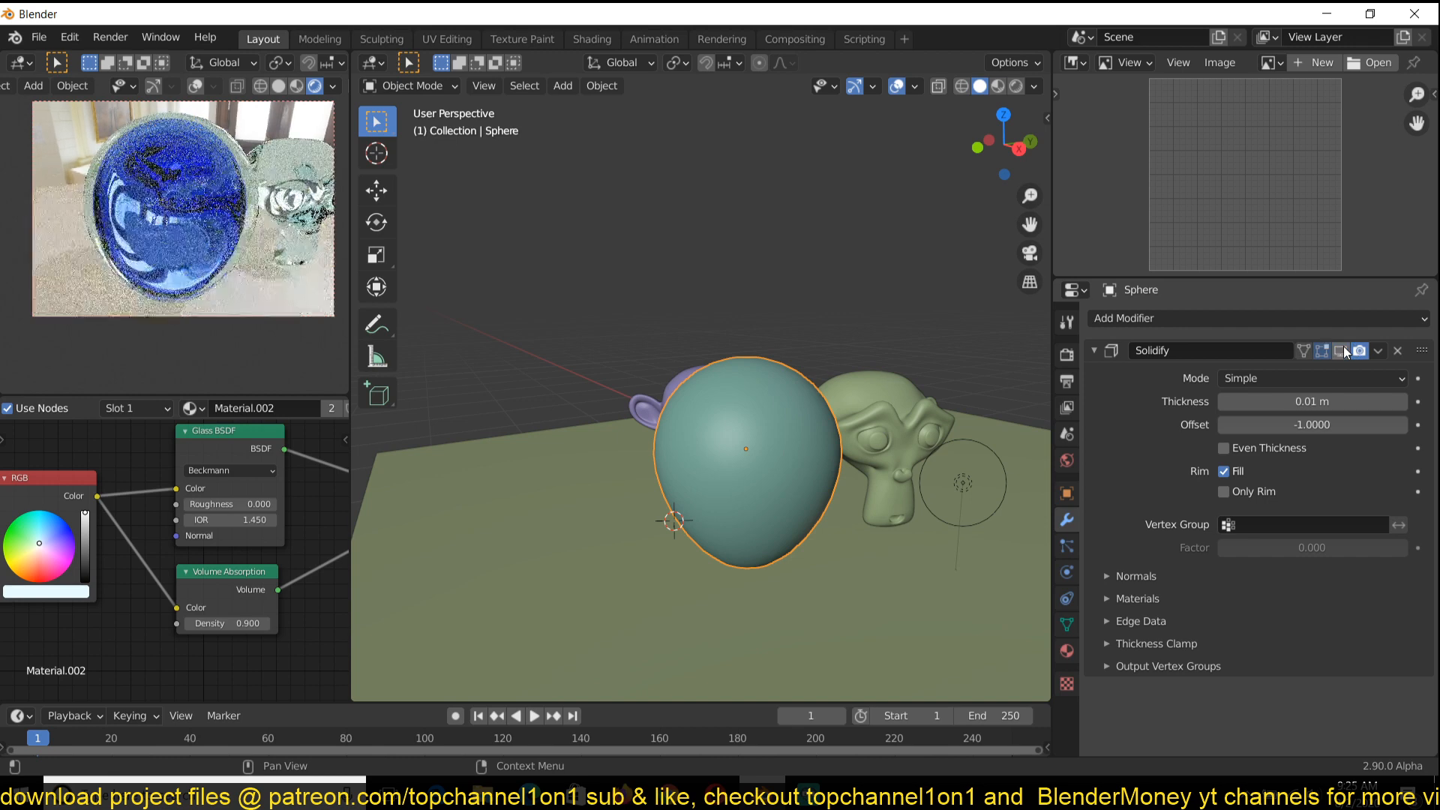
mouse_move(1340, 351)
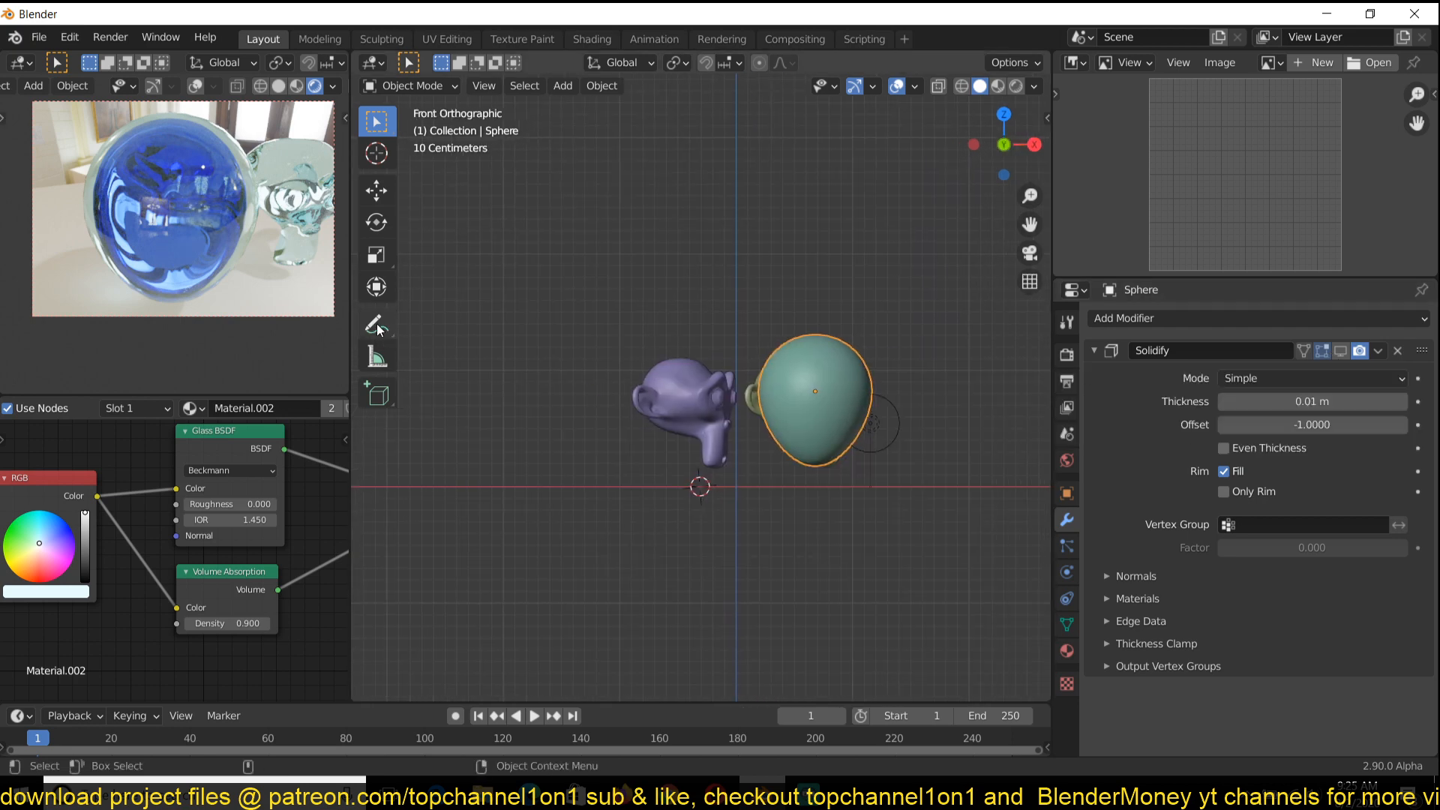
Measure the sphere with rulers of 0.980786 m and 0.022311 m, then return to selecting
left_click(377, 323)
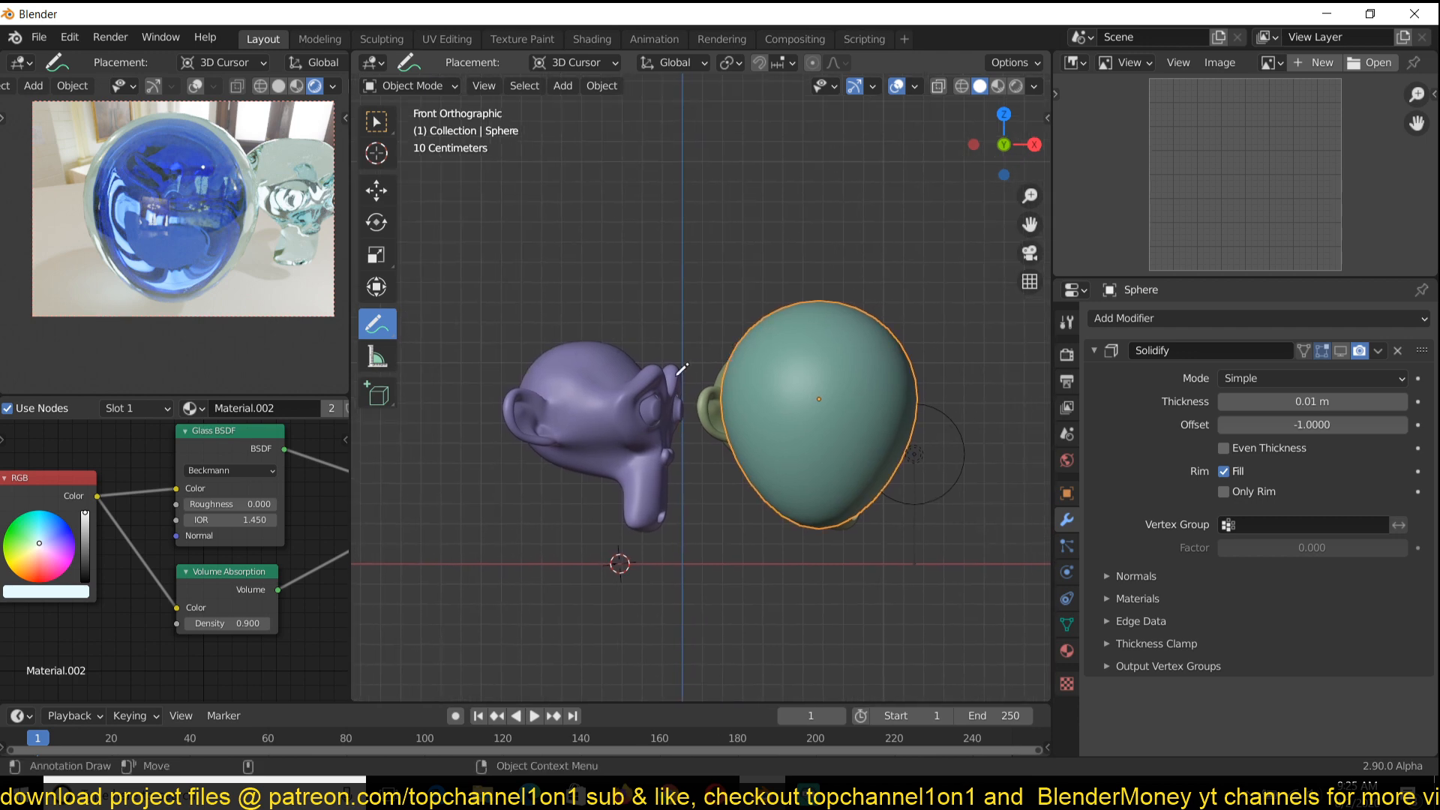
left_click(377, 356)
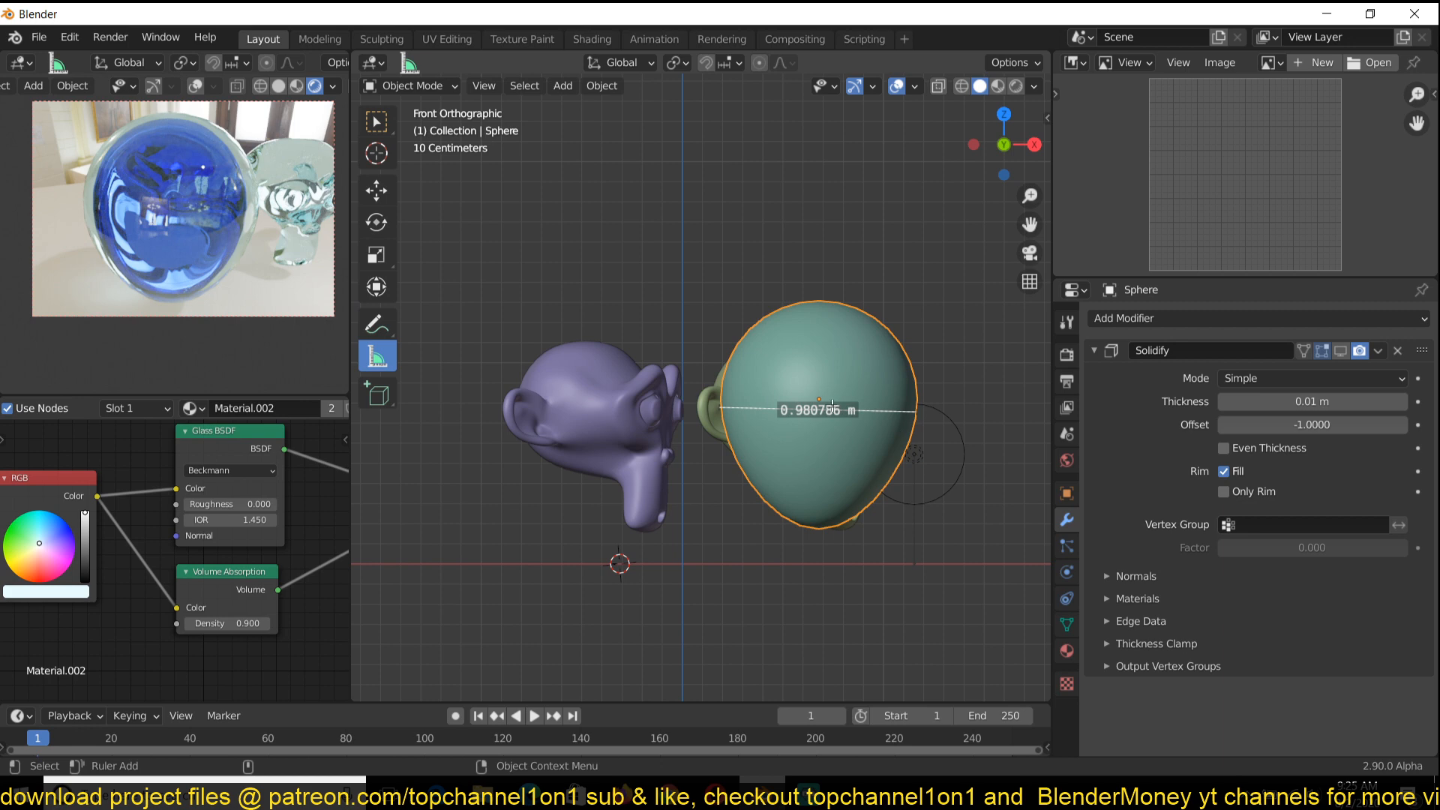
scroll("down", 3)
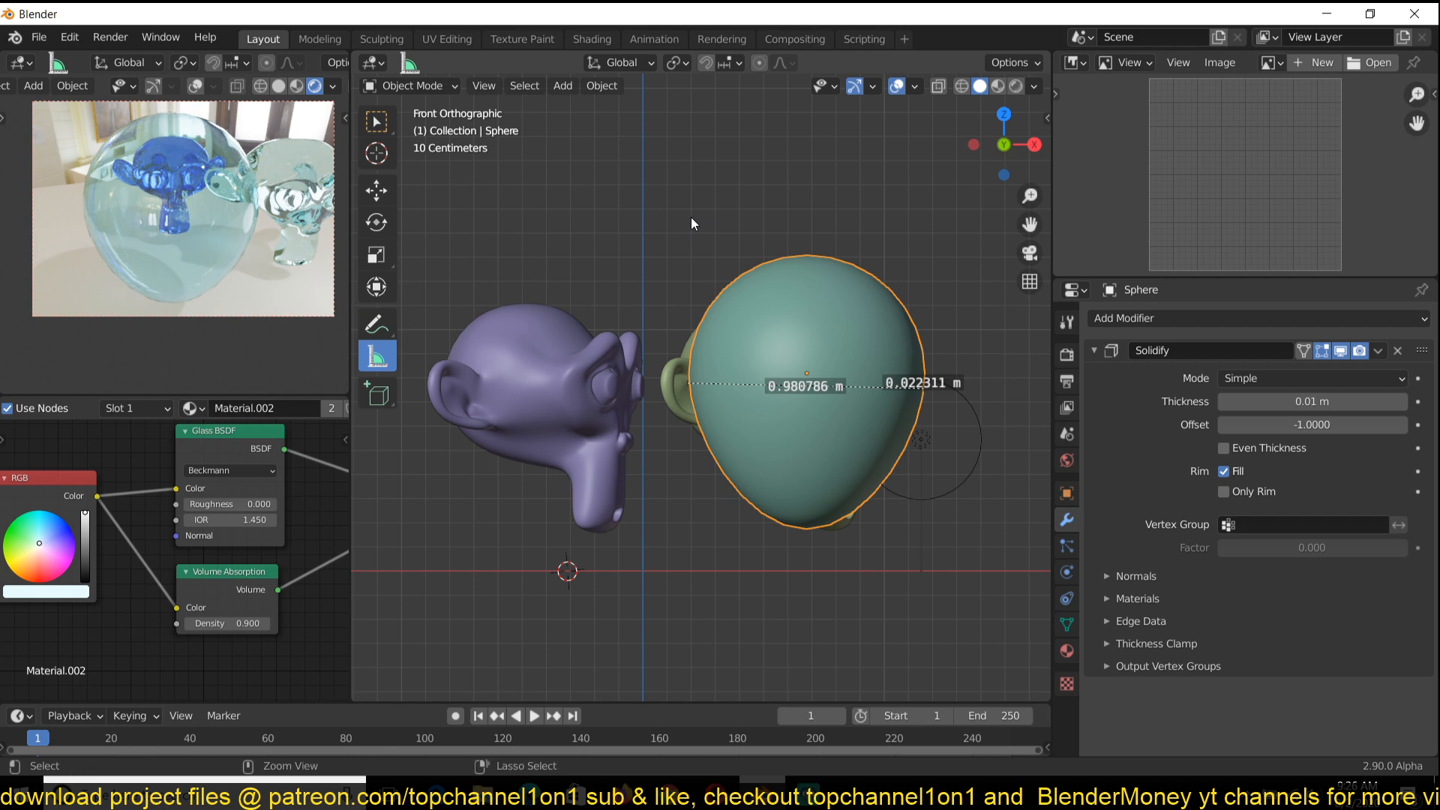
mouse_move(668, 205)
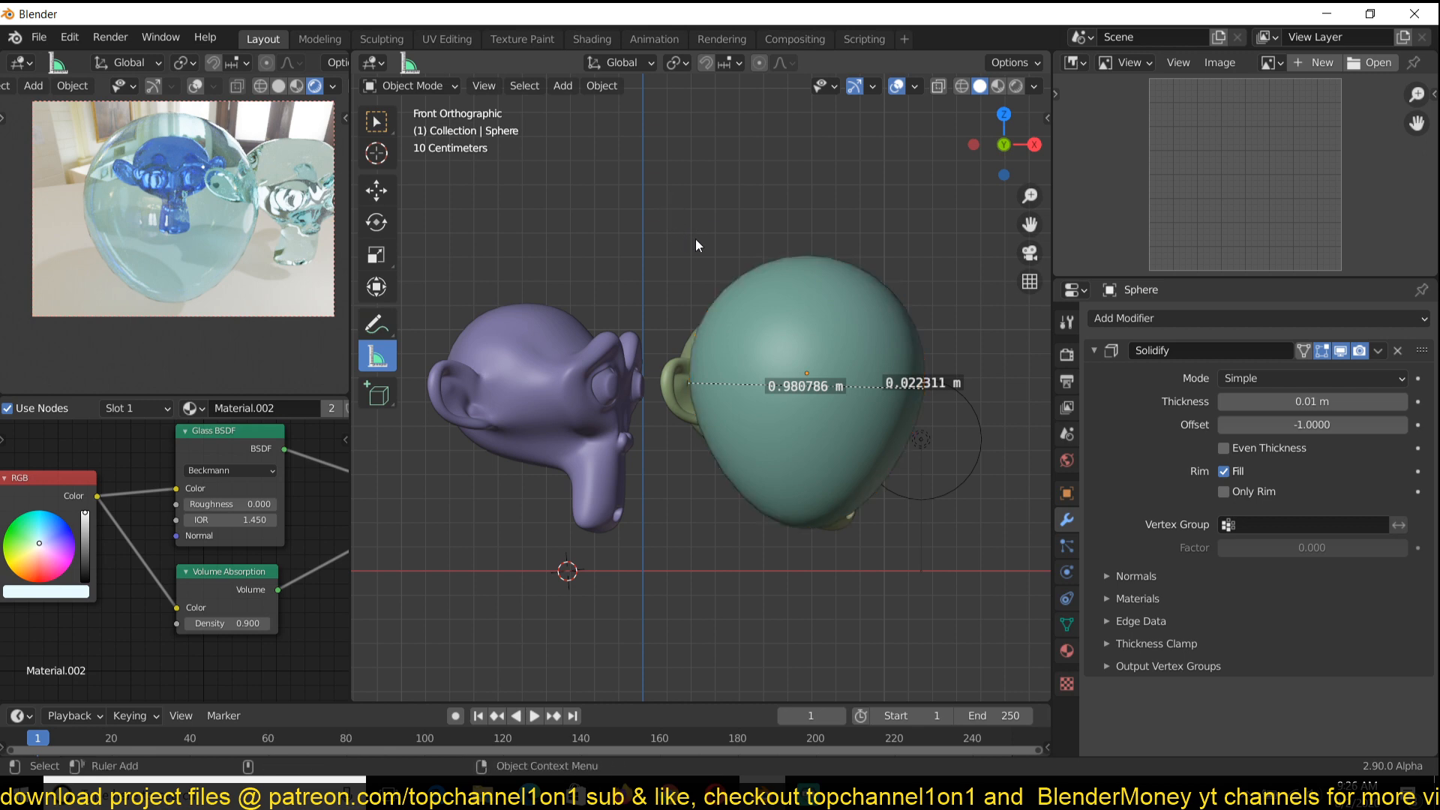
left_click(870, 361)
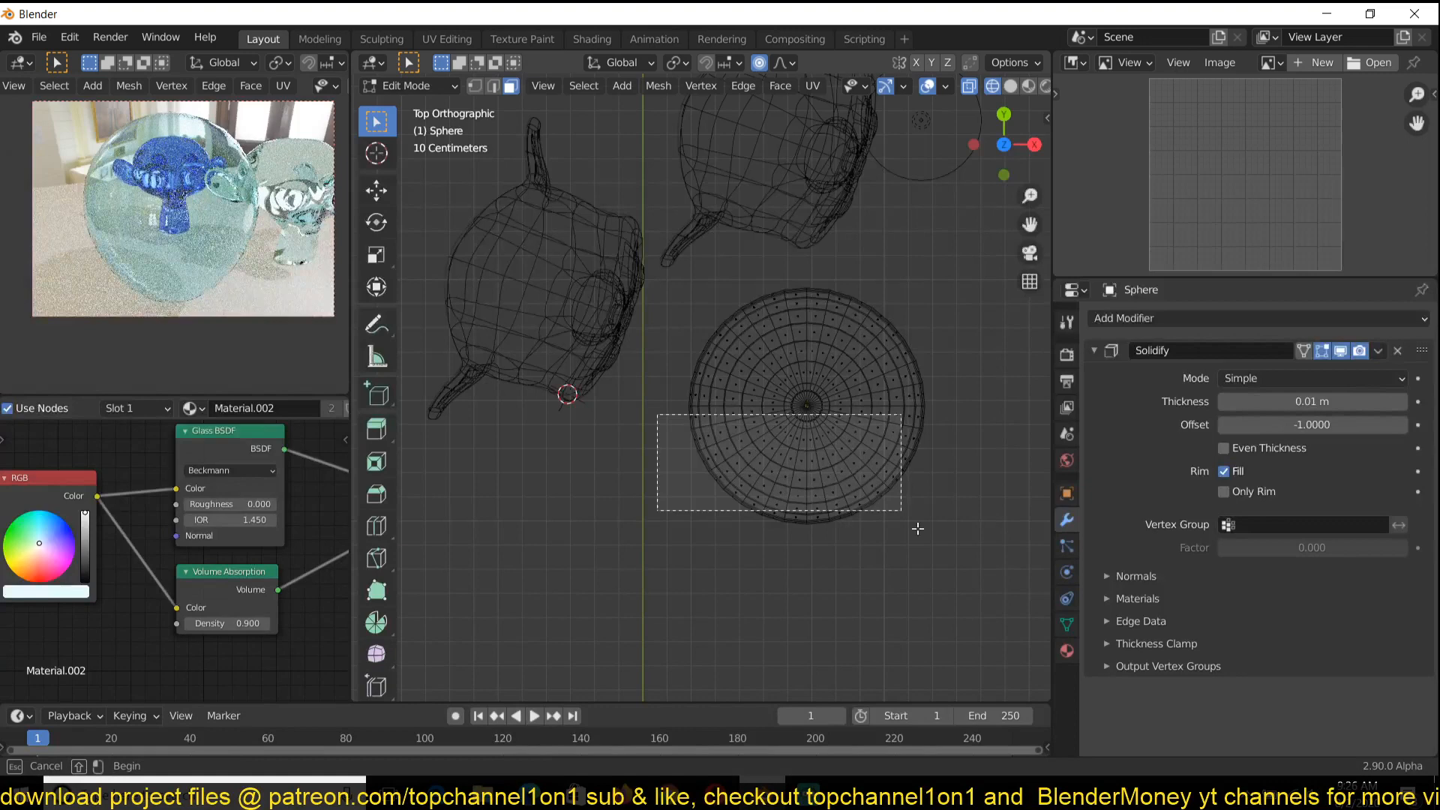
Delete the selected half of the sphere's vertices and shade the remaining shell smooth
key("x")
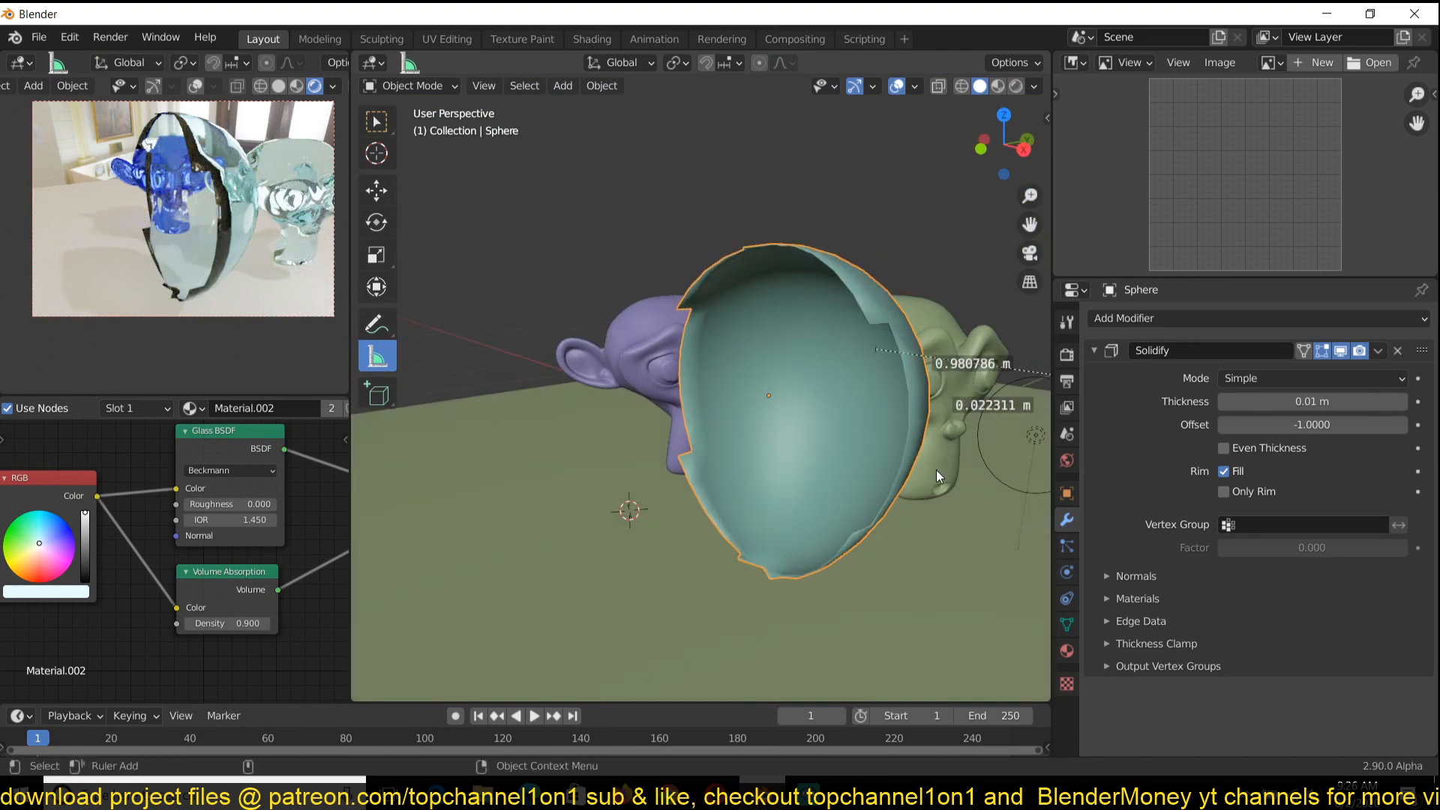
right_click(937, 475)
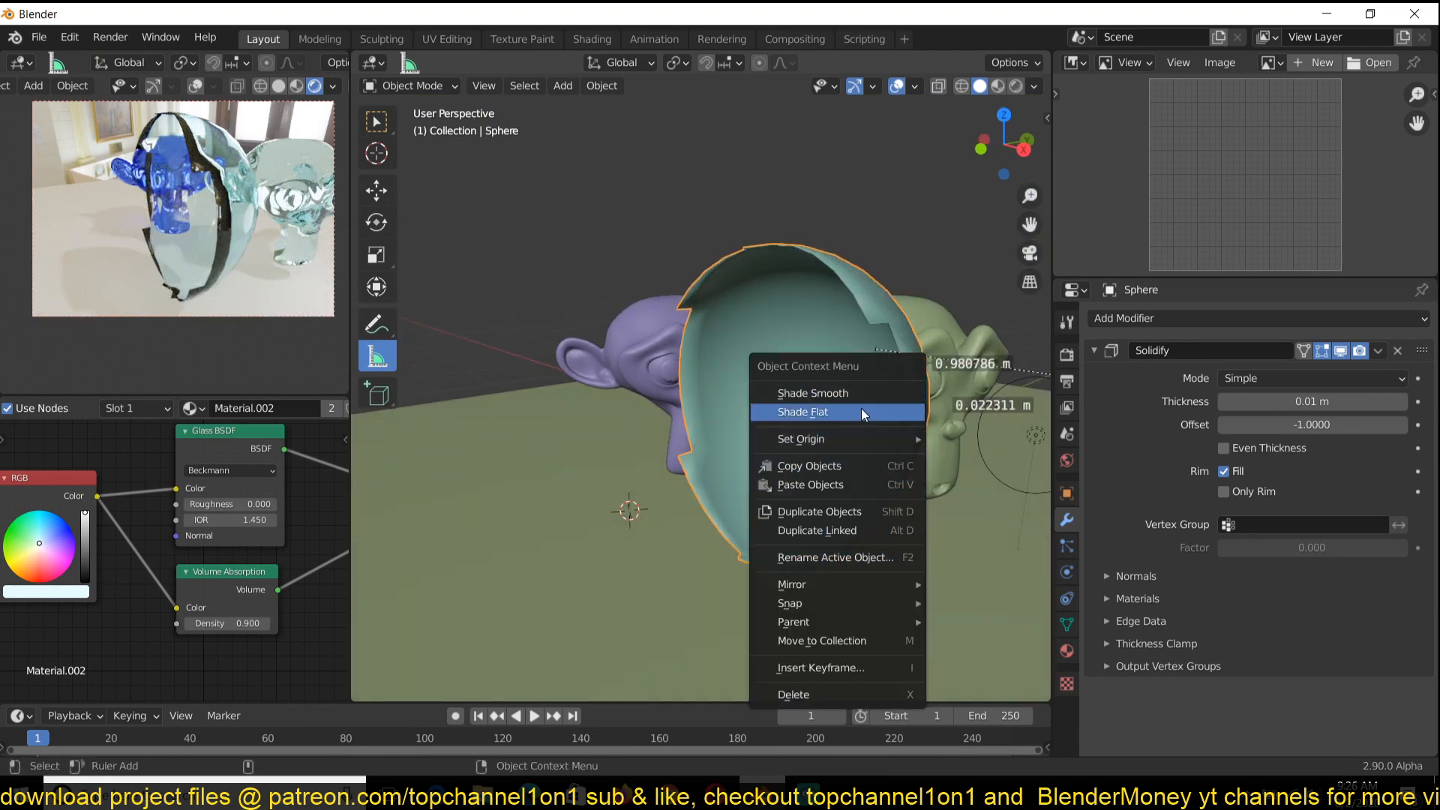
left_click(801, 412)
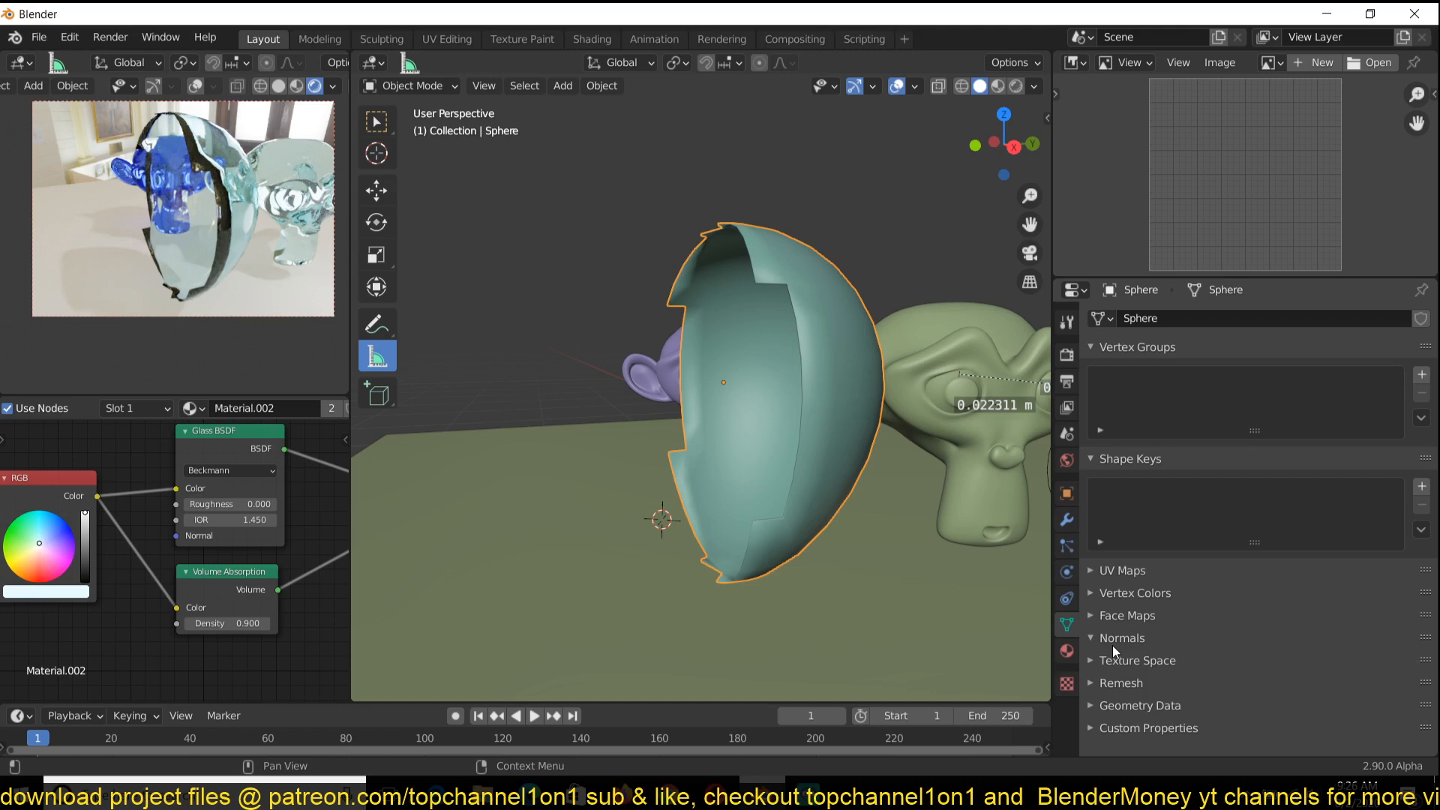
Enable Auto Smooth at 30° in the half sphere's Normals settings
left_click(1121, 638)
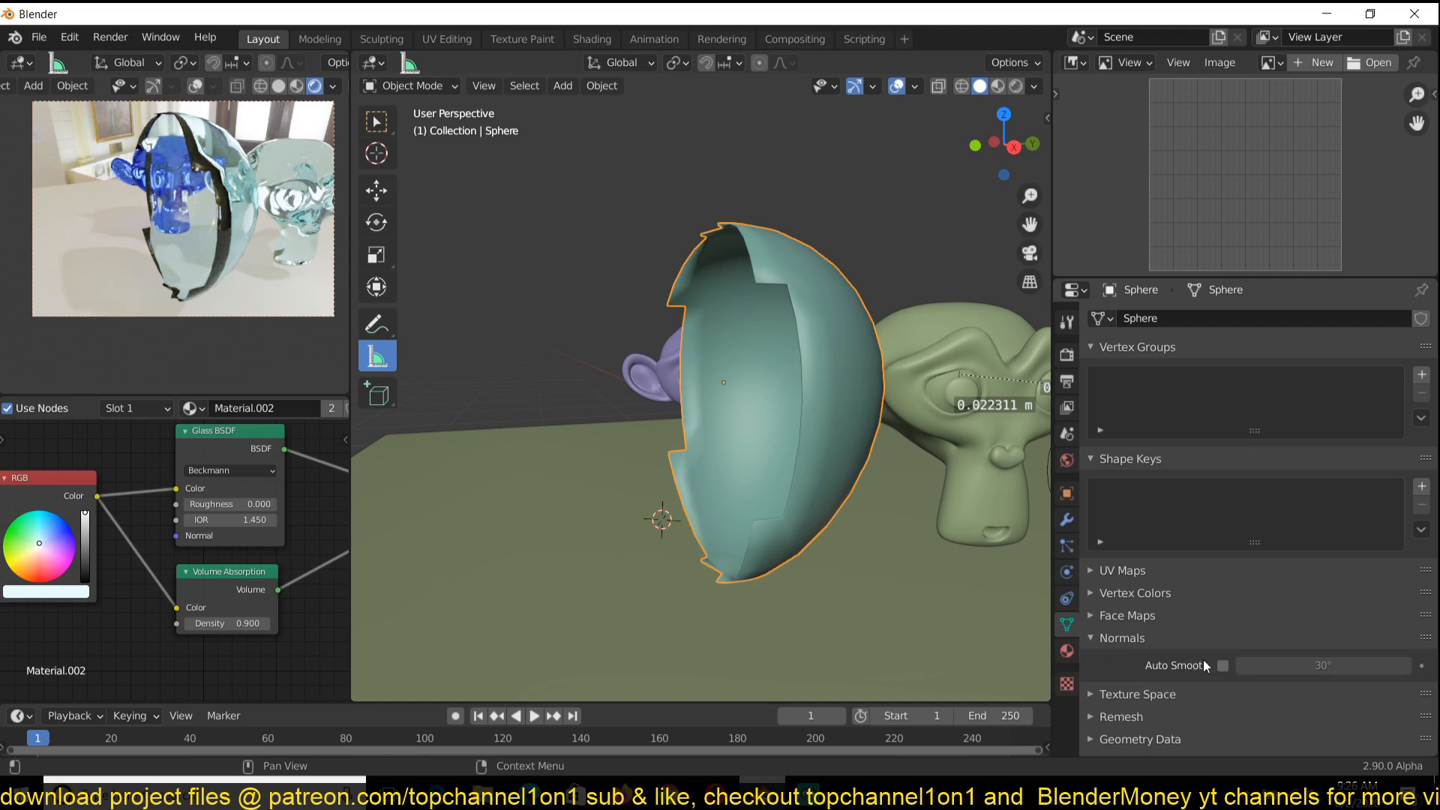
left_click(1223, 666)
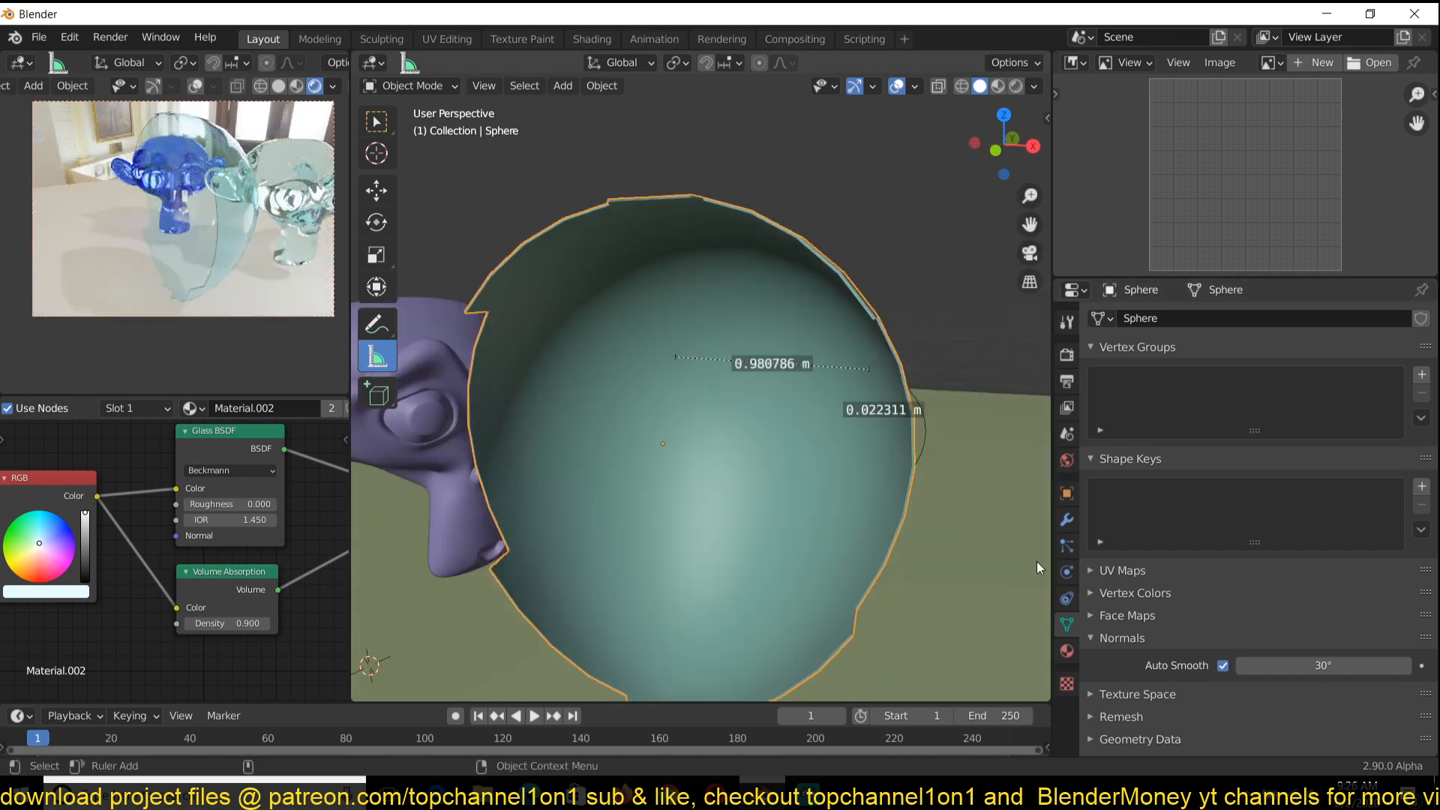
left_click(1066, 519)
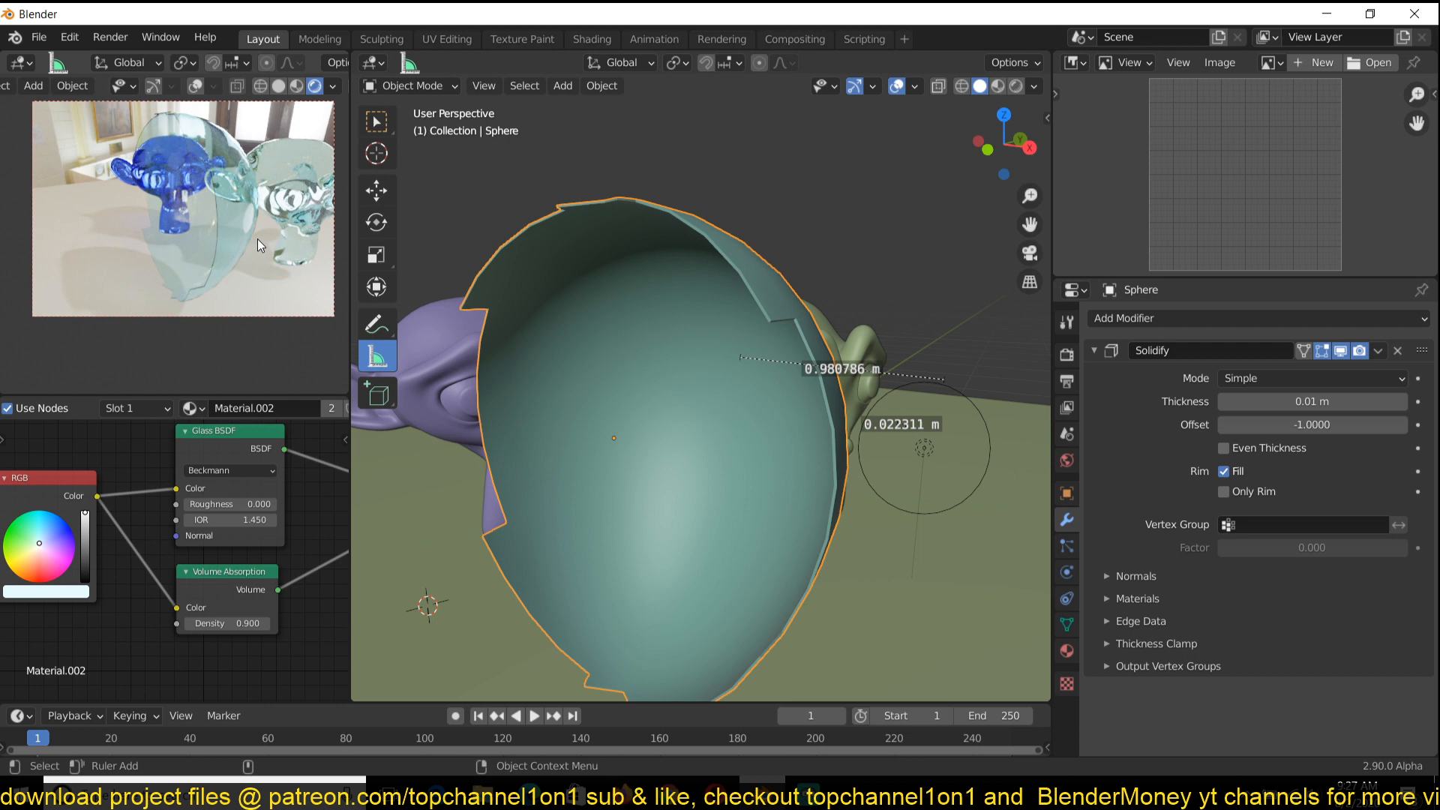
mouse_move(863, 363)
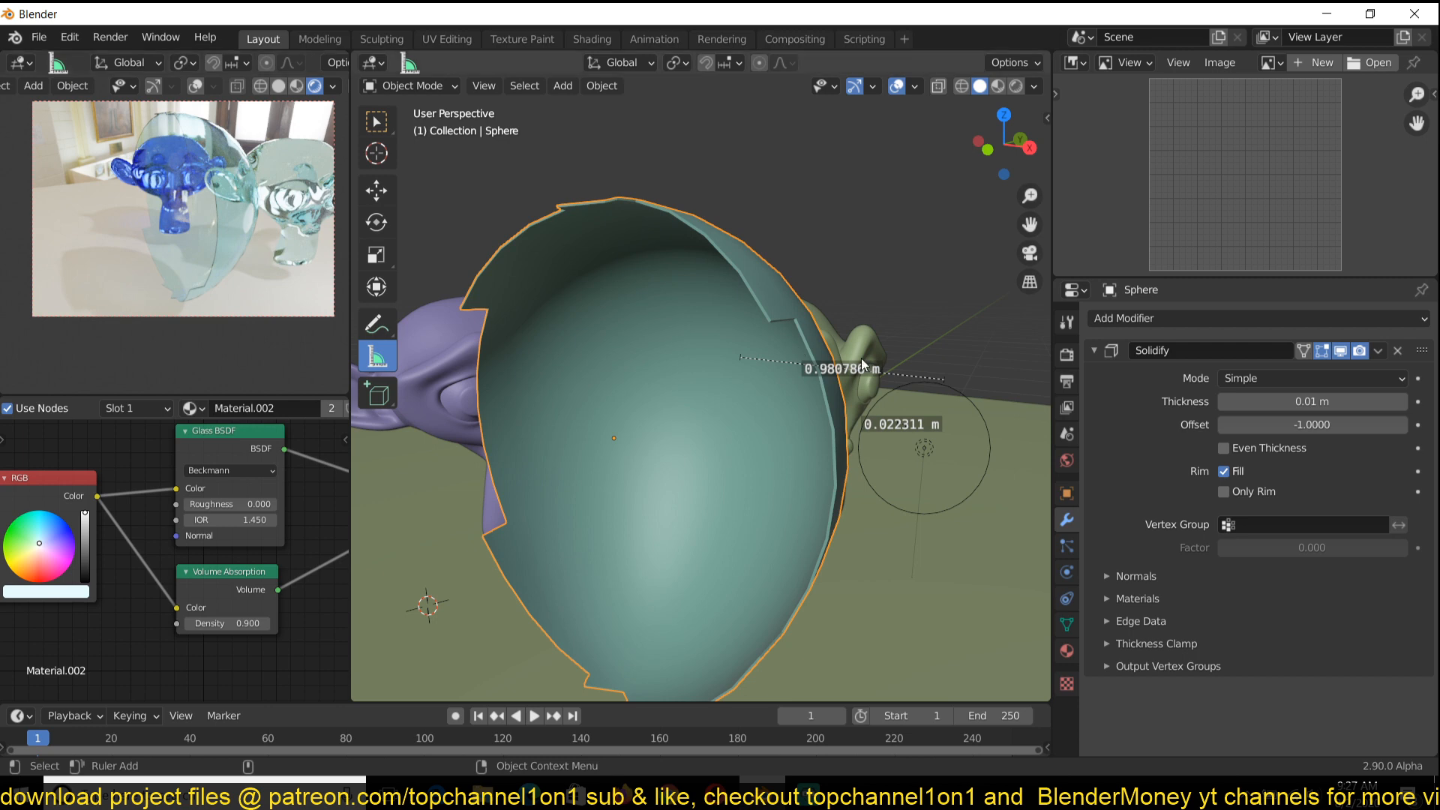